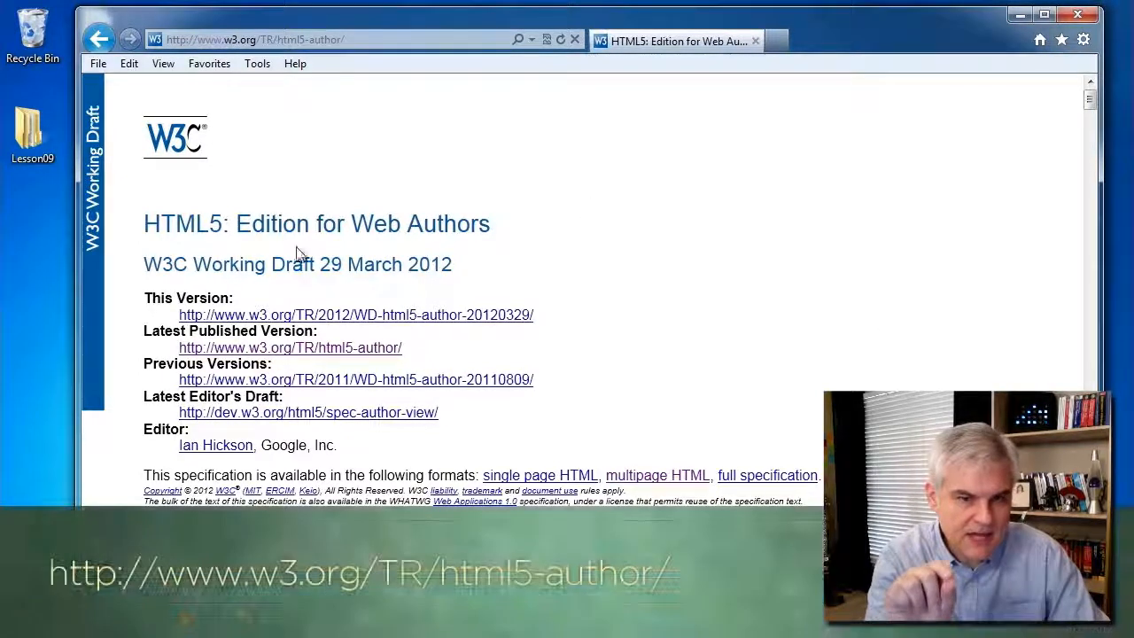
Search the spec page for 'tabular data' and scroll to section 4.9 Tabular data
{"action": "scroll", "scroll_direction": "down", "scroll_amount": 3}
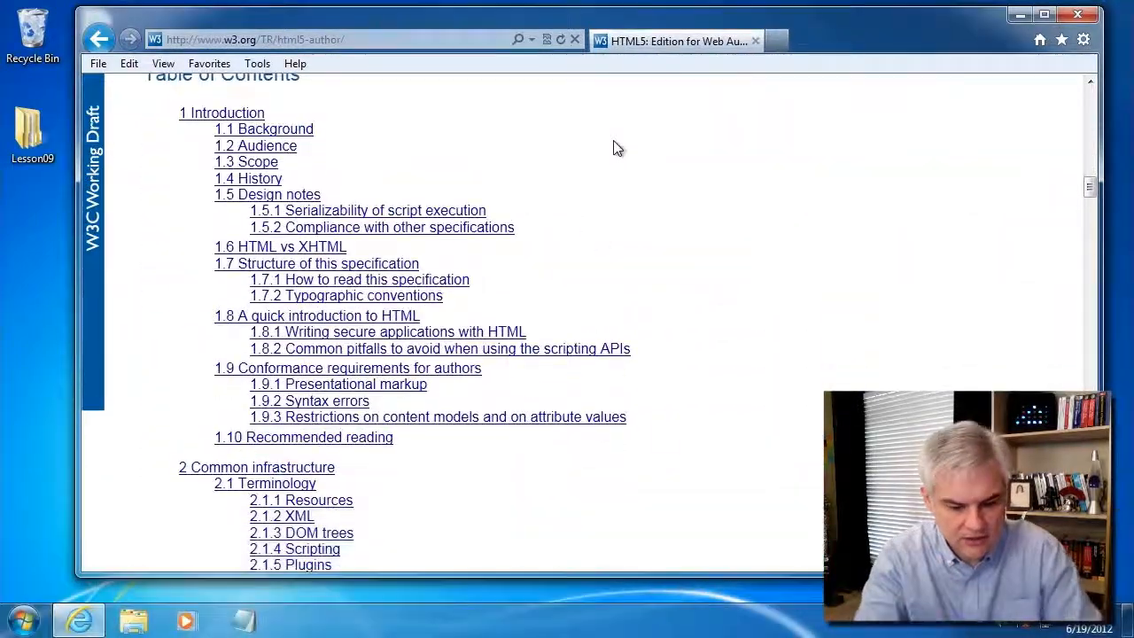
{"action": "key", "text": "ctrl+f"}
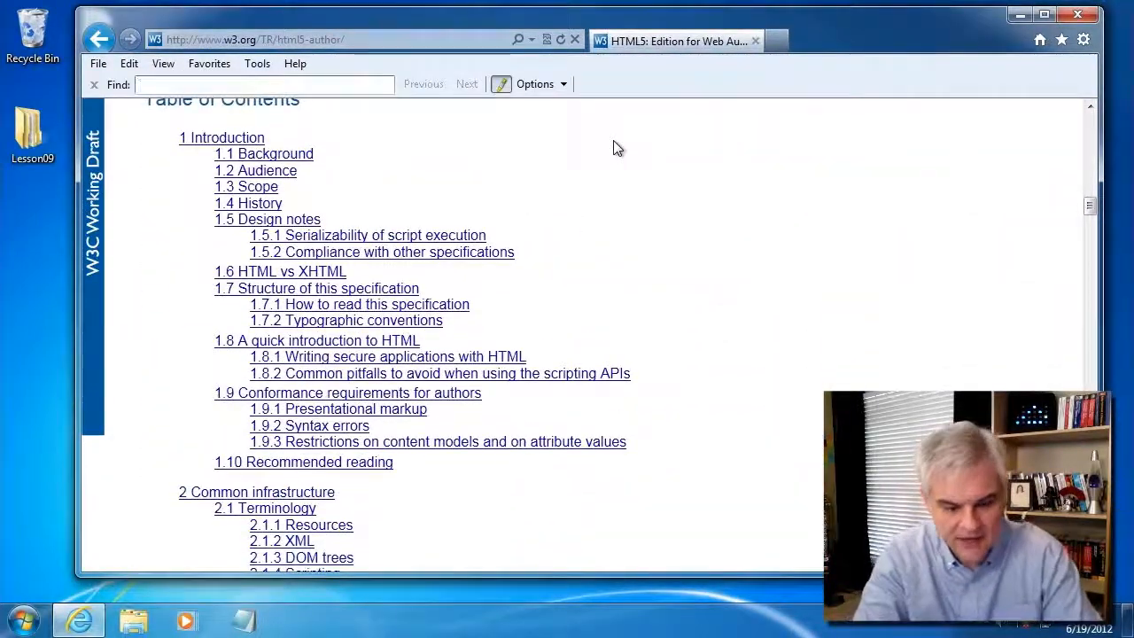
{"action": "type", "text": "tabular data"}
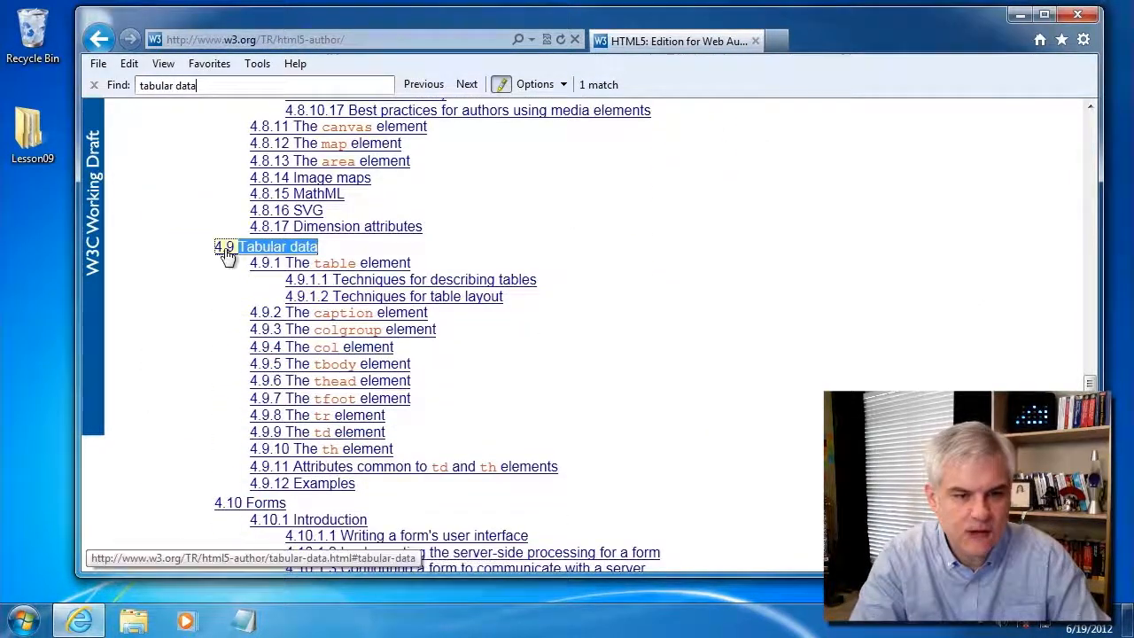
{"action": "scroll", "scroll_direction": "down", "scroll_amount": 3}
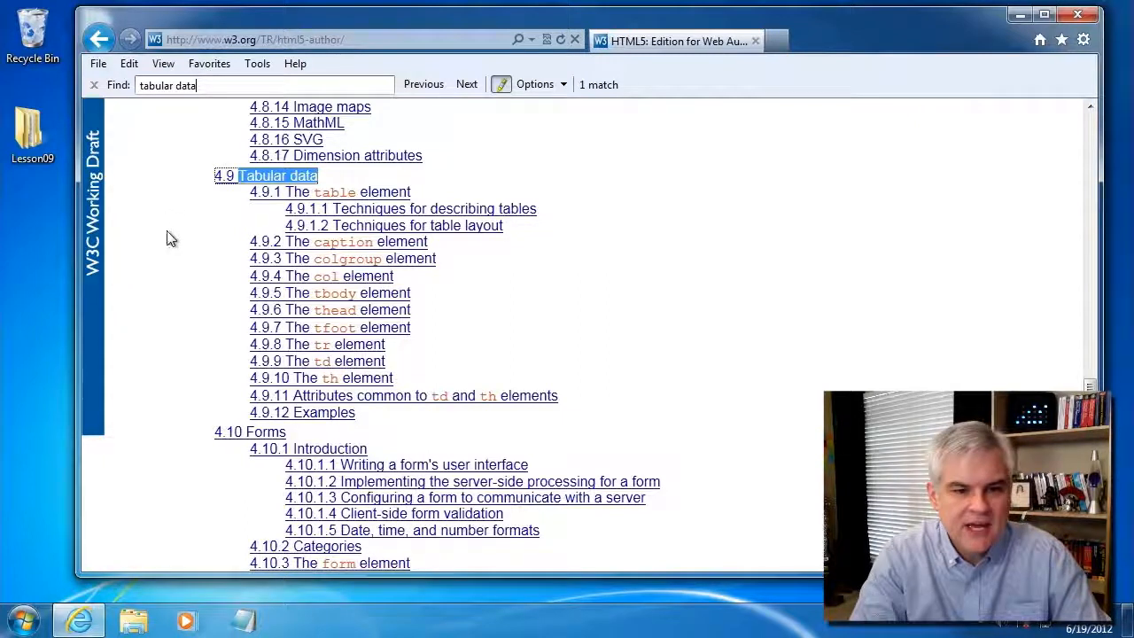
{"action": "mouse_move", "coordinate": [364, 395]}
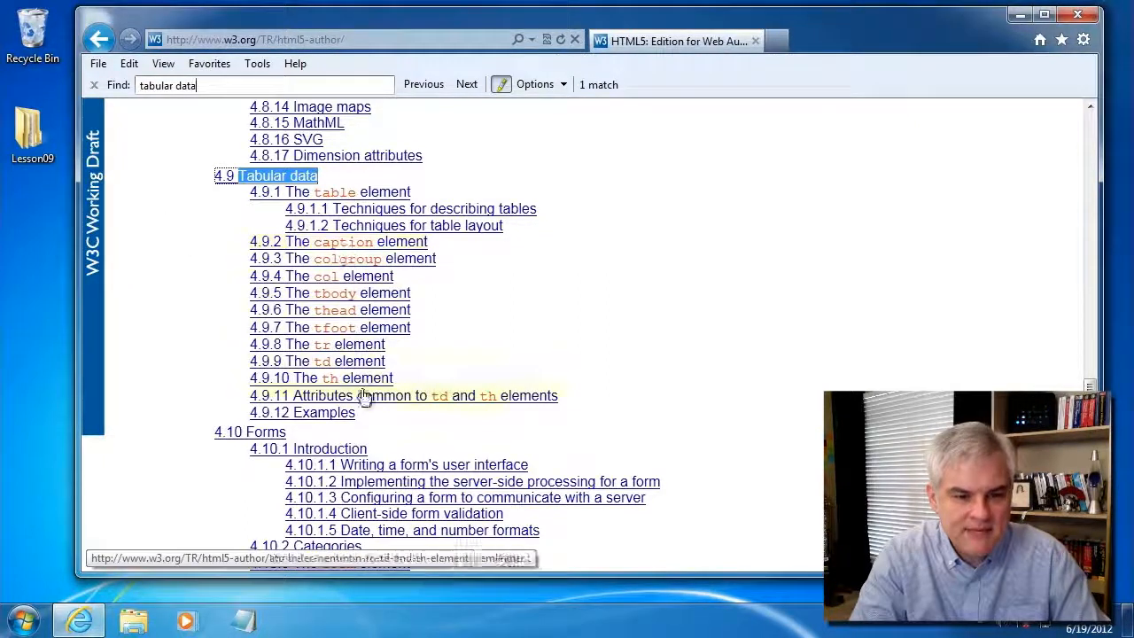
{"action": "mouse_move", "coordinate": [354, 305]}
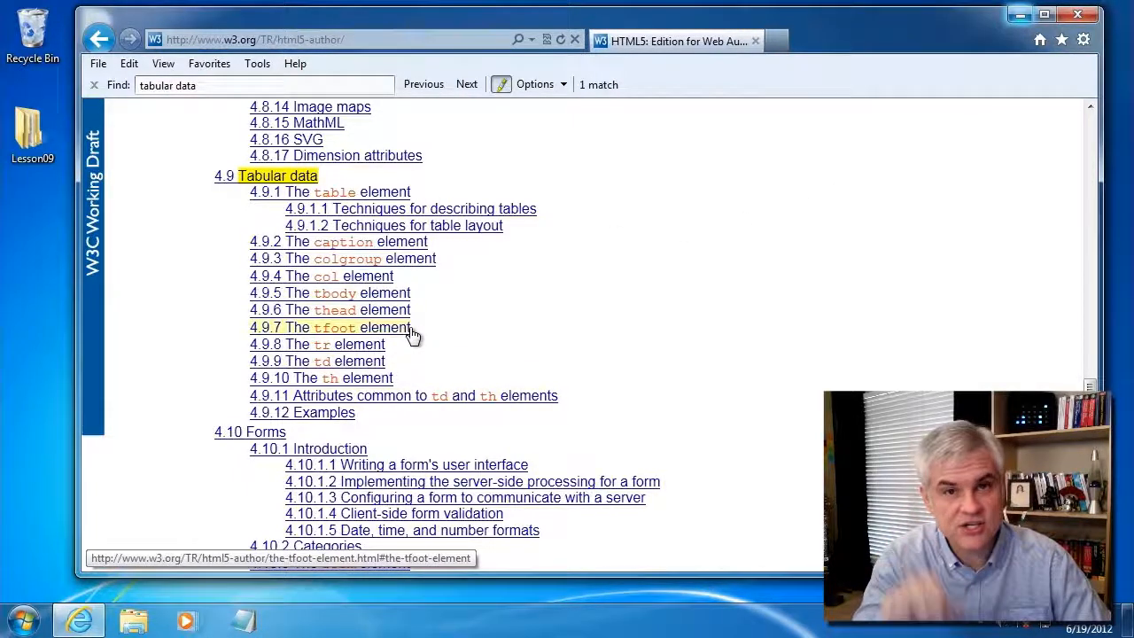
Minimize Internet Explorer to reveal the desktop with the Lesson09 folder
{"action": "left_click", "coordinate": [1045, 14]}
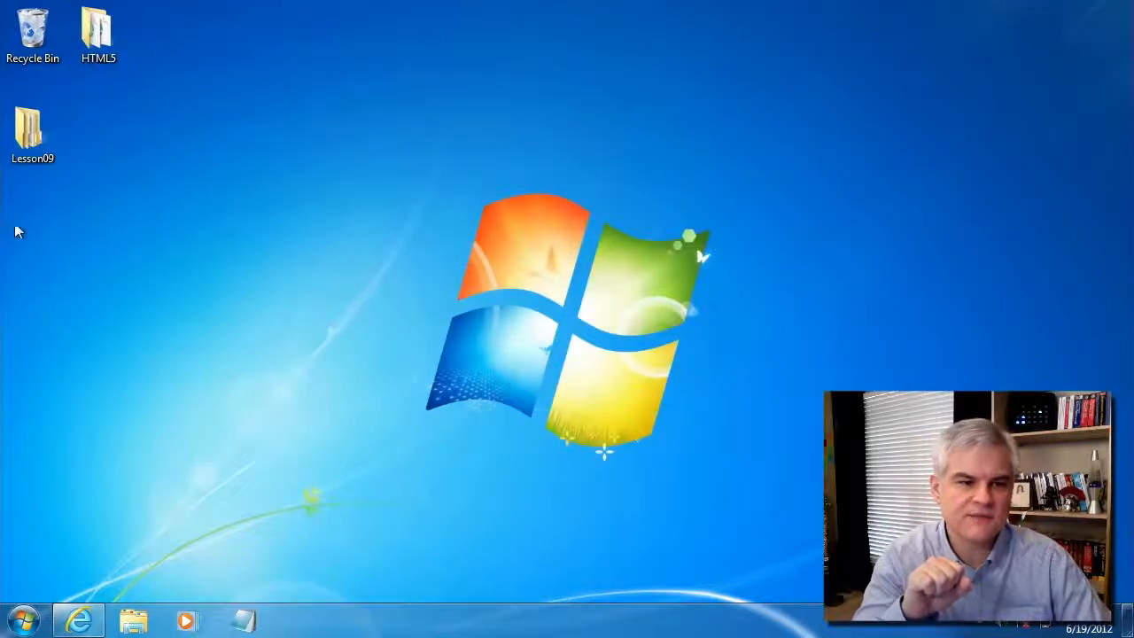
{"action": "mouse_move", "coordinate": [27, 133]}
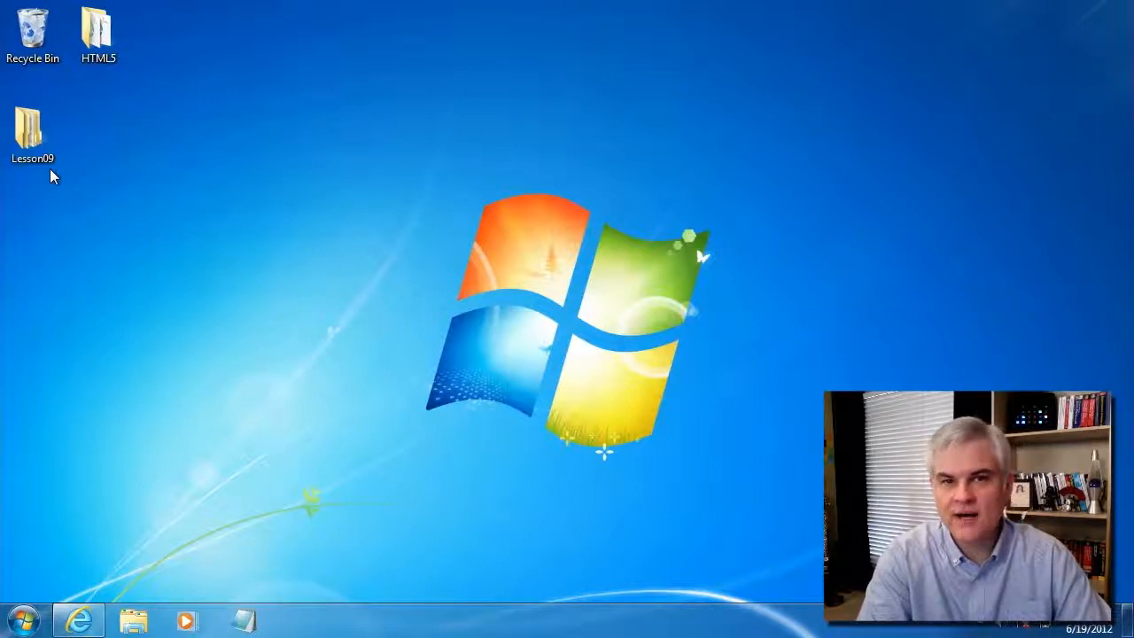
{"action": "mouse_move", "coordinate": [32, 133]}
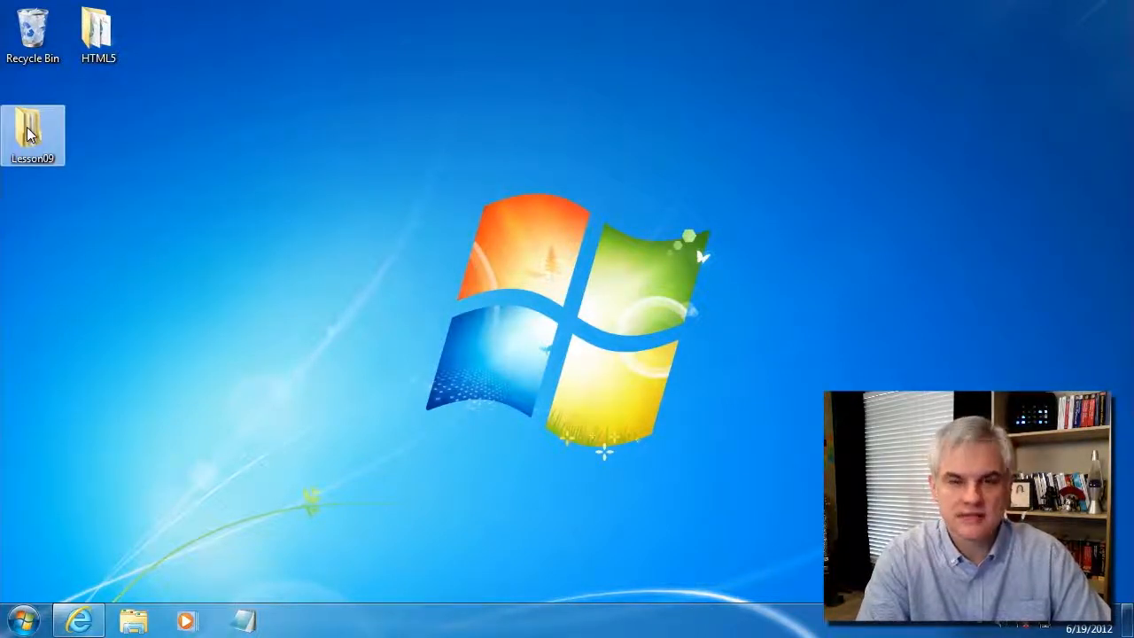
Browse into Lesson09\Work and open Lesson09.html in Notepad via Open with
{"action": "double_click", "coordinate": [32, 128]}
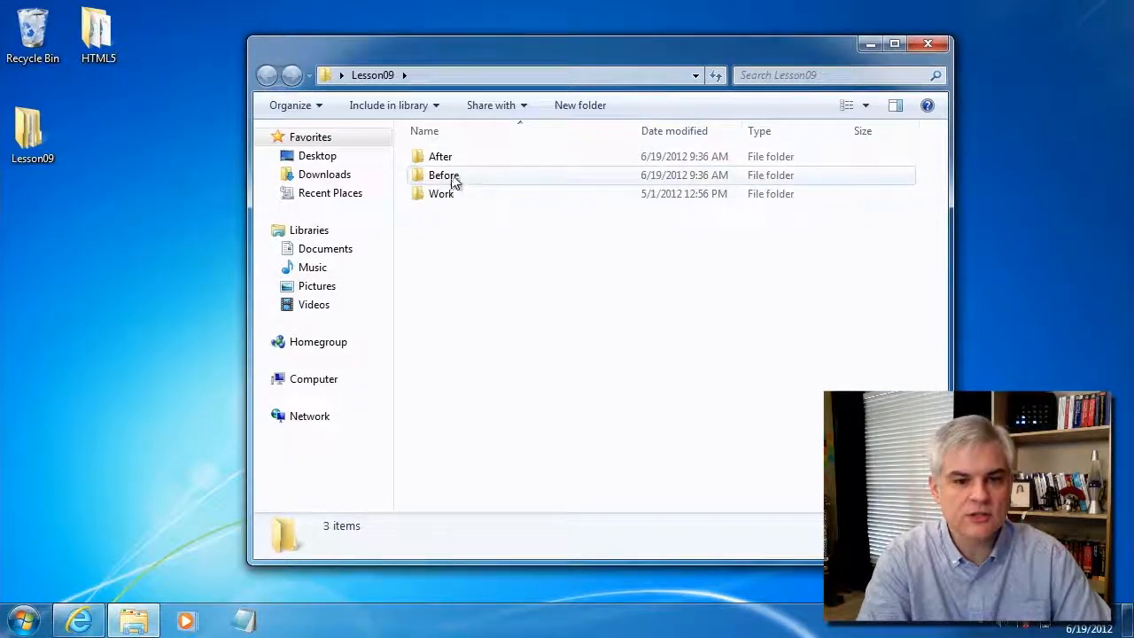
{"action": "right_click", "coordinate": [448, 156]}
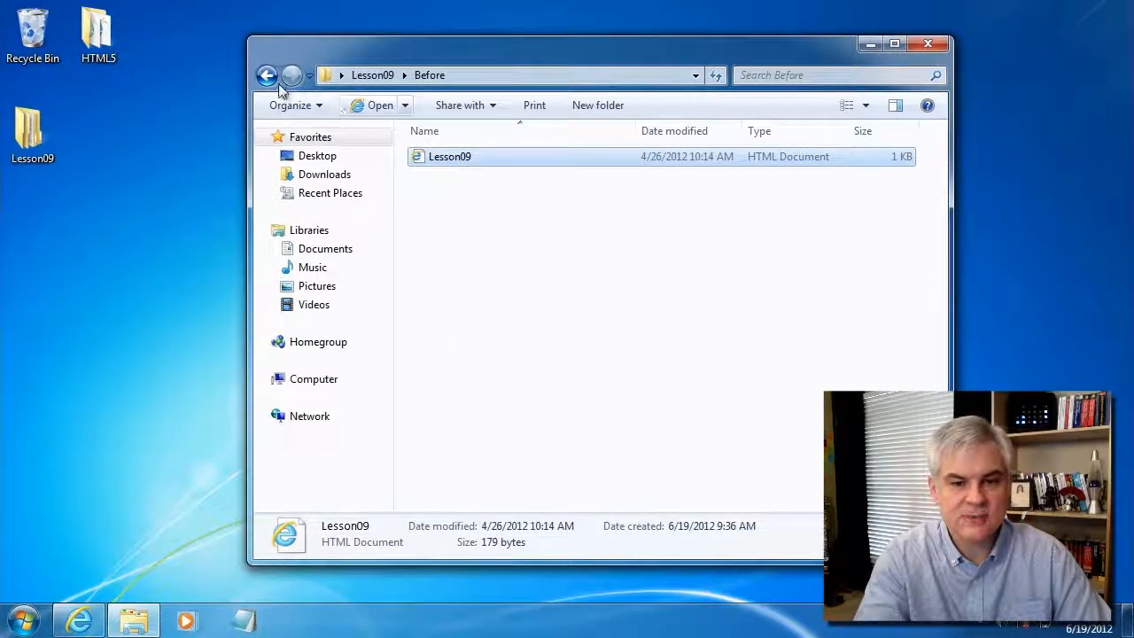
{"action": "left_click", "coordinate": [266, 74]}
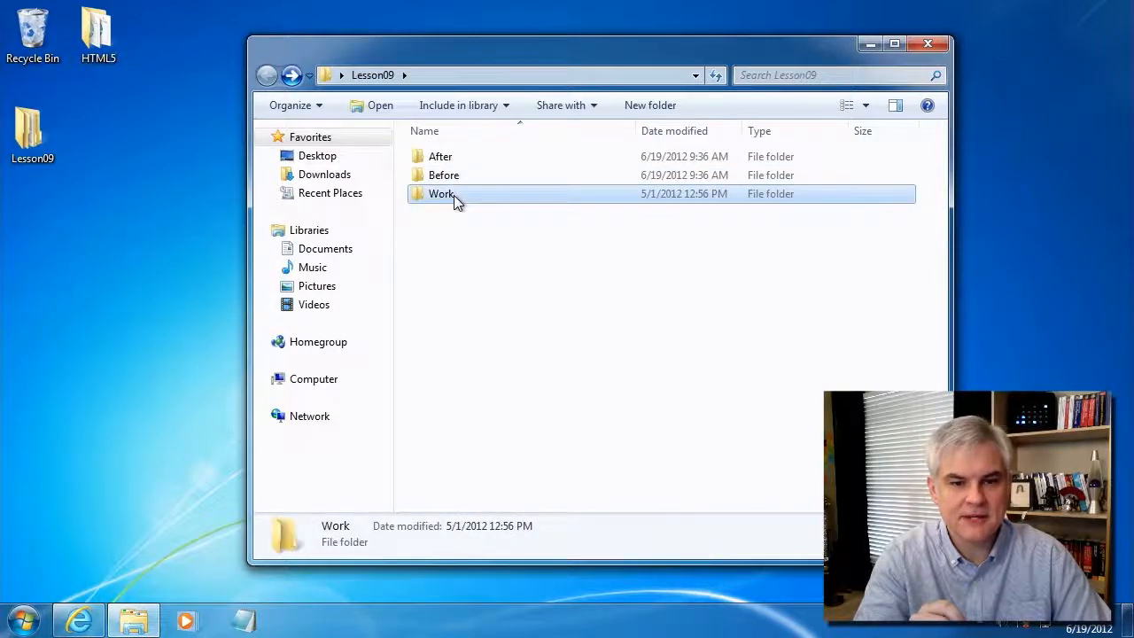
{"action": "double_click", "coordinate": [443, 194]}
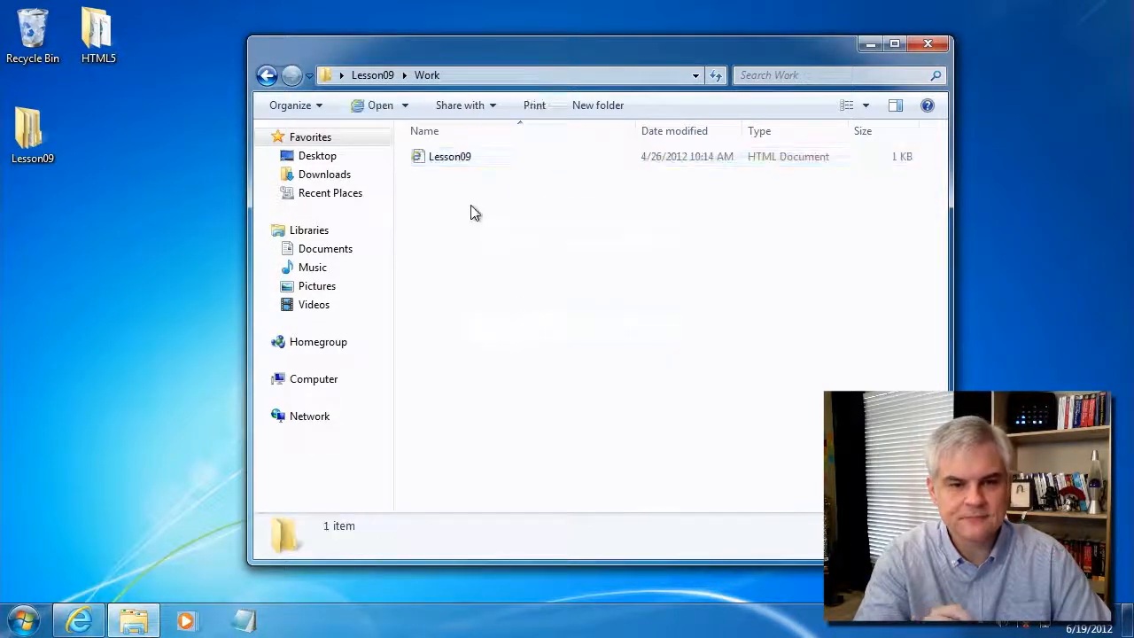
{"action": "left_click", "coordinate": [450, 155]}
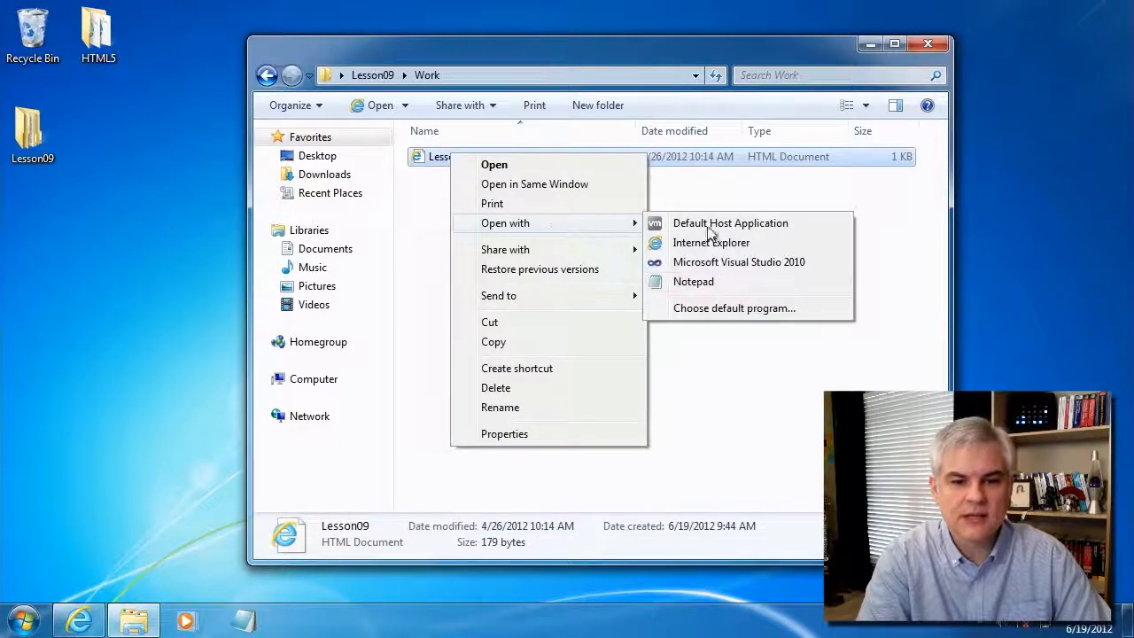
{"action": "left_click", "coordinate": [692, 280]}
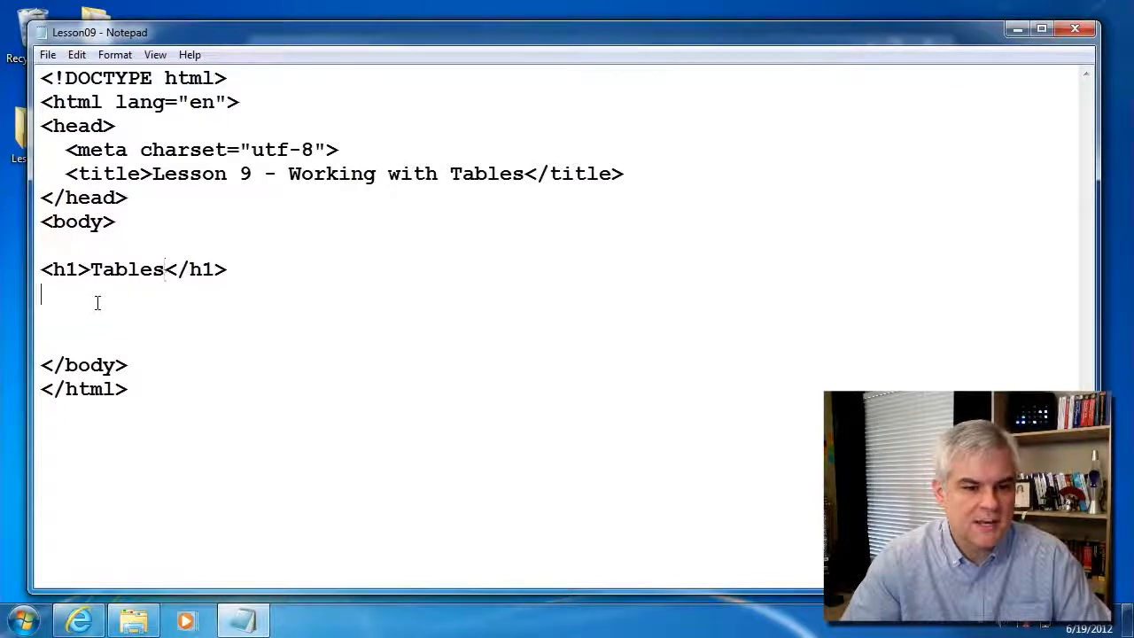
Add an <h2> reading 'Jonathan Toews Stats' below the Tables h1
{"action": "type", "text": "<h2>"}
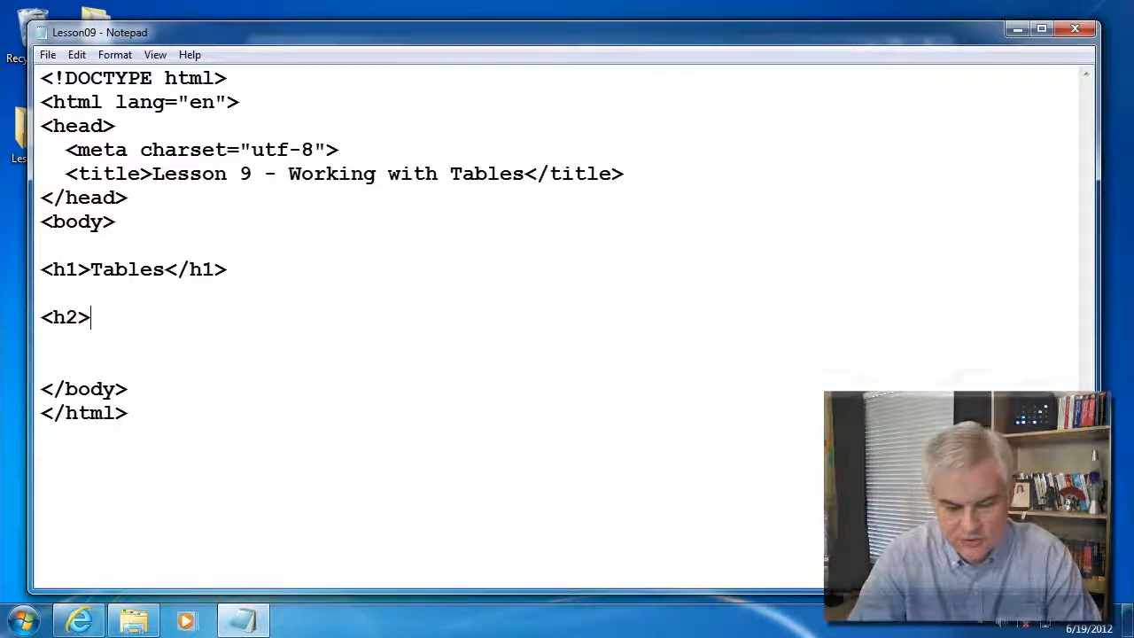
{"action": "type", "text": "</h2>"}
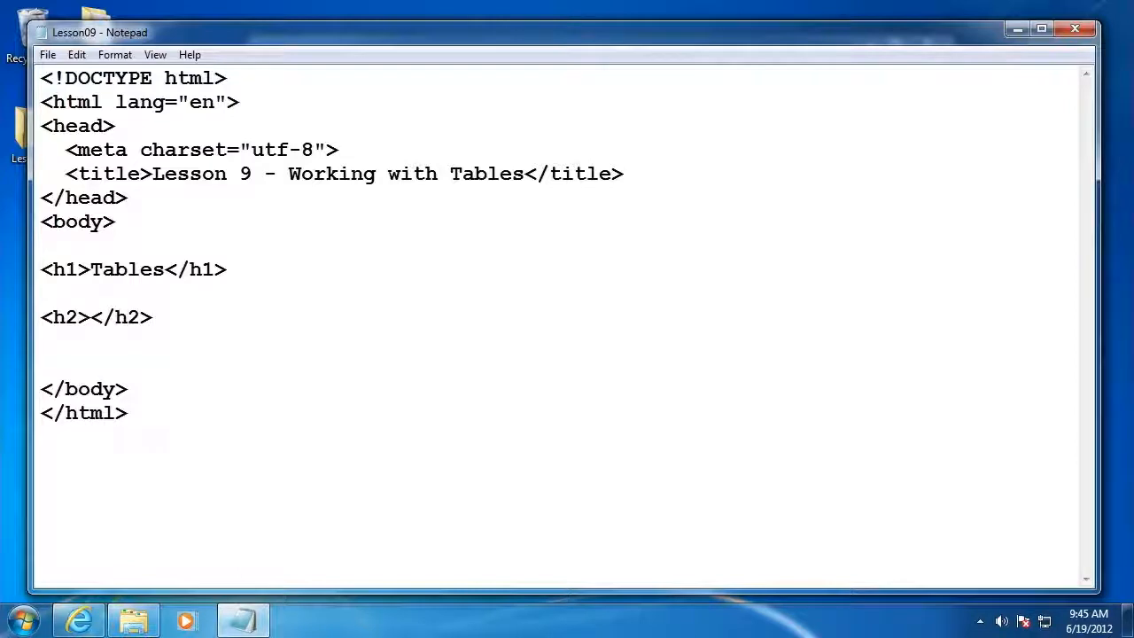
{"action": "type", "text": "Jonathan"}
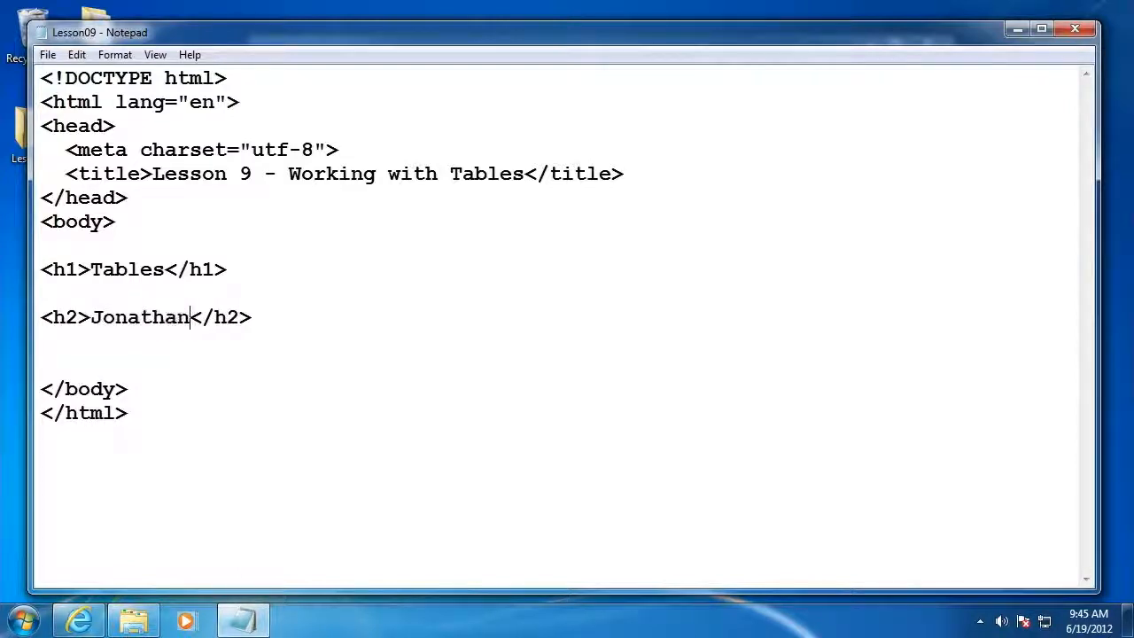
{"action": "type", "text": "Toews"}
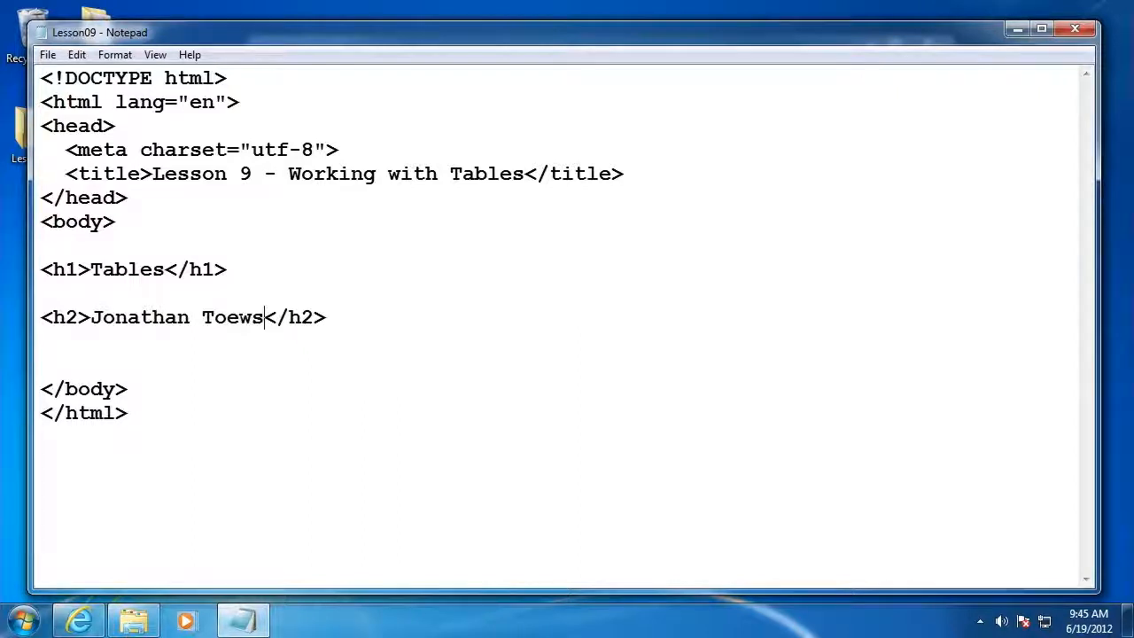
{"action": "type", "text": "Stats"}
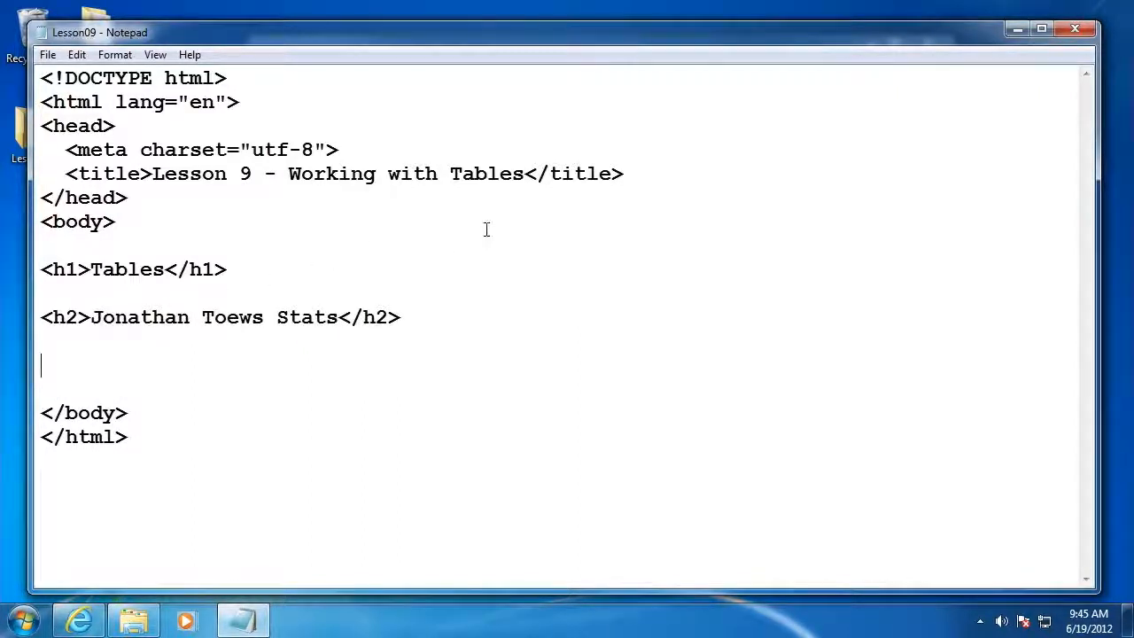
Add a <table></table> element containing an empty <thead></thead> pair
{"action": "type", "text": "<table>"}
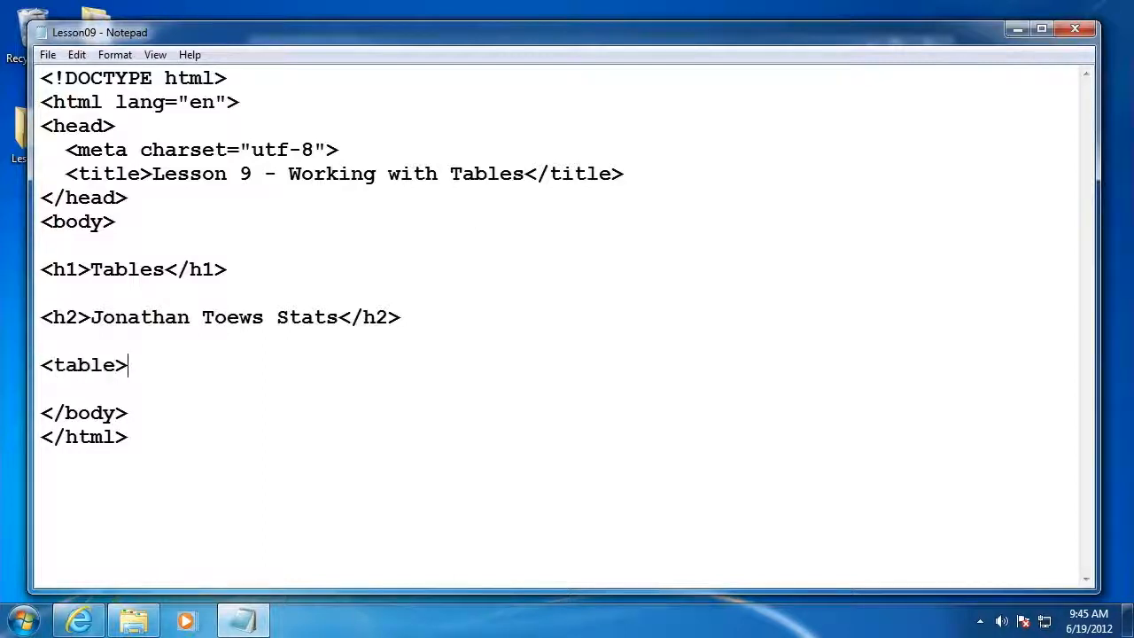
{"action": "type", "text": "</tabl"}
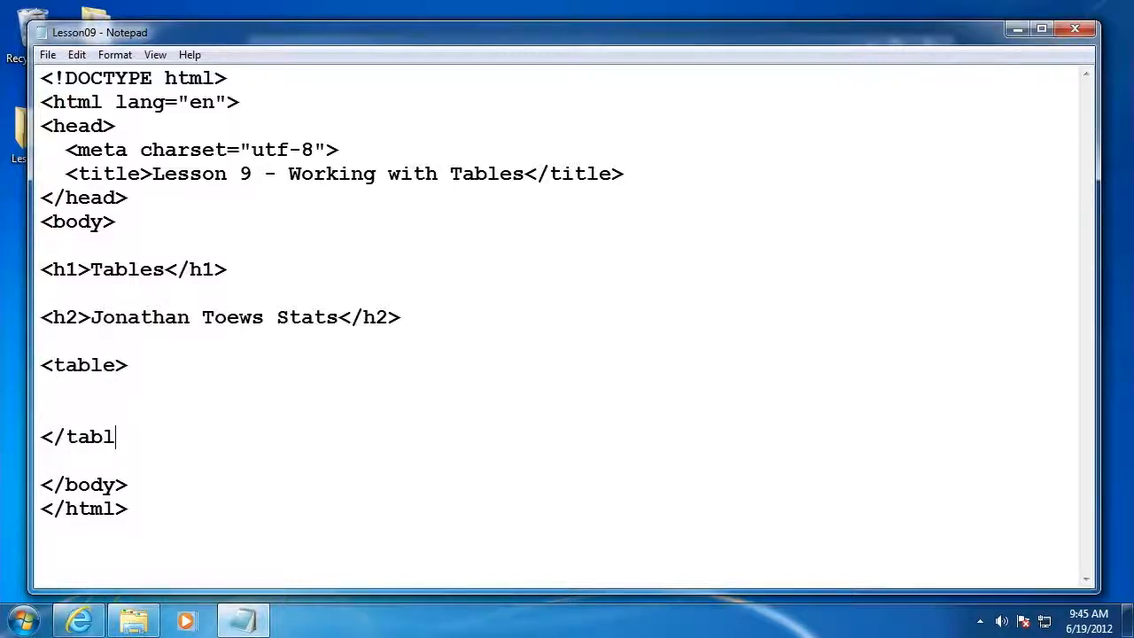
{"action": "type", "text": "e>"}
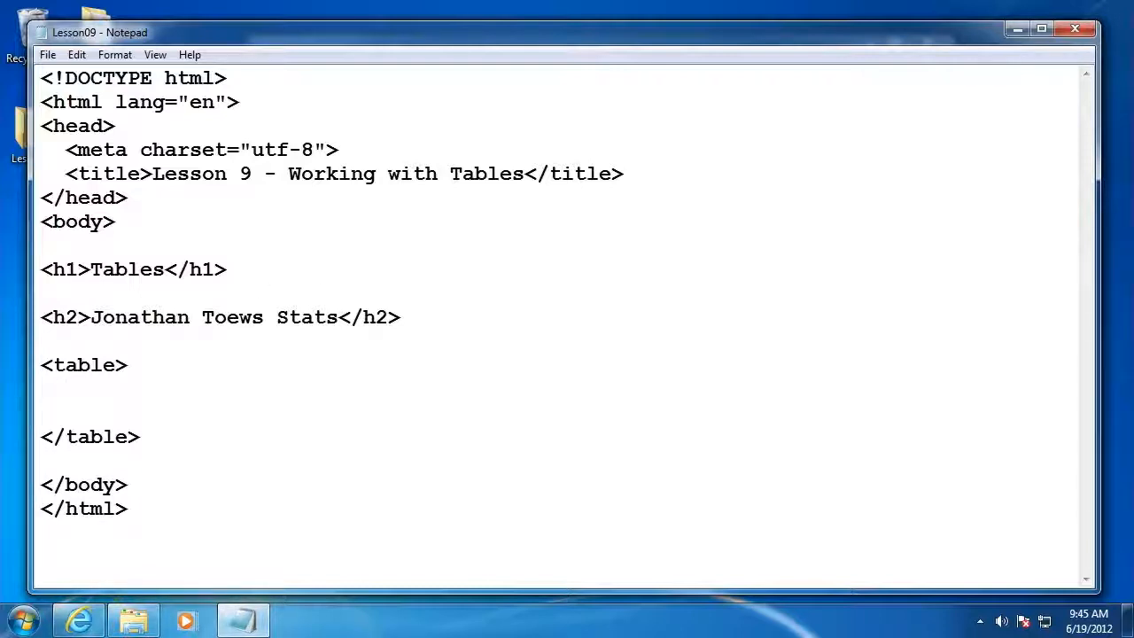
{"action": "type", "text": "<thead>"}
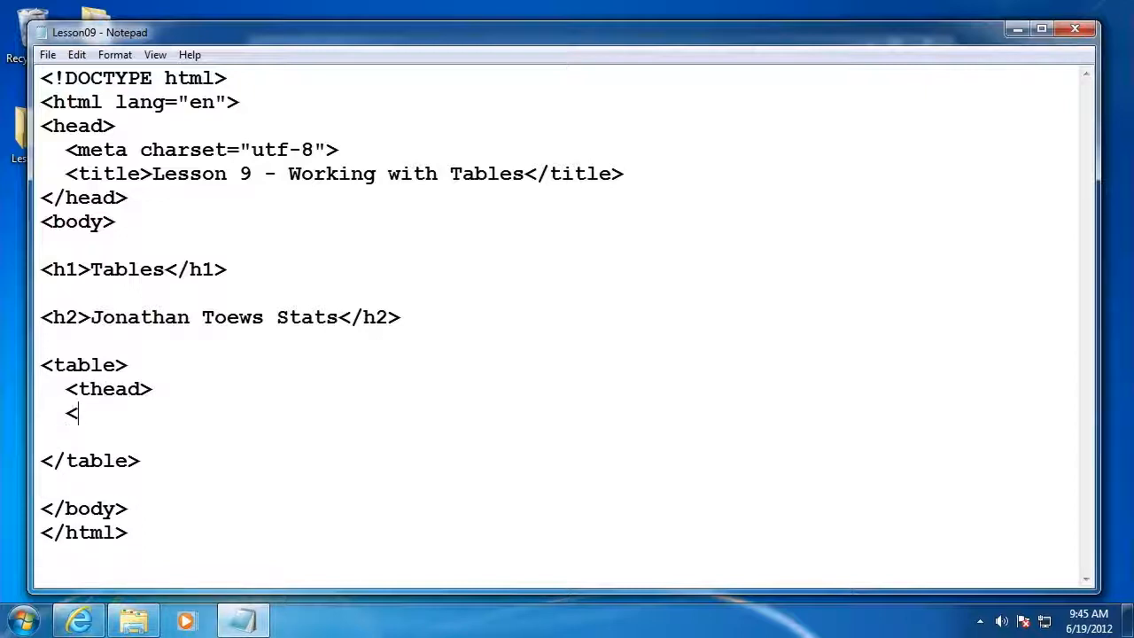
{"action": "type", "text": "/te"}
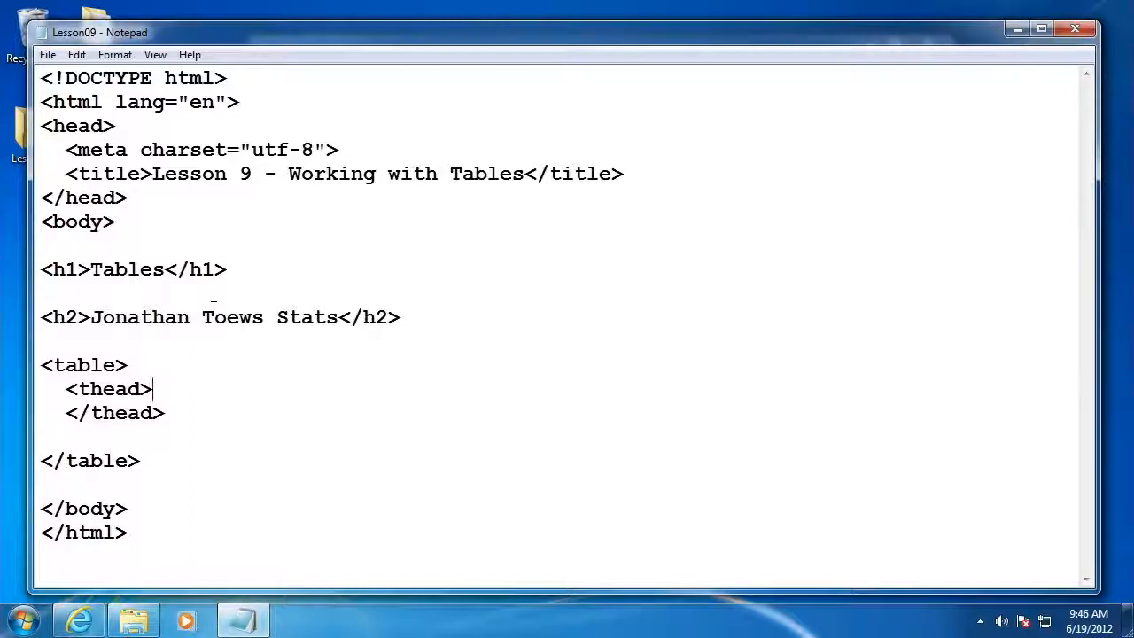
{"action": "mouse_move", "coordinate": [186, 308]}
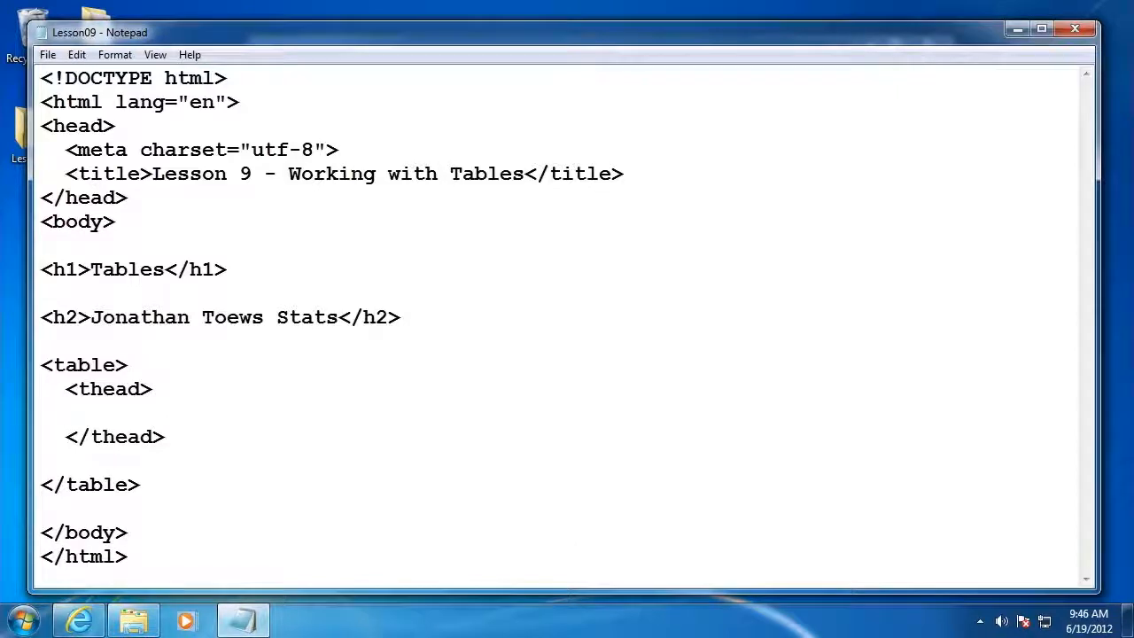
Fill the thead with <th> cells for Season, Goals and Assists
{"action": "type", "text": "<"}
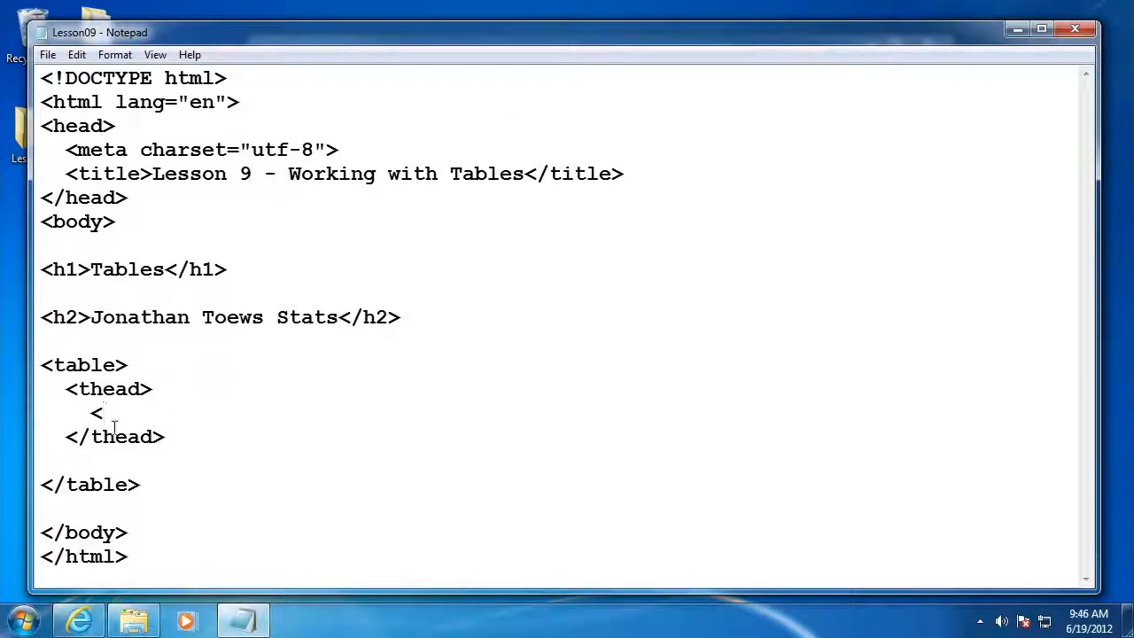
{"action": "type", "text": "th>"}
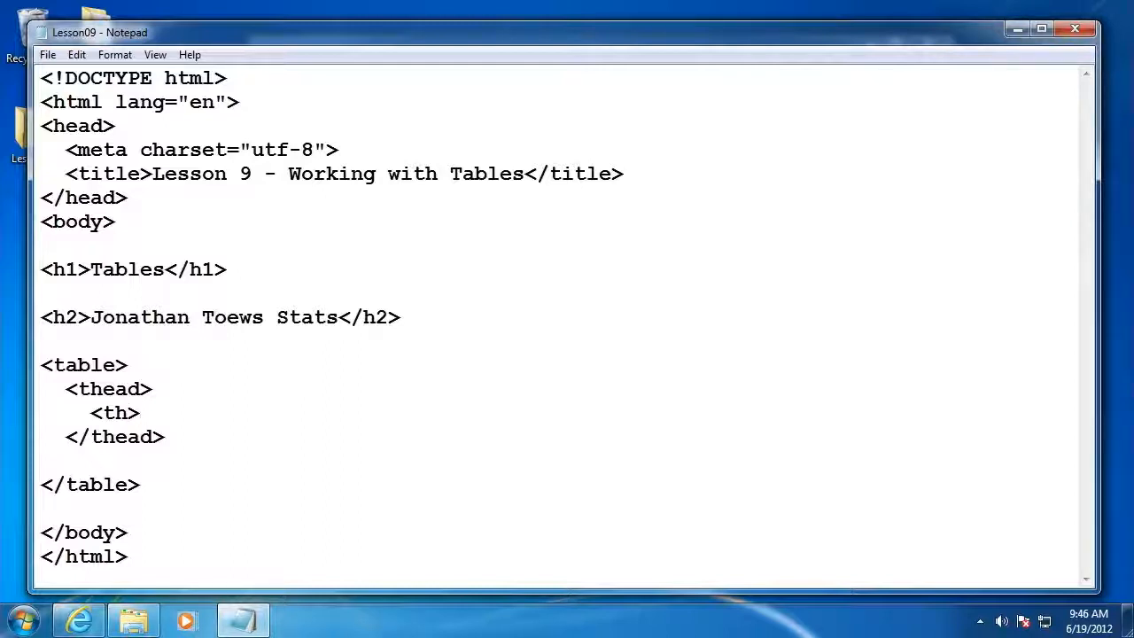
{"action": "left_click", "coordinate": [138, 413]}
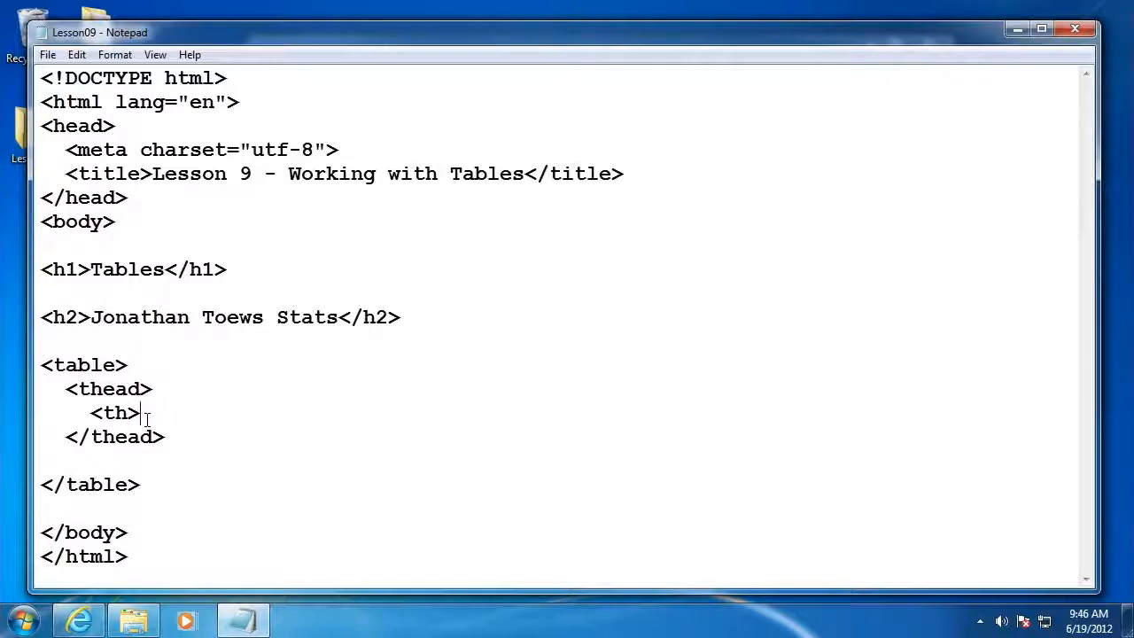
{"action": "type", "text": "Season<"}
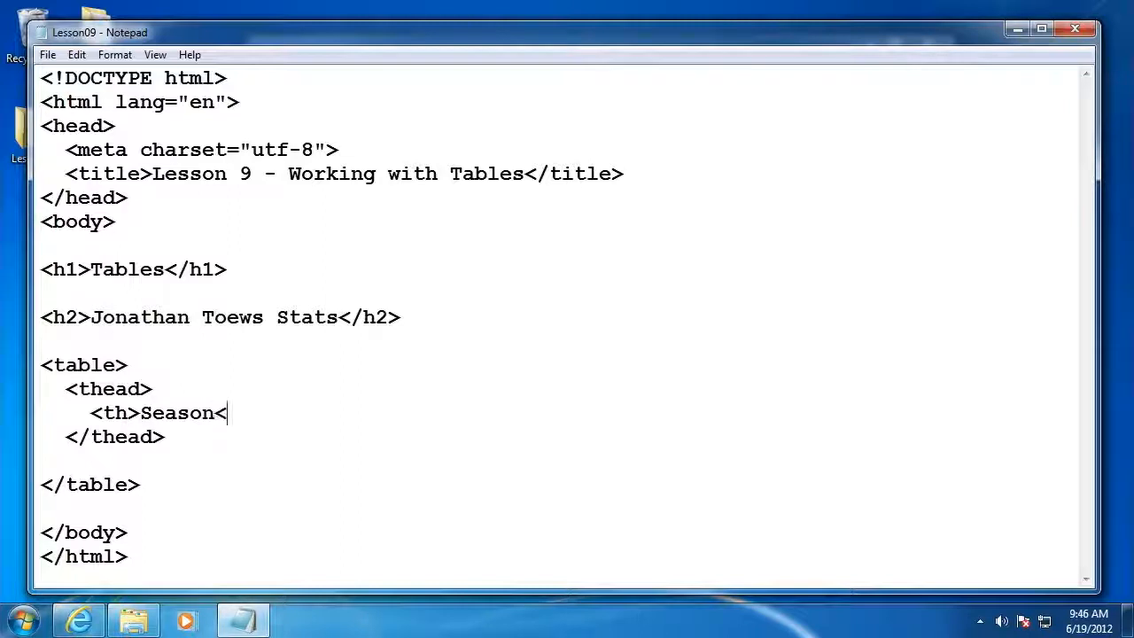
{"action": "type", "text": "/th>"}
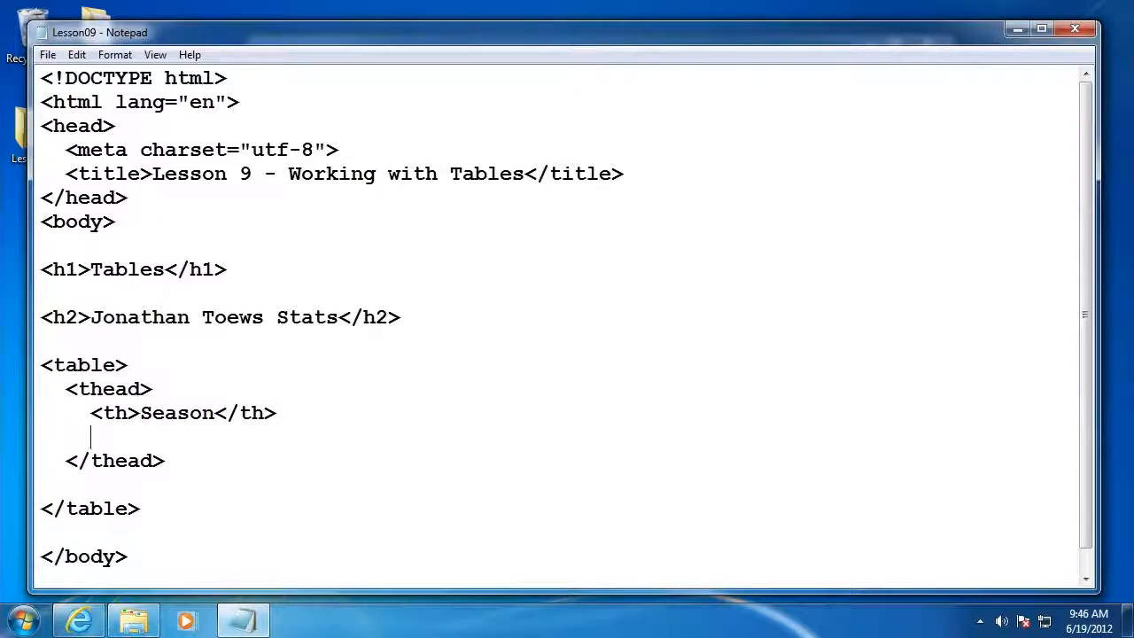
{"action": "type", "text": "<th>"}
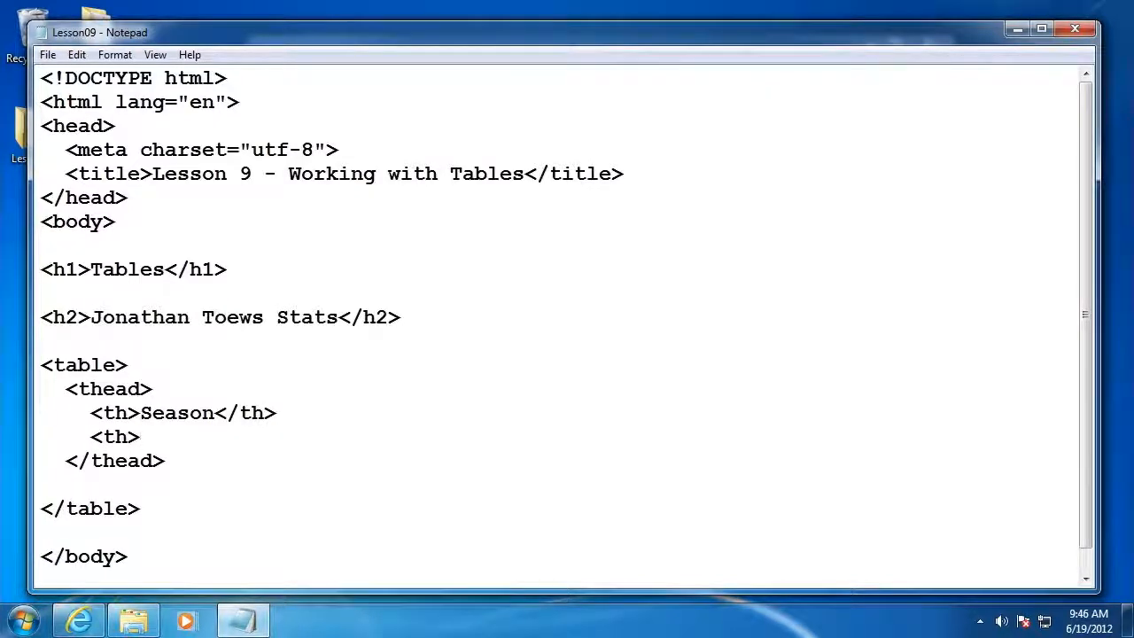
{"action": "type", "text": "Goals</"}
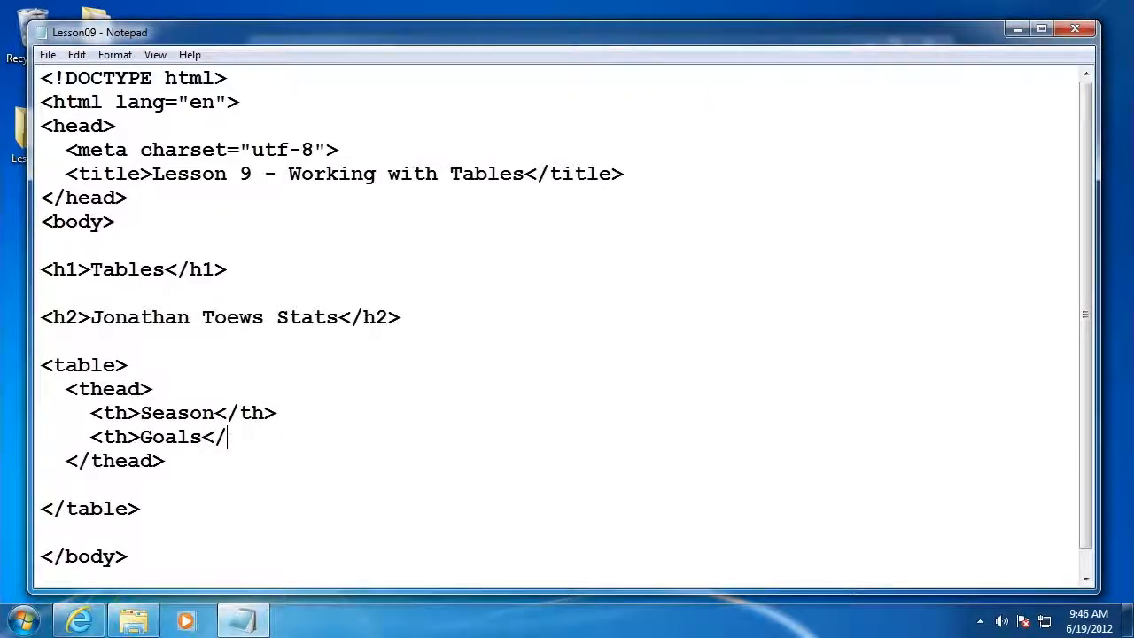
{"action": "type", "text": "th>"}
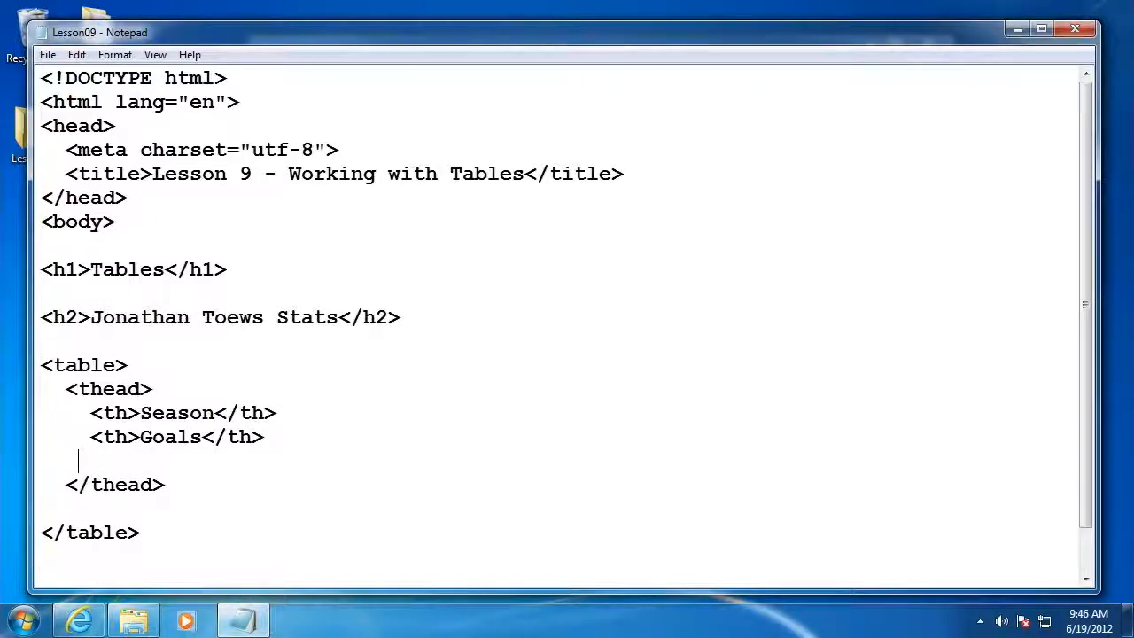
{"action": "type", "text": "<th>"}
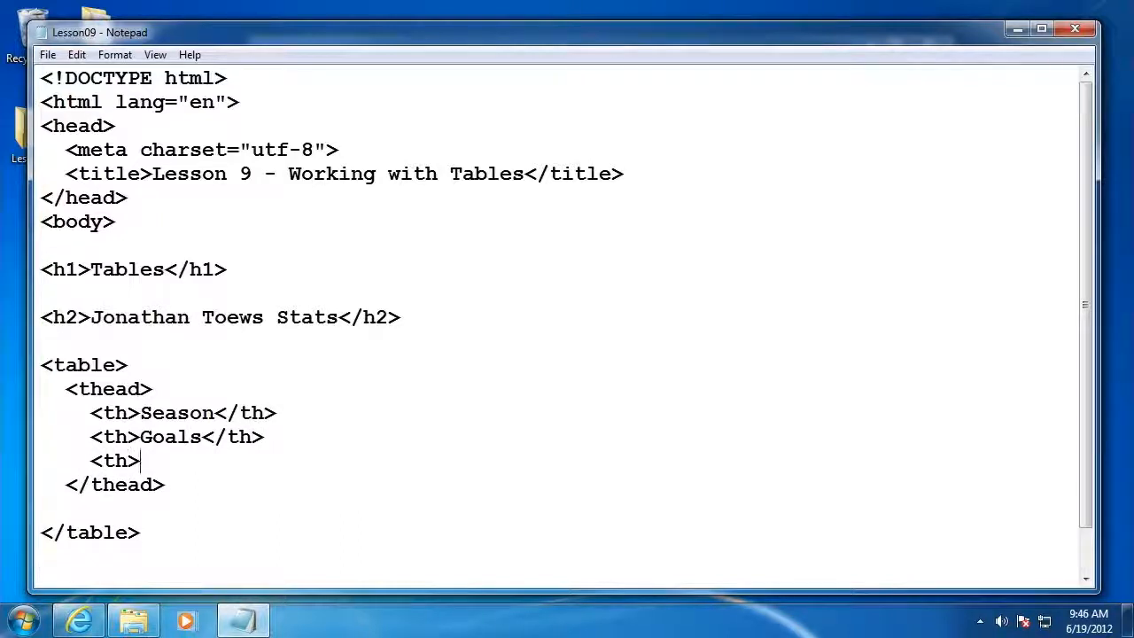
{"action": "type", "text": "Assists</"}
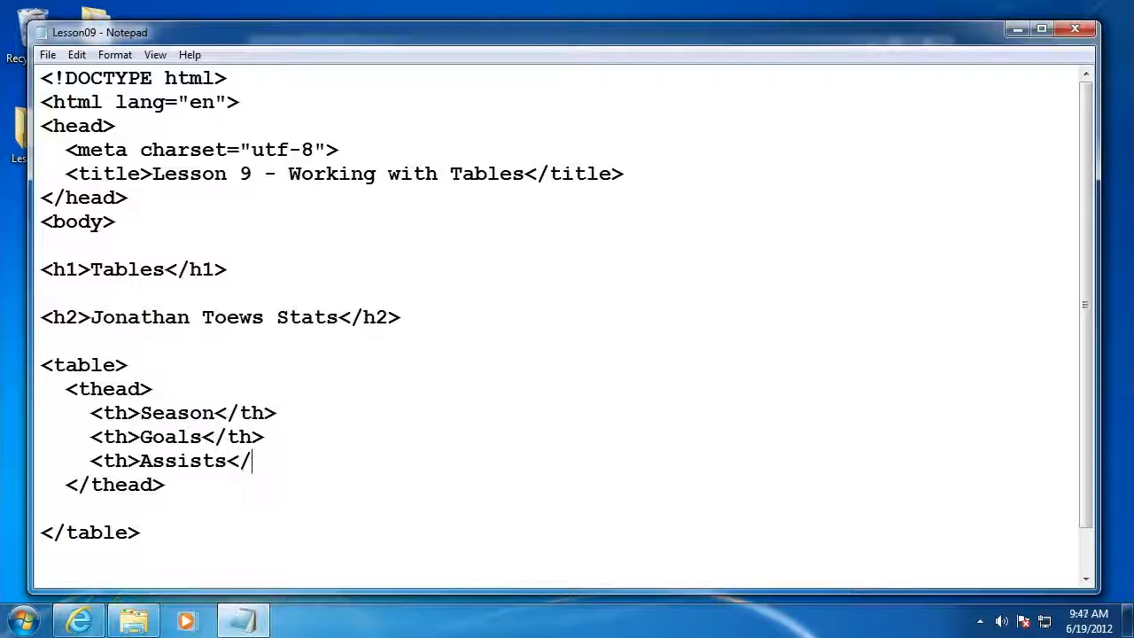
{"action": "type", "text": "th>"}
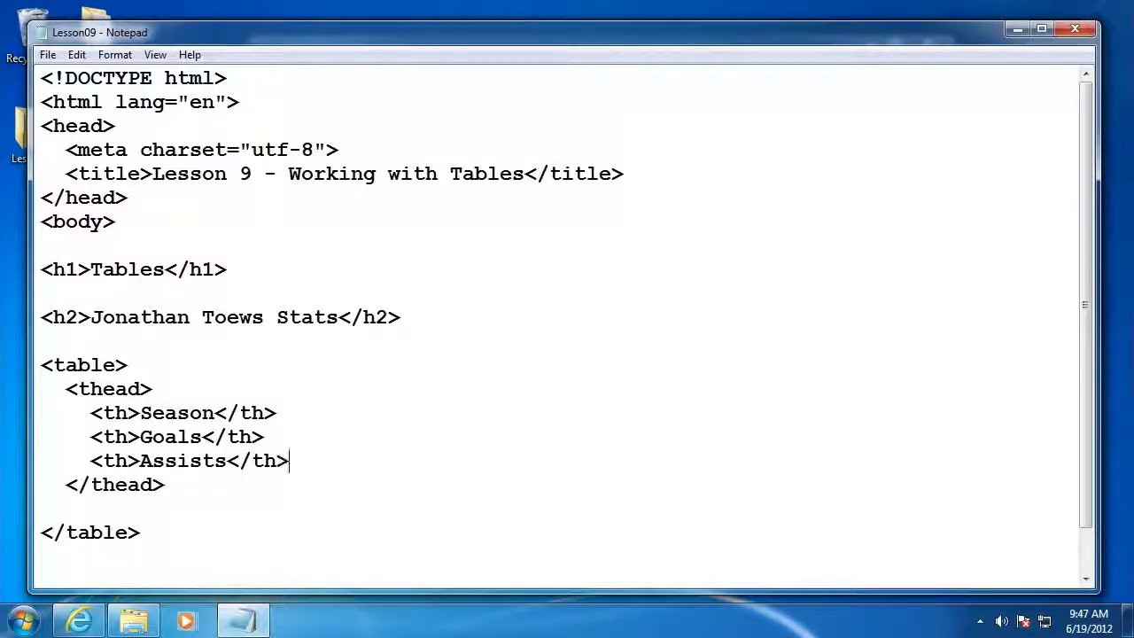
Add an empty <tbody></tbody> section after the thead
{"action": "scroll", "scroll_direction": "down", "scroll_amount": 3}
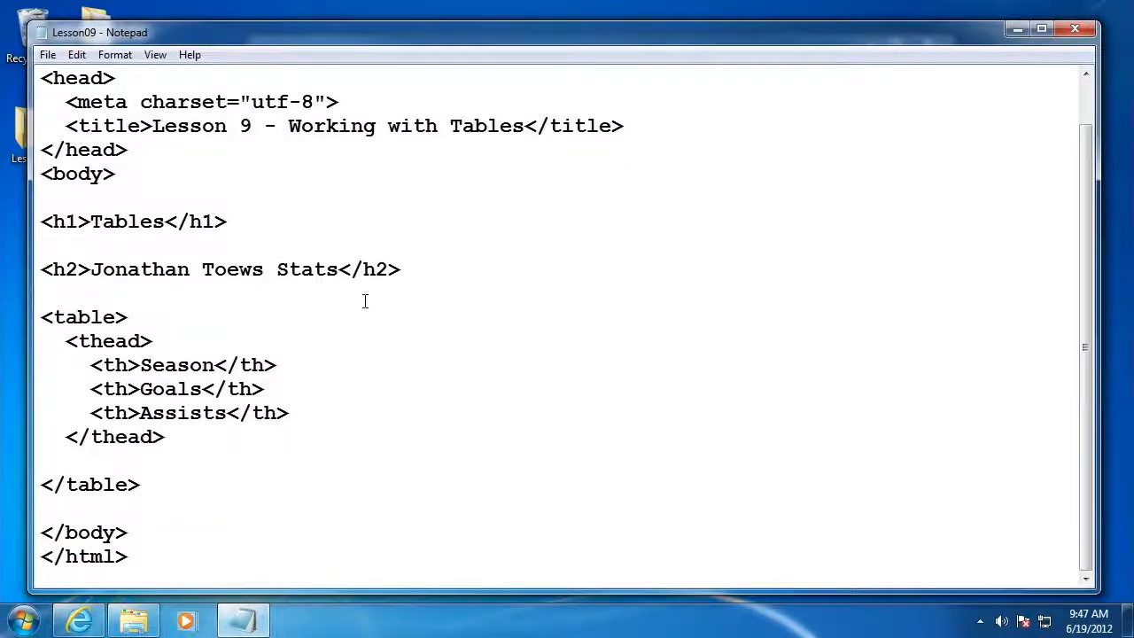
{"action": "type", "text": "<"}
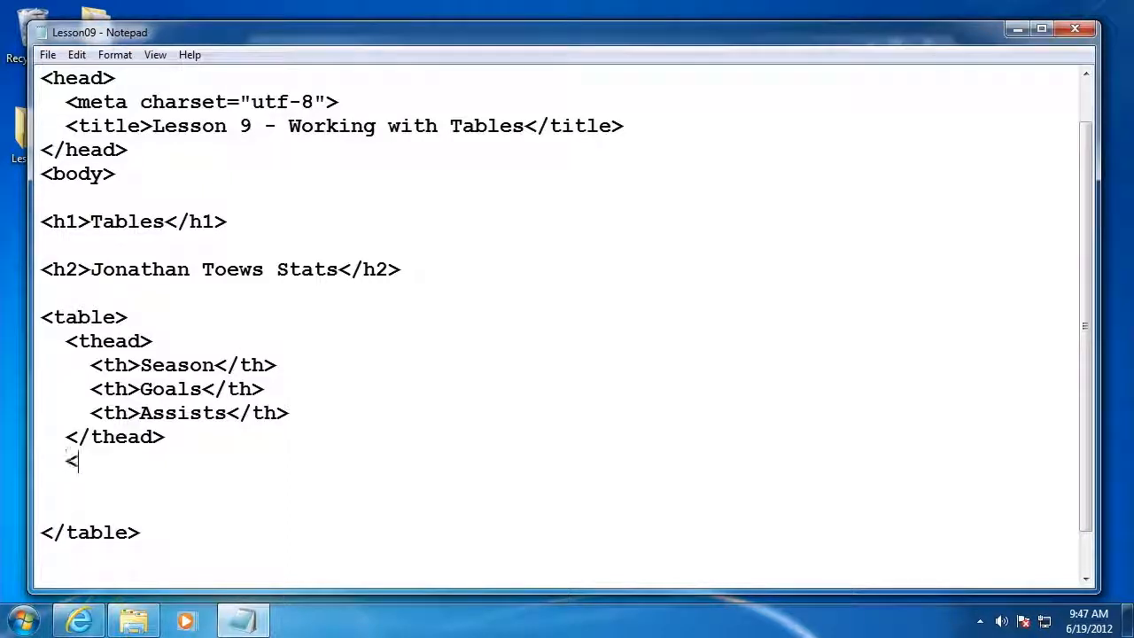
{"action": "type", "text": "tbody>"}
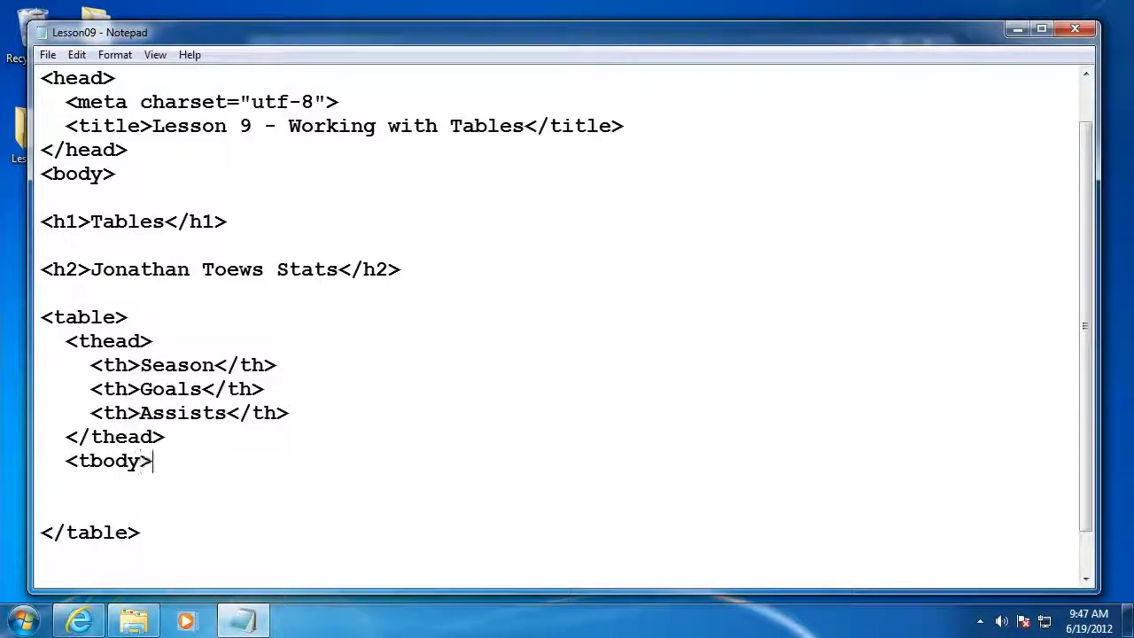
{"action": "type", "text": "</"}
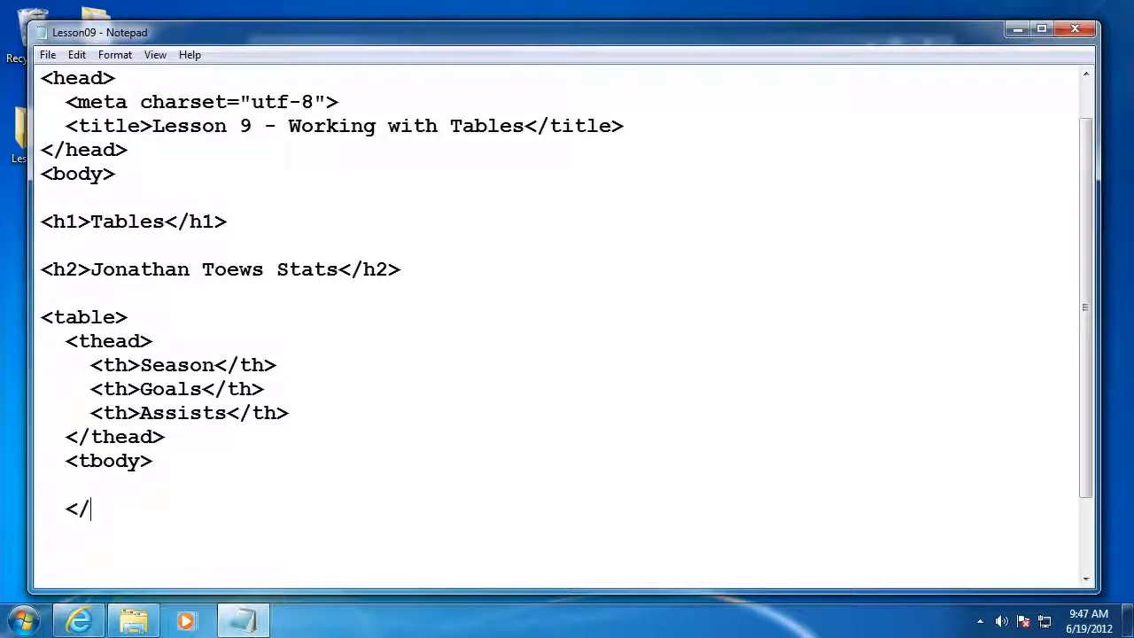
{"action": "type", "text": "tbo"}
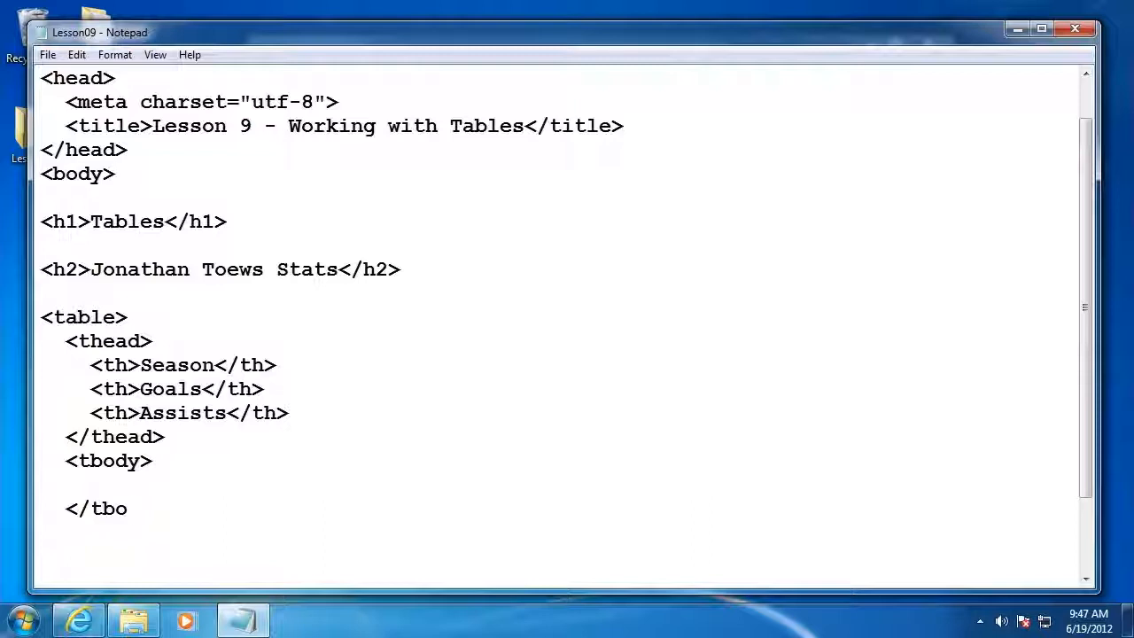
{"action": "type", "text": "dy>"}
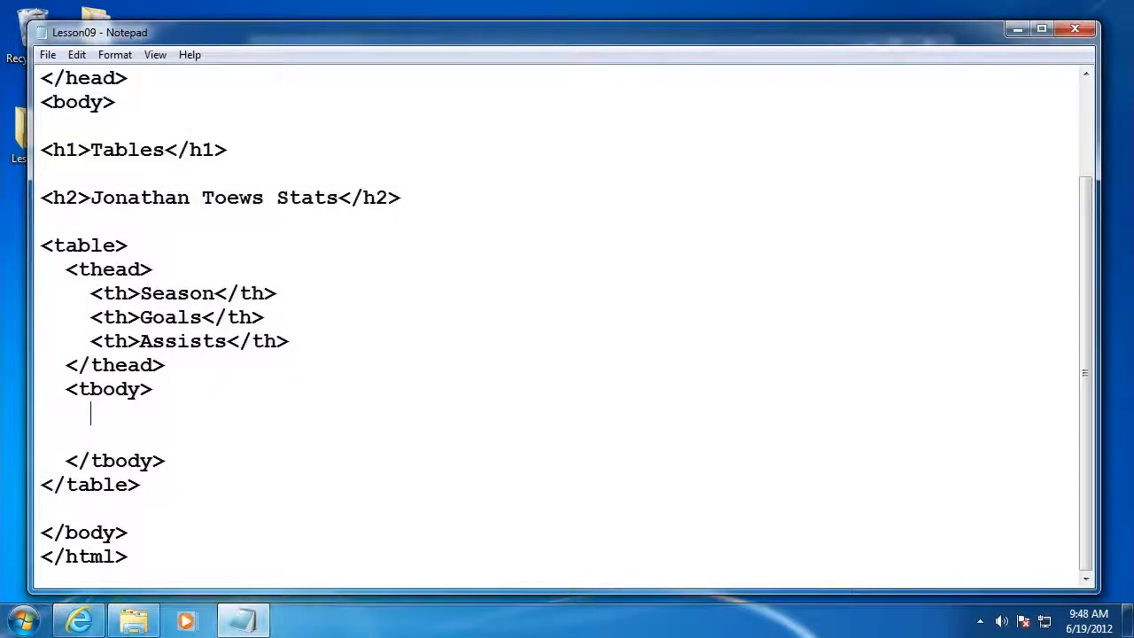
Add a <tr> inside tbody with an empty <th> and two empty <td> cells
{"action": "type", "text": "<tr>"}
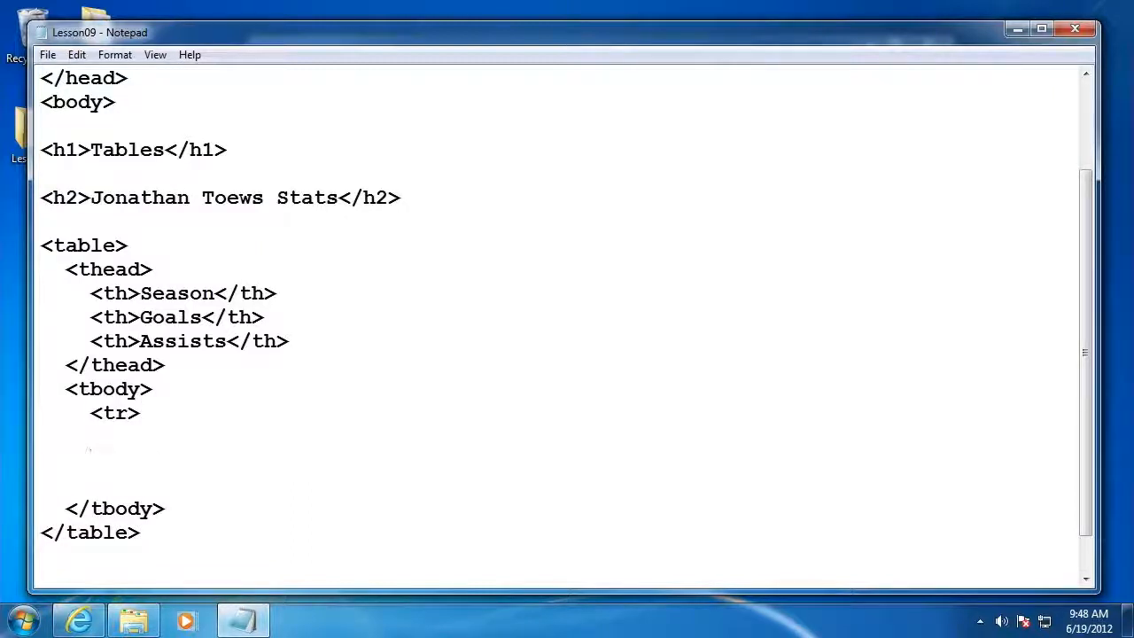
{"action": "type", "text": "</tr>"}
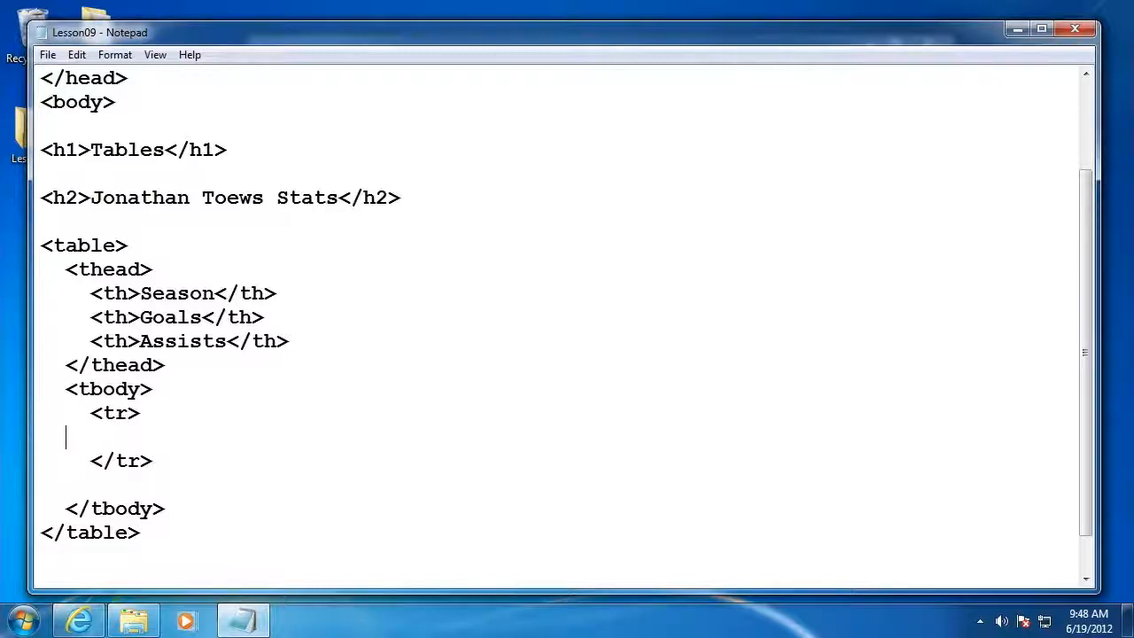
{"action": "type", "text": "<"}
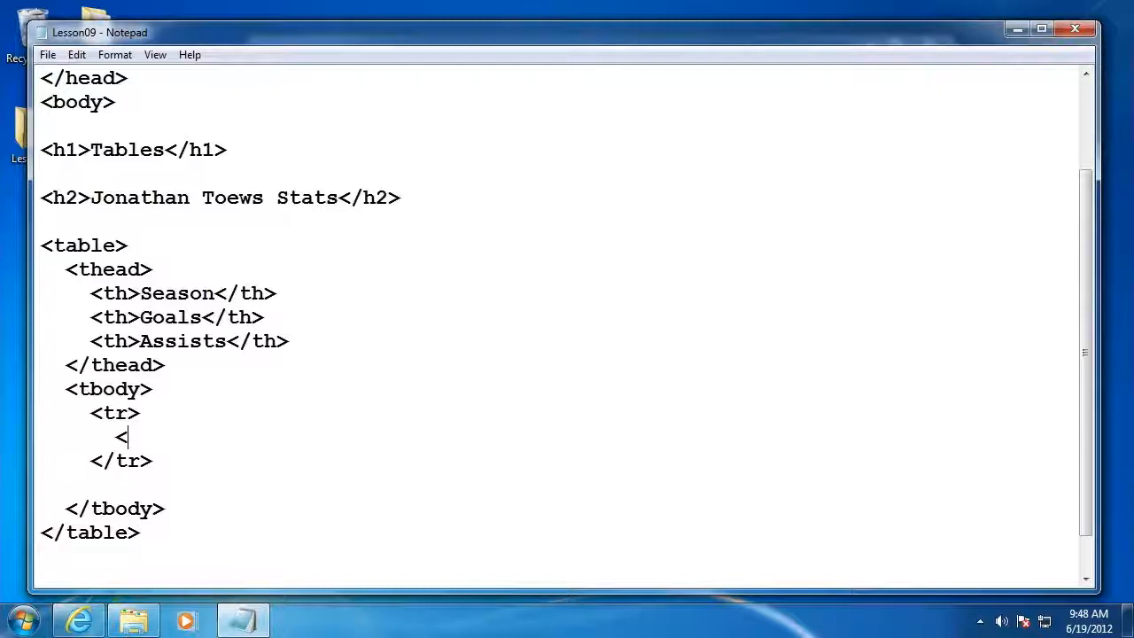
{"action": "type", "text": "th>"}
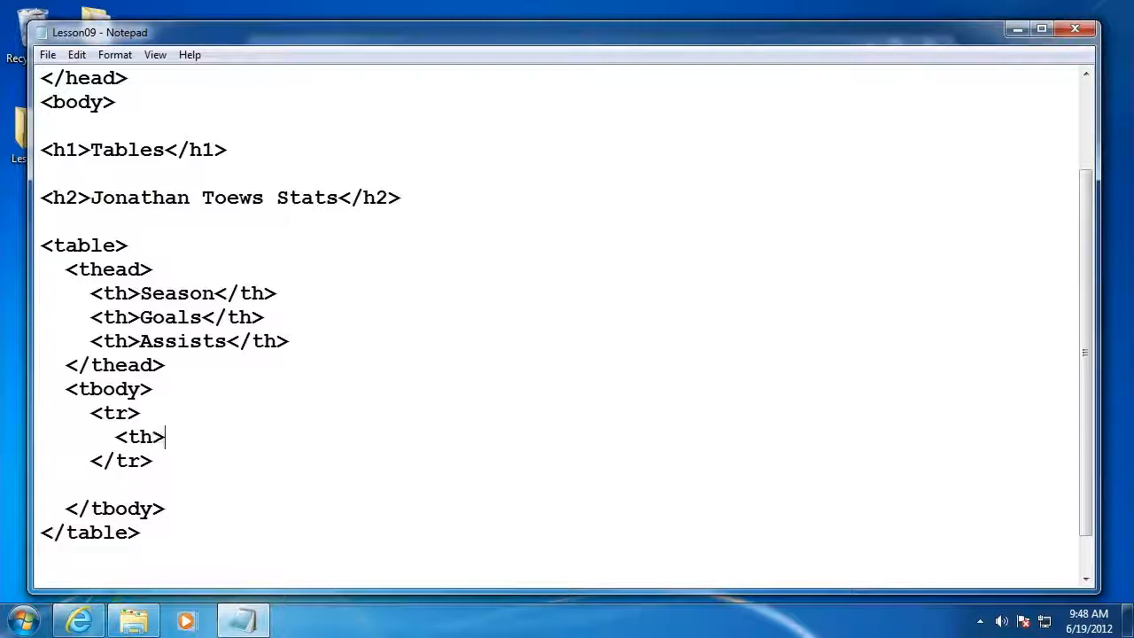
{"action": "type", "text": "</"}
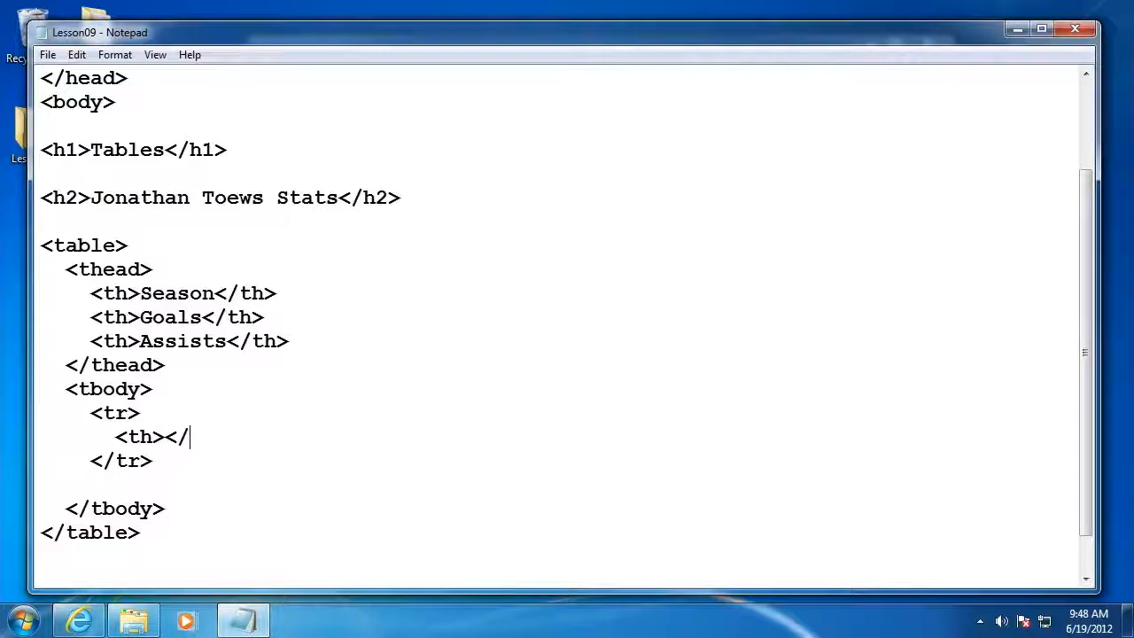
{"action": "type", "text": "th>"}
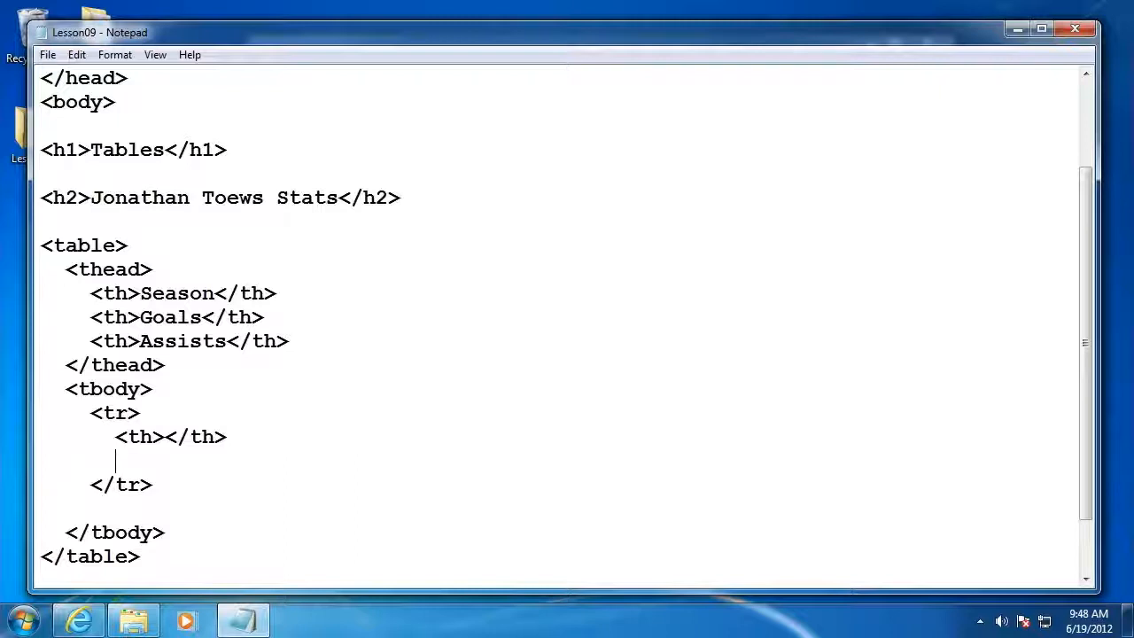
{"action": "type", "text": "<td></"}
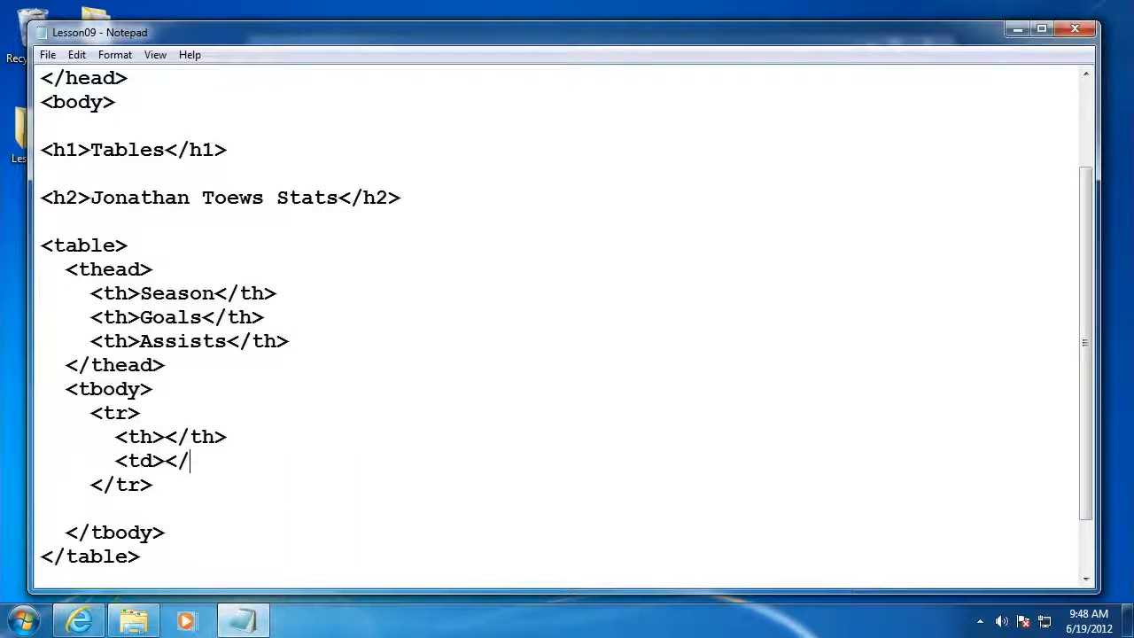
{"action": "type", "text": "td>"}
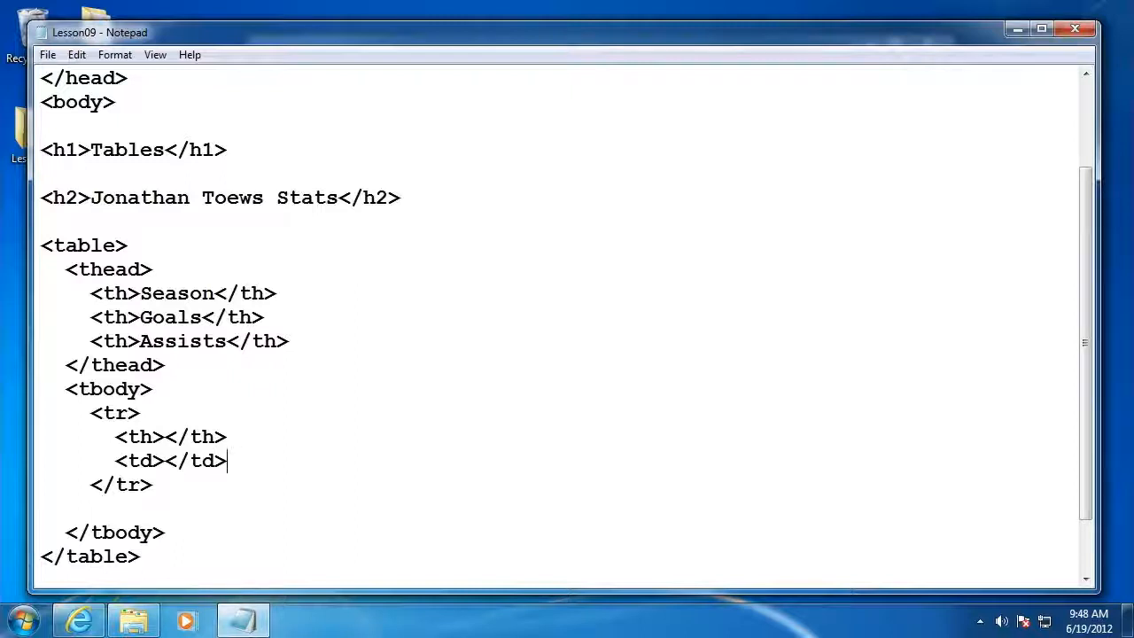
{"action": "type", "text": "<t"}
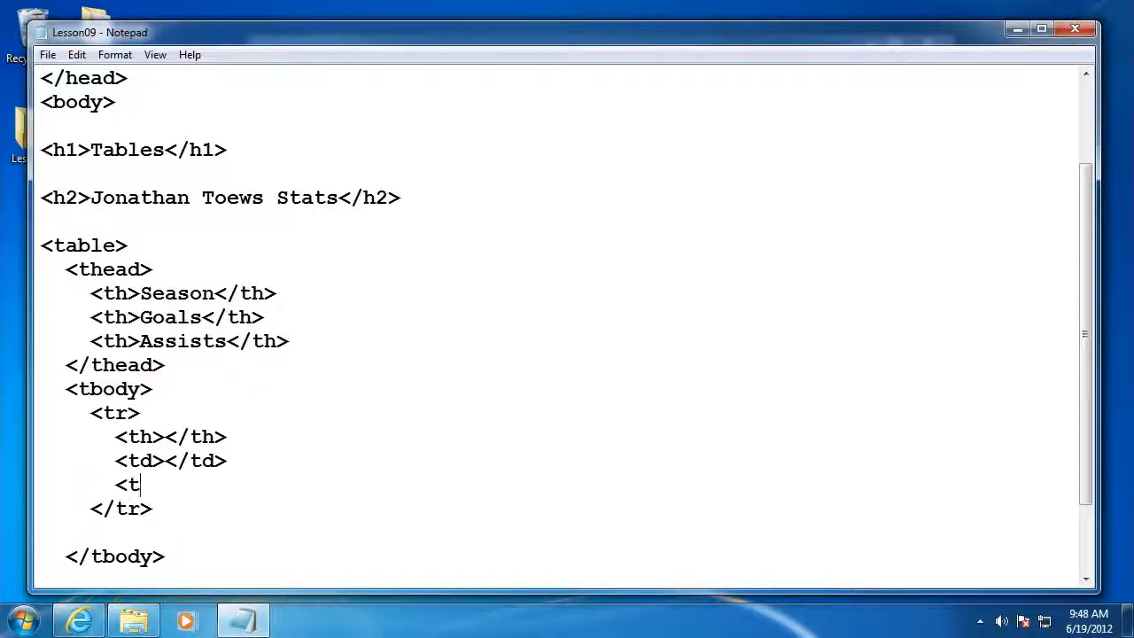
{"action": "type", "text": "d></td>"}
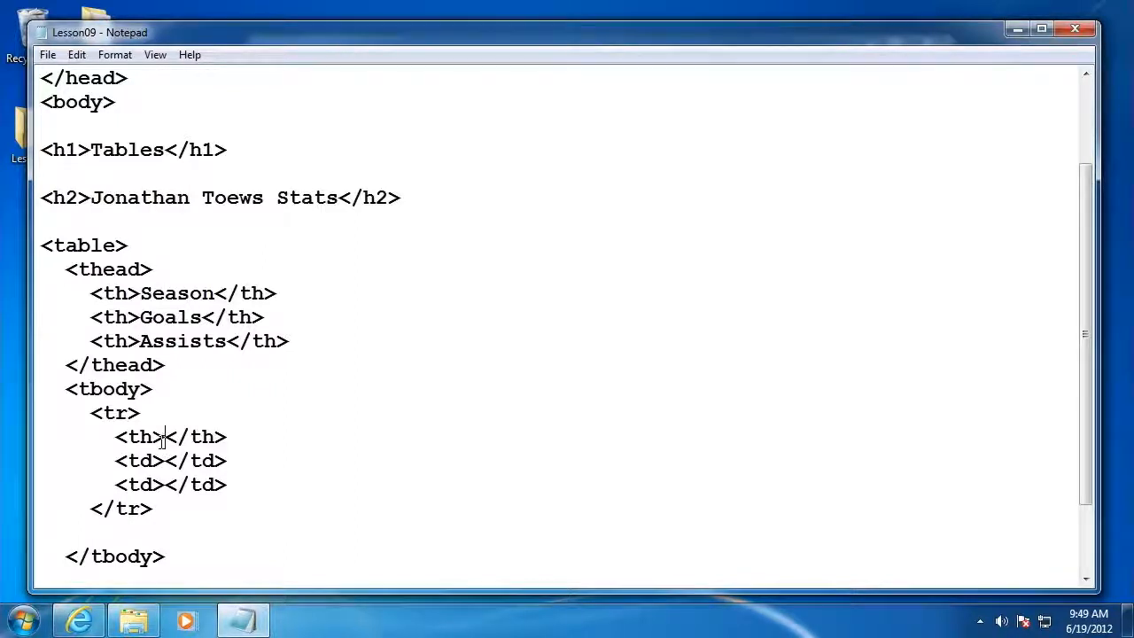
Fill the row with season 2009-2010, 25 goals and 43 assists
{"action": "type", "text": "2009-2010"}
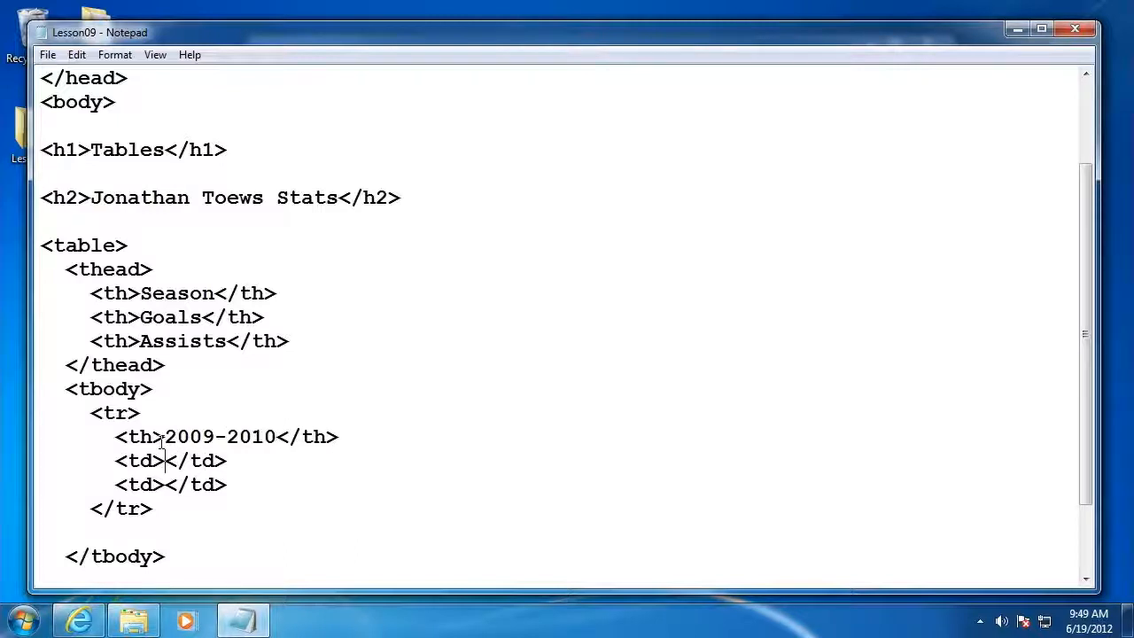
{"action": "type", "text": "25"}
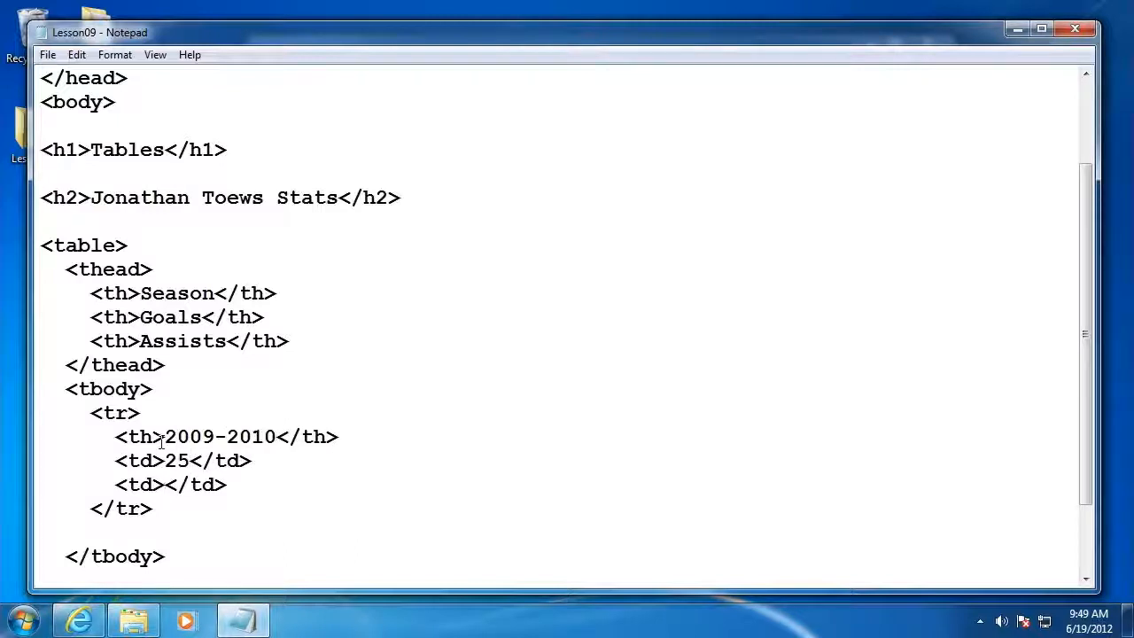
{"action": "type", "text": "43"}
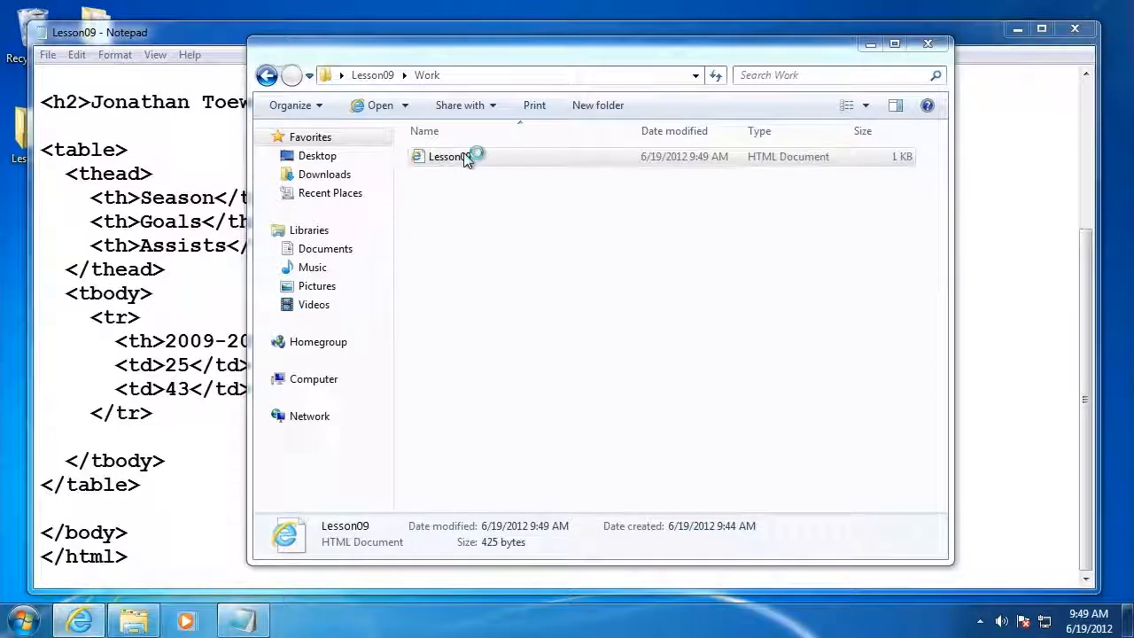
Preview Lesson09.html in Internet Explorer and inspect the rendered header row
{"action": "double_click", "coordinate": [443, 156]}
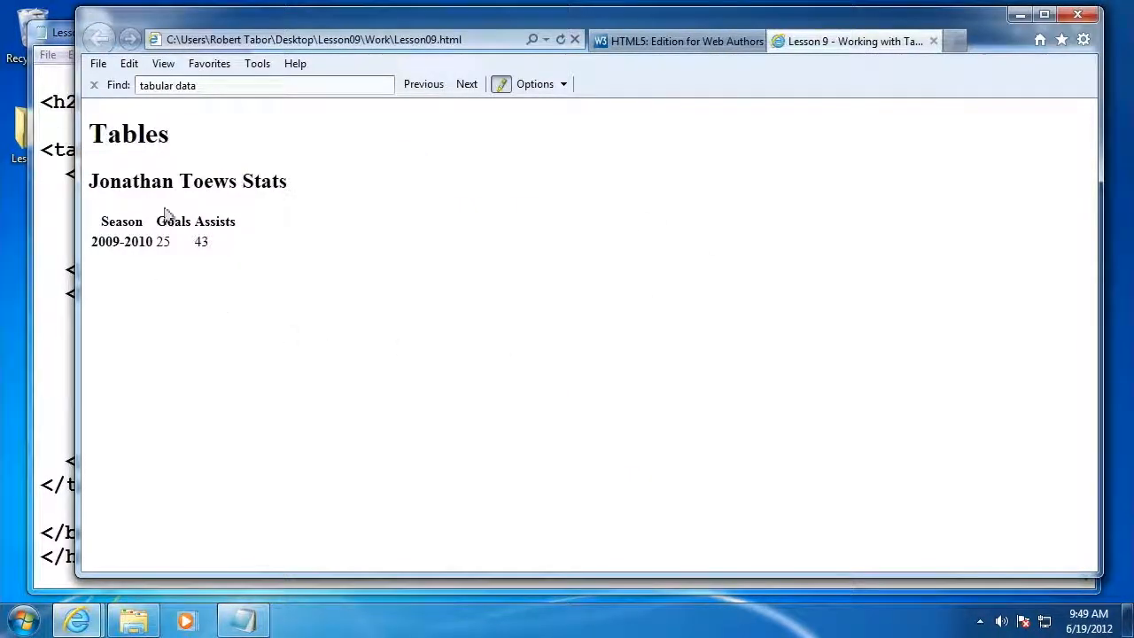
{"action": "mouse_move", "coordinate": [255, 255]}
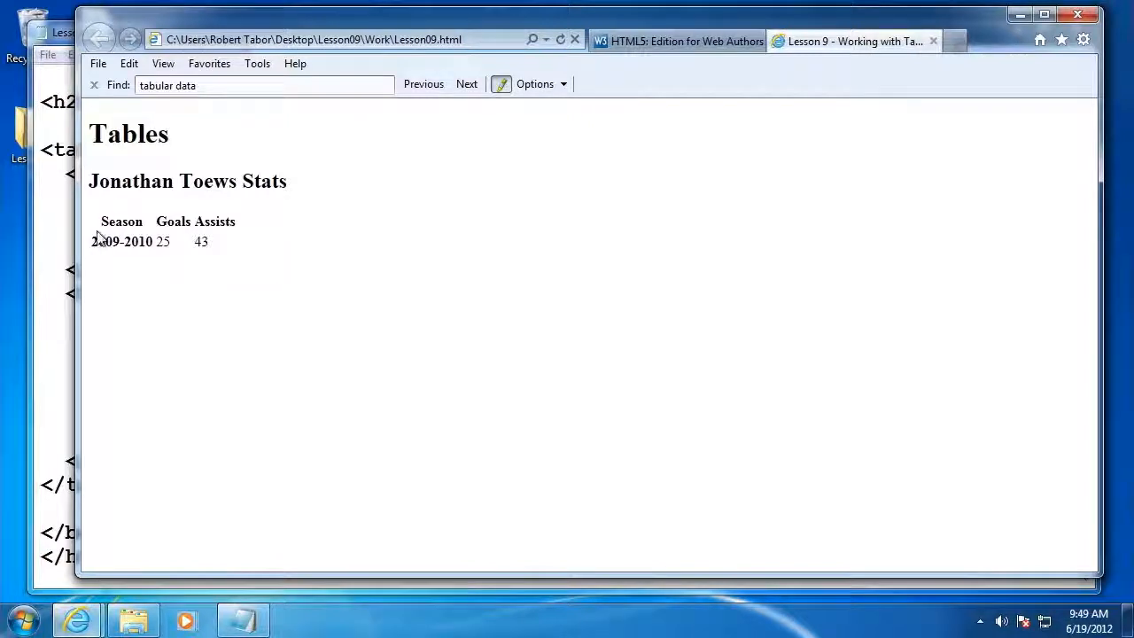
{"action": "left_click_drag", "start_coordinate": [101, 221], "coordinate": [236, 221]}
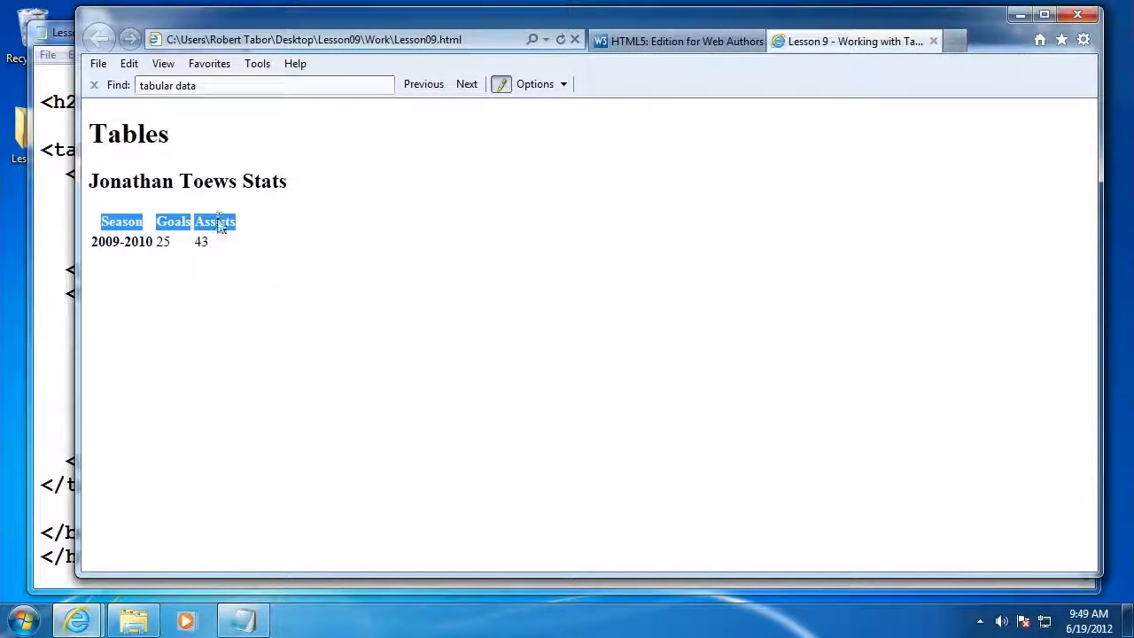
{"action": "left_click", "coordinate": [468, 83]}
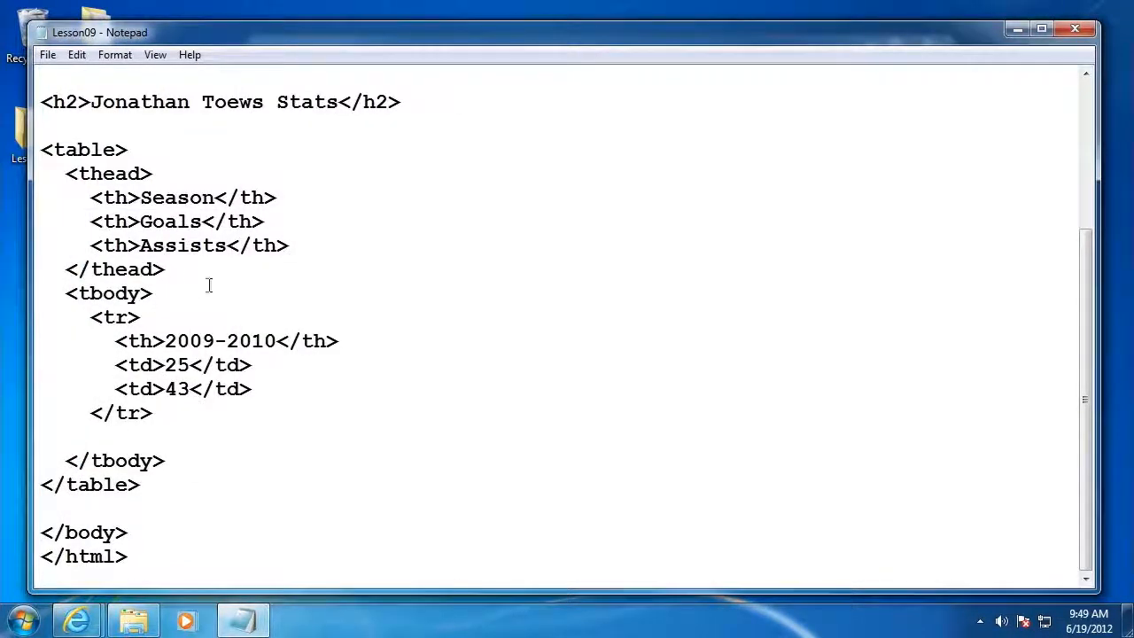
Add a second <tr> with an empty <th> and an empty <td> after the 2009-2010 row
{"action": "key", "text": "enter"}
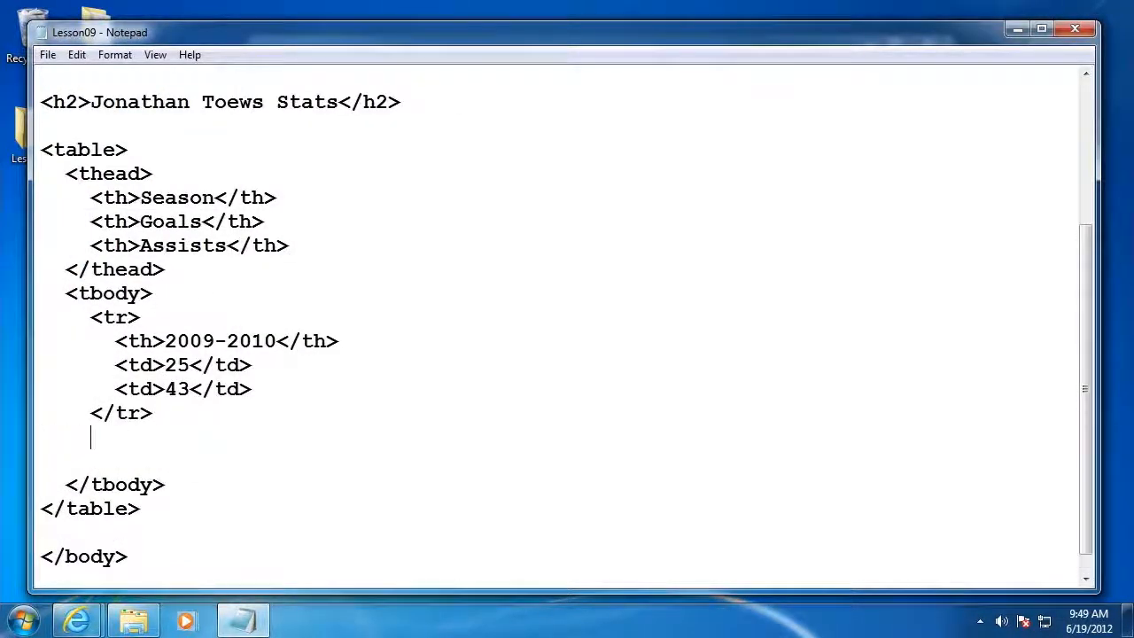
{"action": "type", "text": "<tr><"}
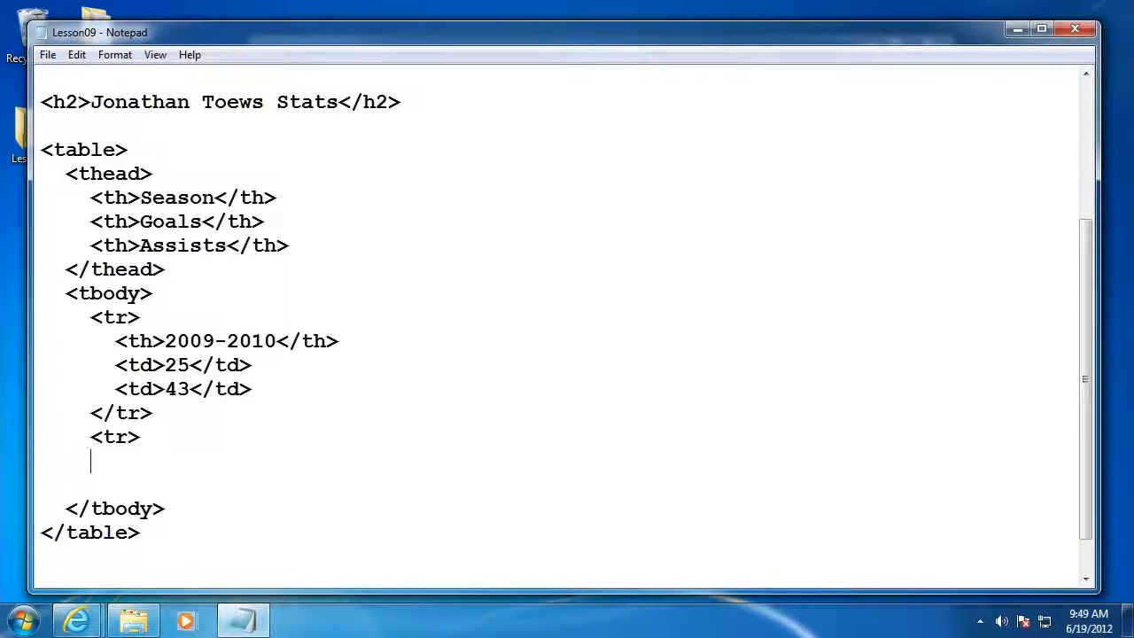
{"action": "type", "text": "</tr>"}
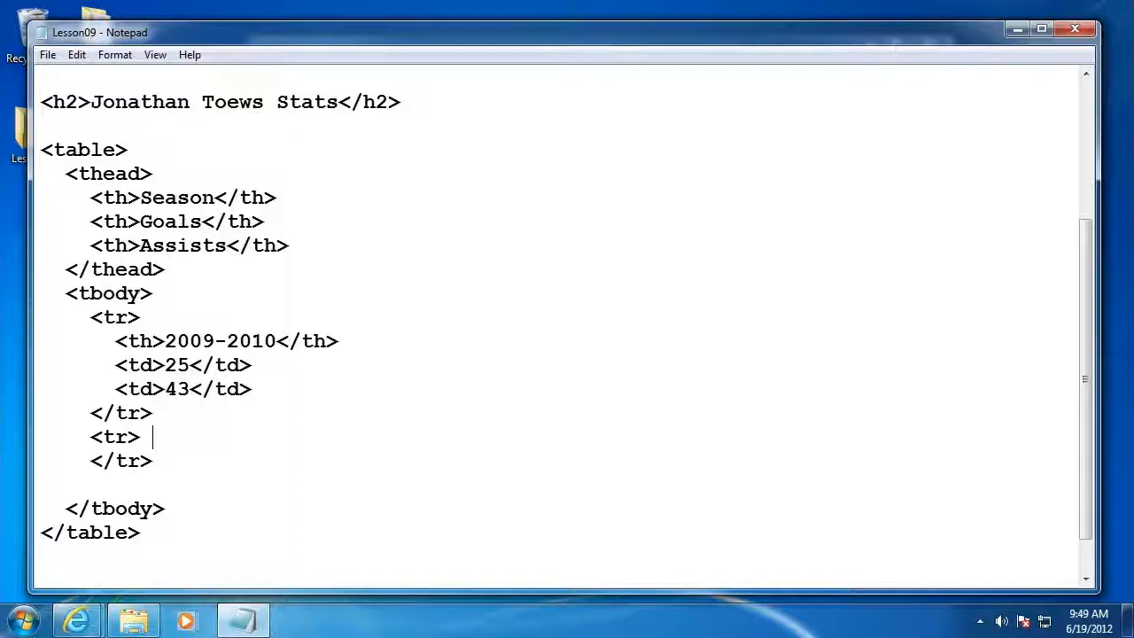
{"action": "type", "text": "<"}
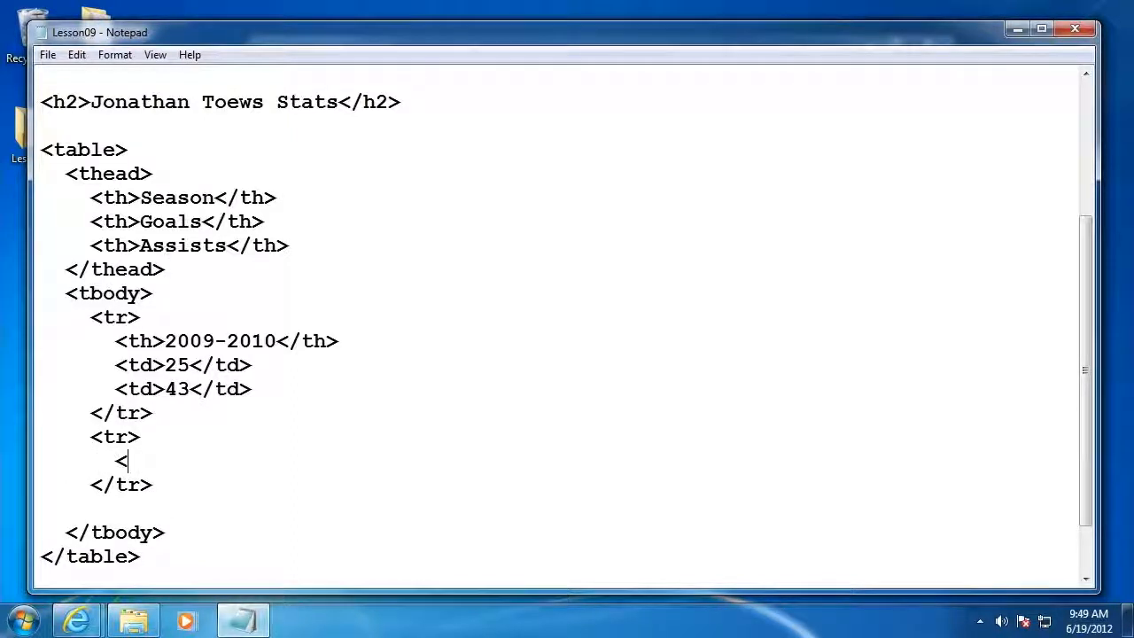
{"action": "type", "text": "th>"}
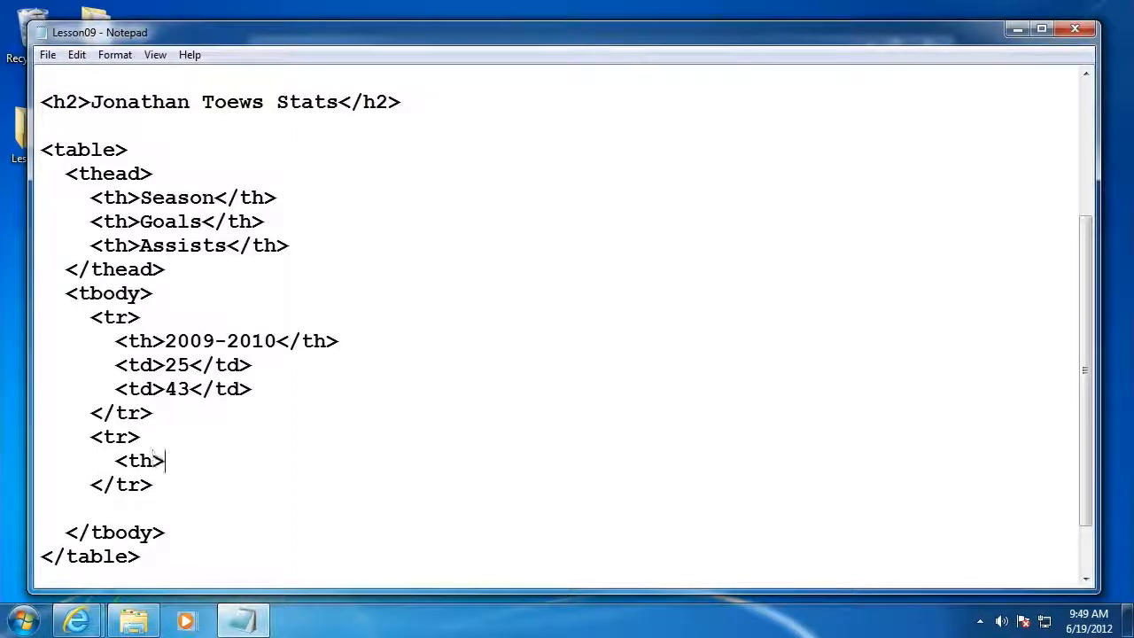
{"action": "type", "text": "</th"}
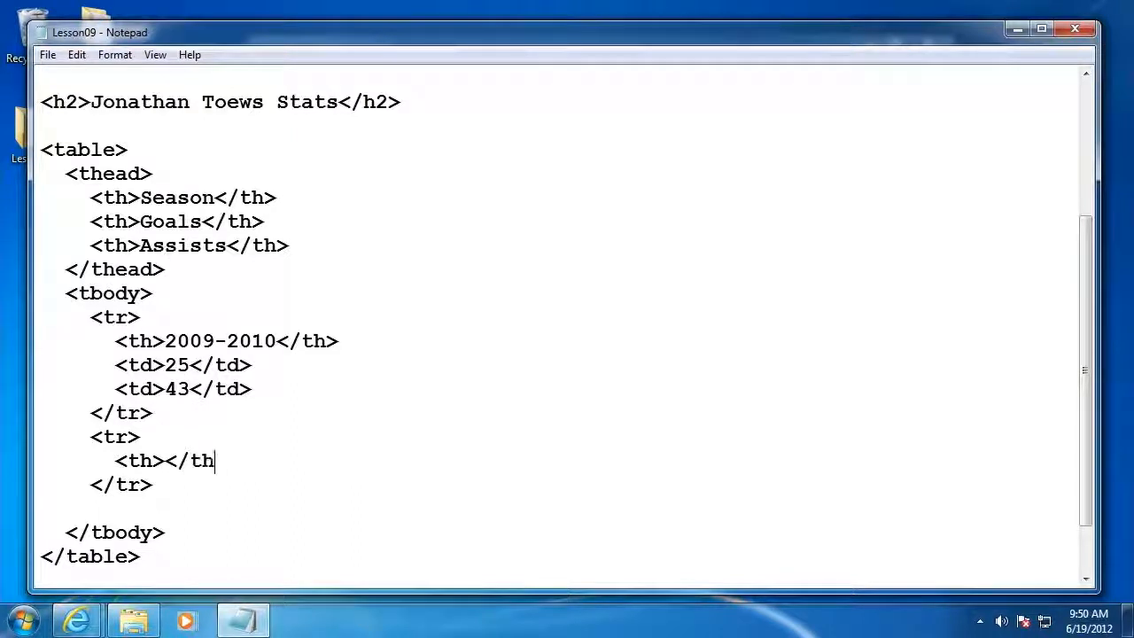
{"action": "key", "text": "Enter"}
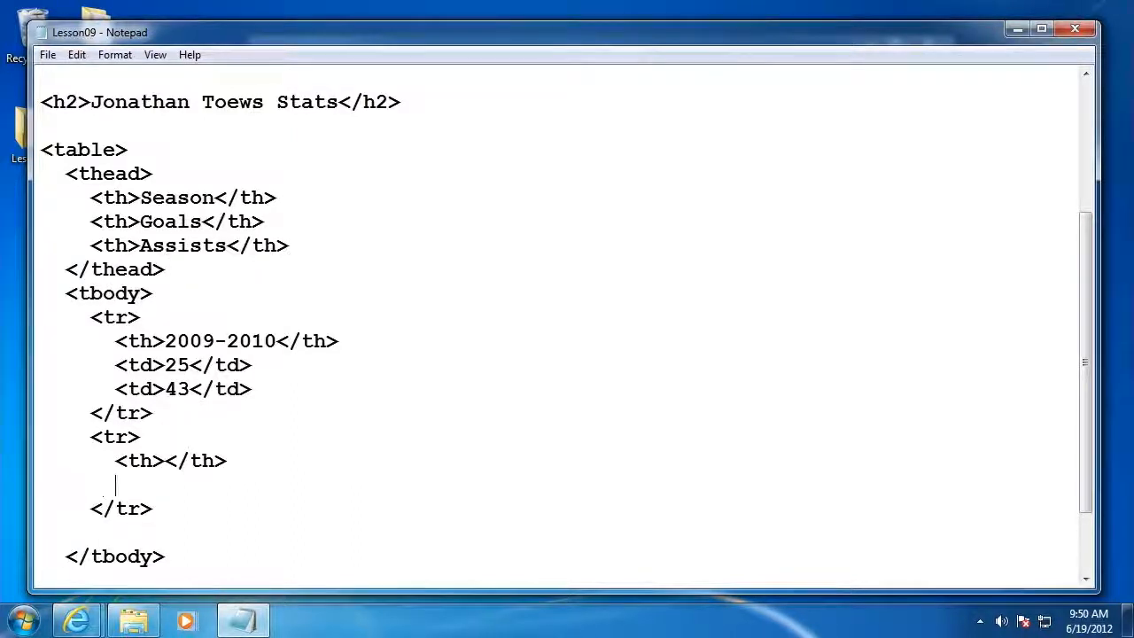
{"action": "type", "text": "<td></"}
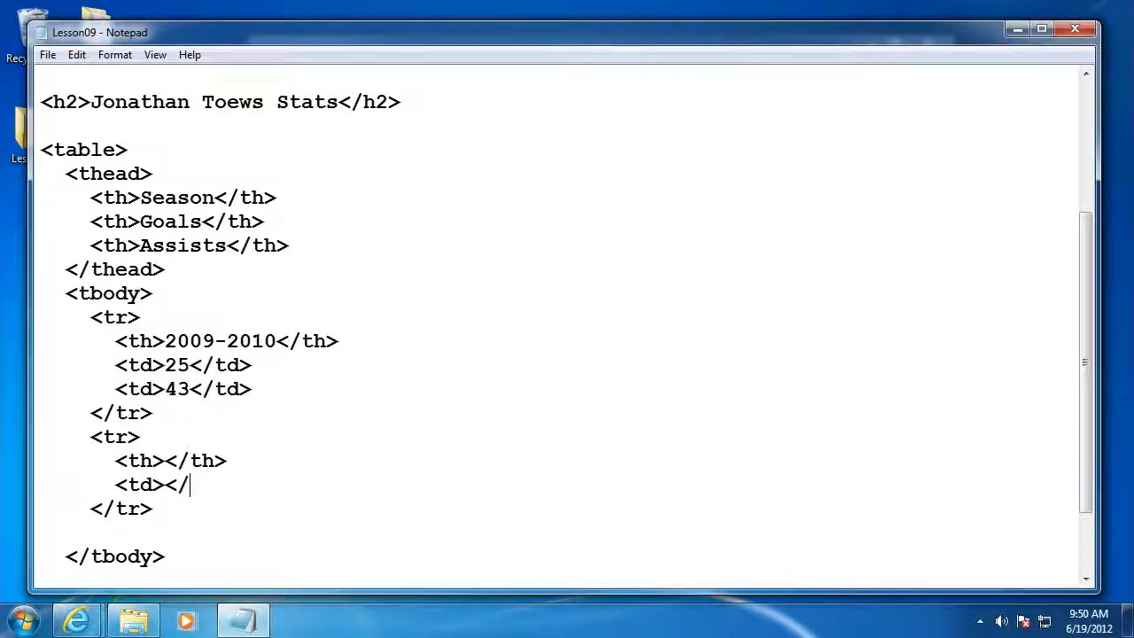
{"action": "type", "text": "td>"}
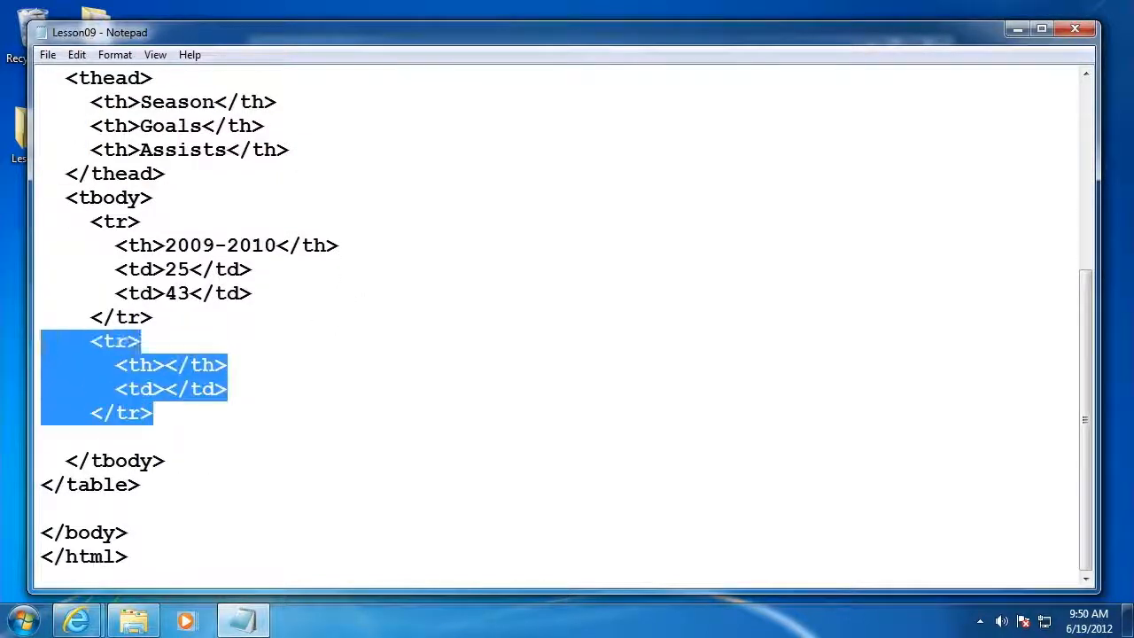
Paste two copies of the empty row and label them 2010-2011 and 2011-2012
{"action": "left_click", "coordinate": [287, 319]}
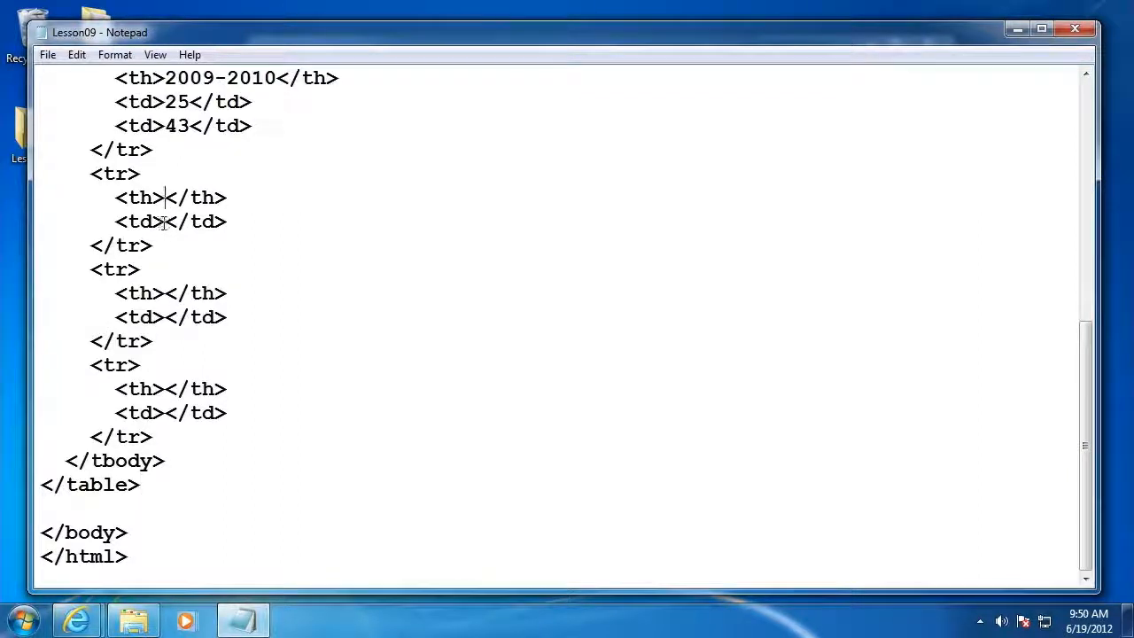
{"action": "type", "text": "2010"}
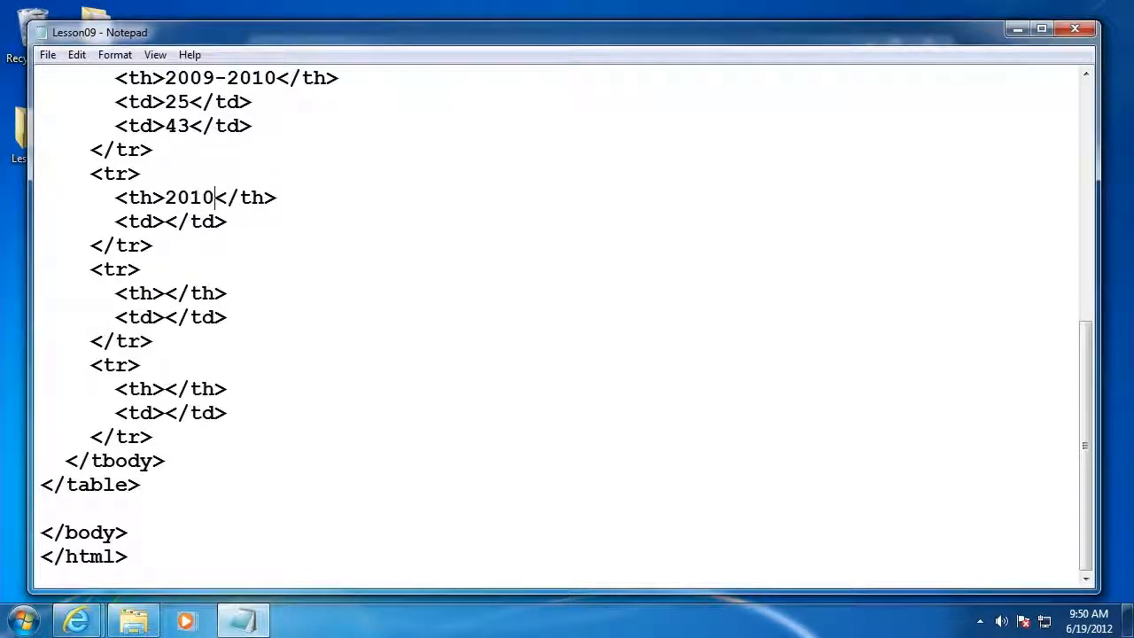
{"action": "type", "text": "-2011"}
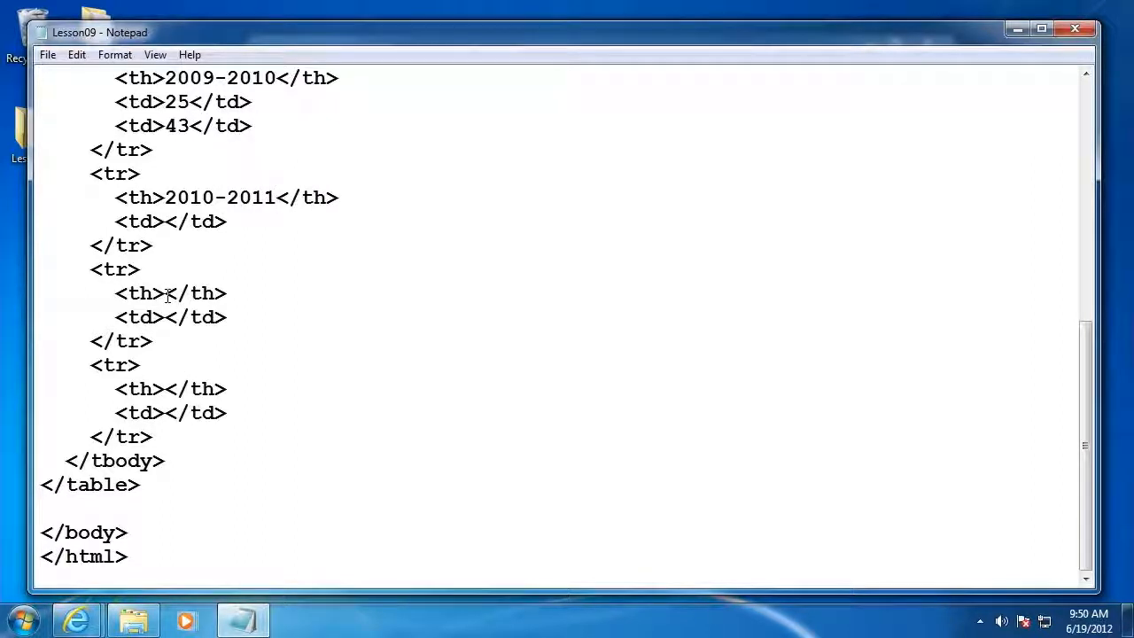
{"action": "type", "text": "2011"}
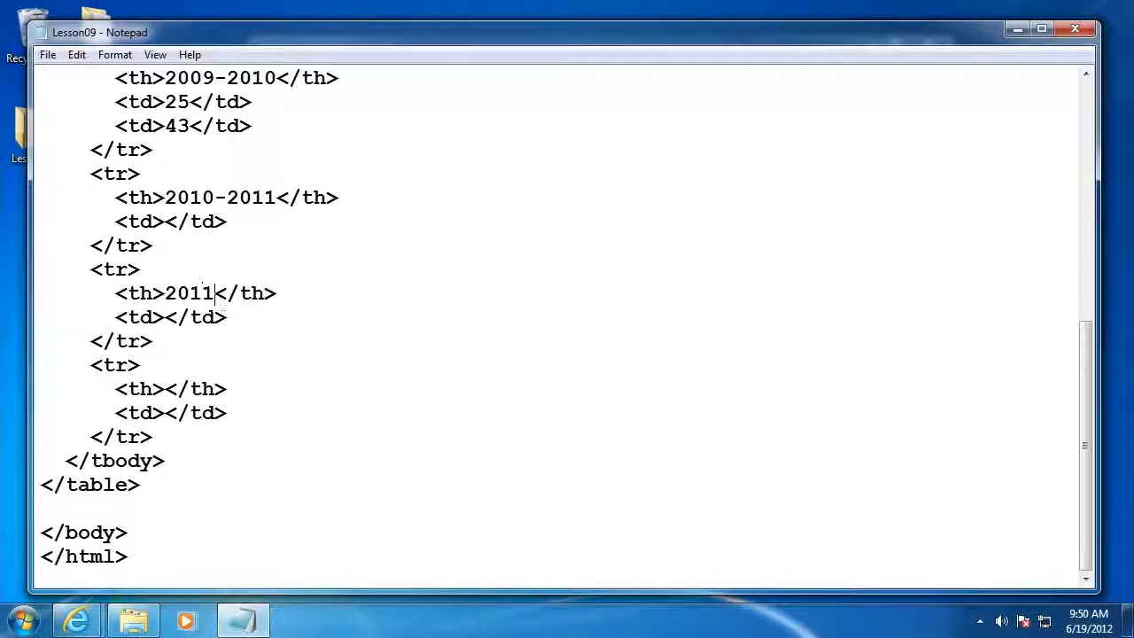
{"action": "type", "text": "-2012"}
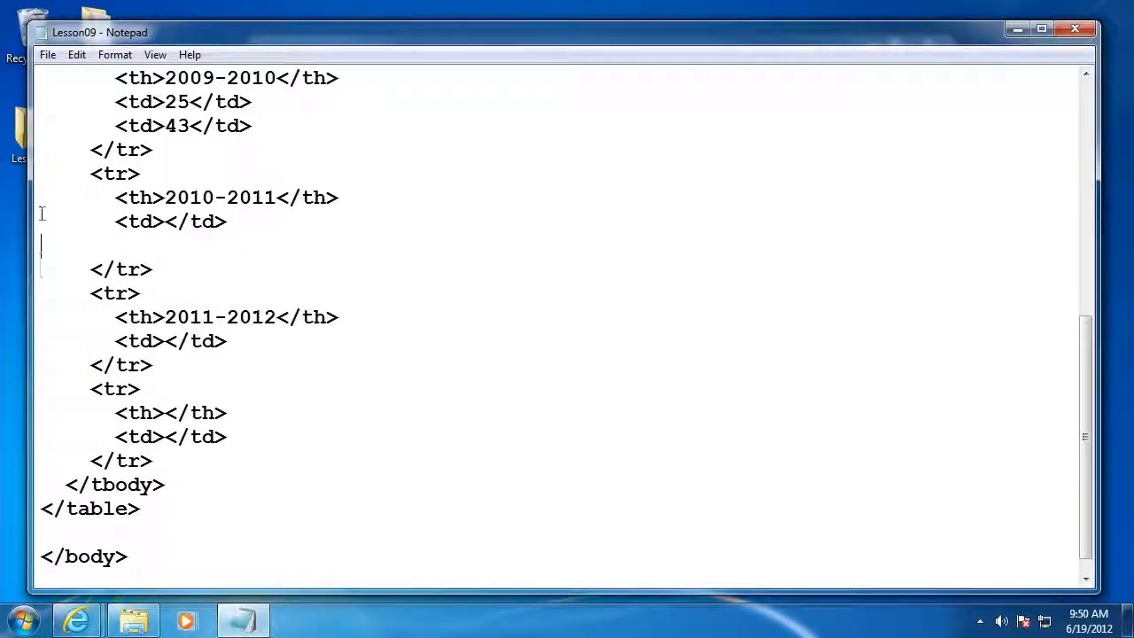
Add a second <td> to each row and fill in 32/44 and 29/28 goals and assists
{"action": "type", "text": "<td></td>"}
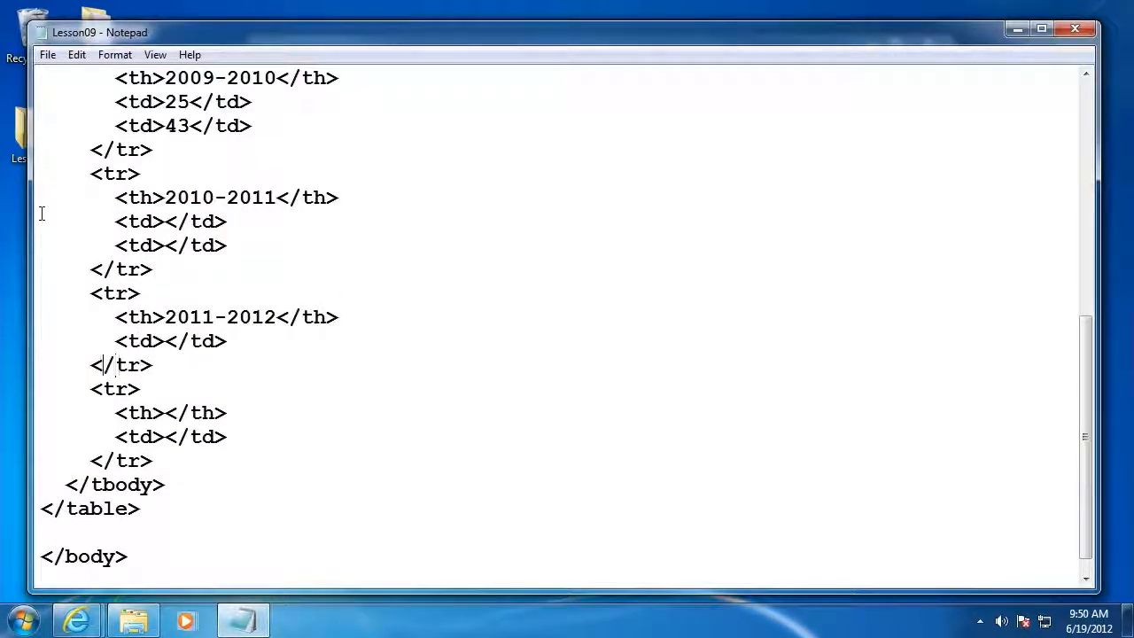
{"action": "type", "text": "<td></td>"}
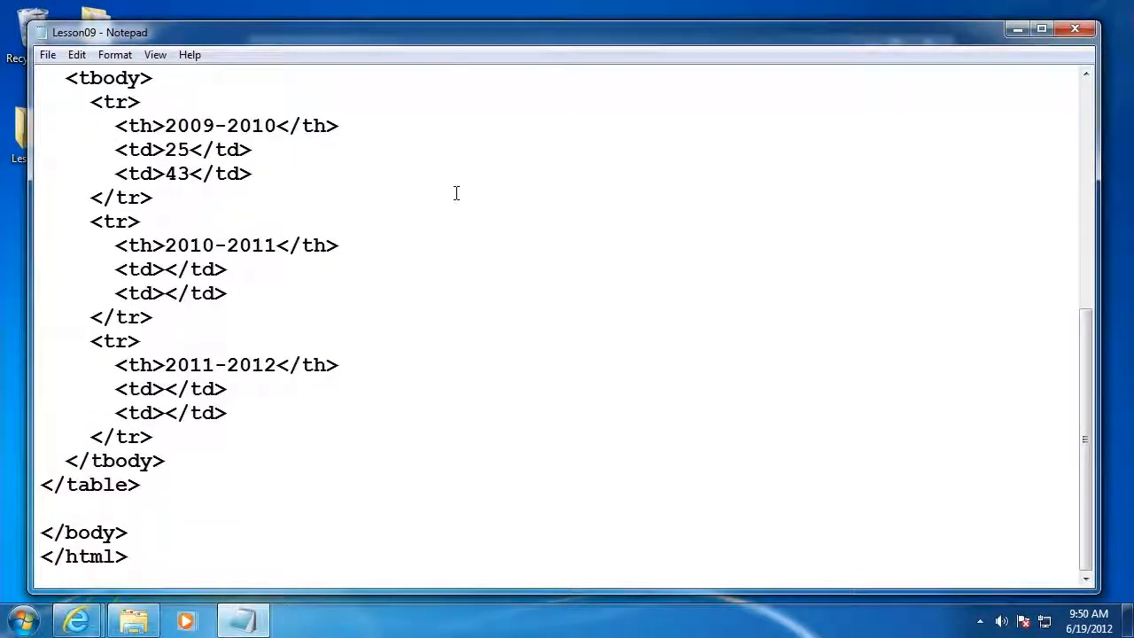
{"action": "mouse_move", "coordinate": [162, 269]}
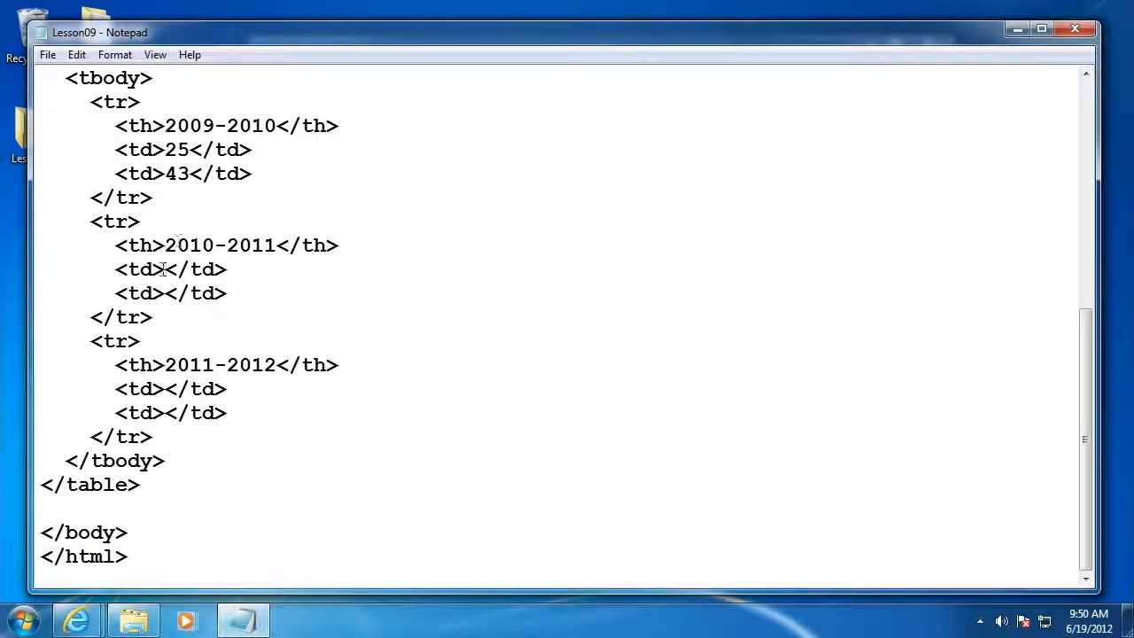
{"action": "type", "text": "32"}
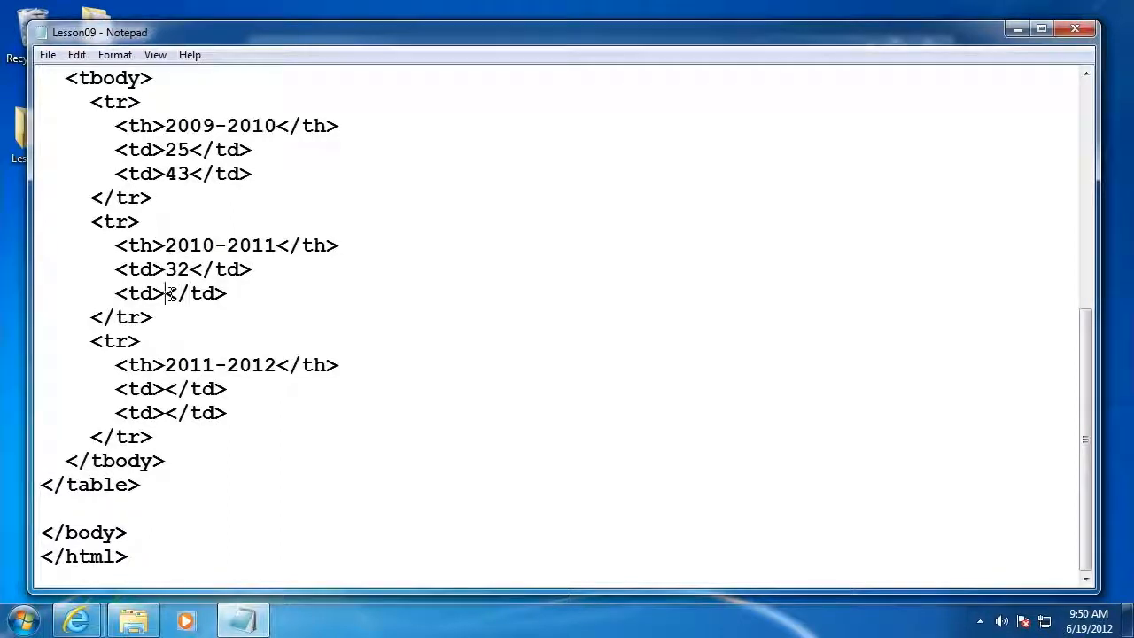
{"action": "type", "text": "44"}
{"action": "left_click", "coordinate": [171, 413]}
{"action": "type", "text": "2"}
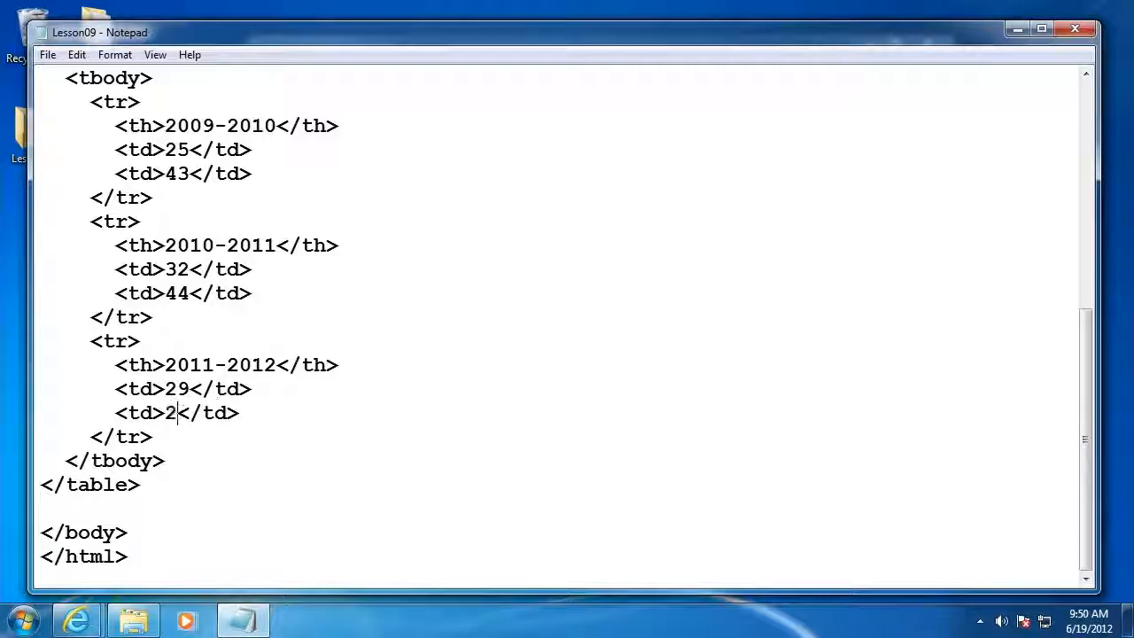
{"action": "type", "text": "8"}
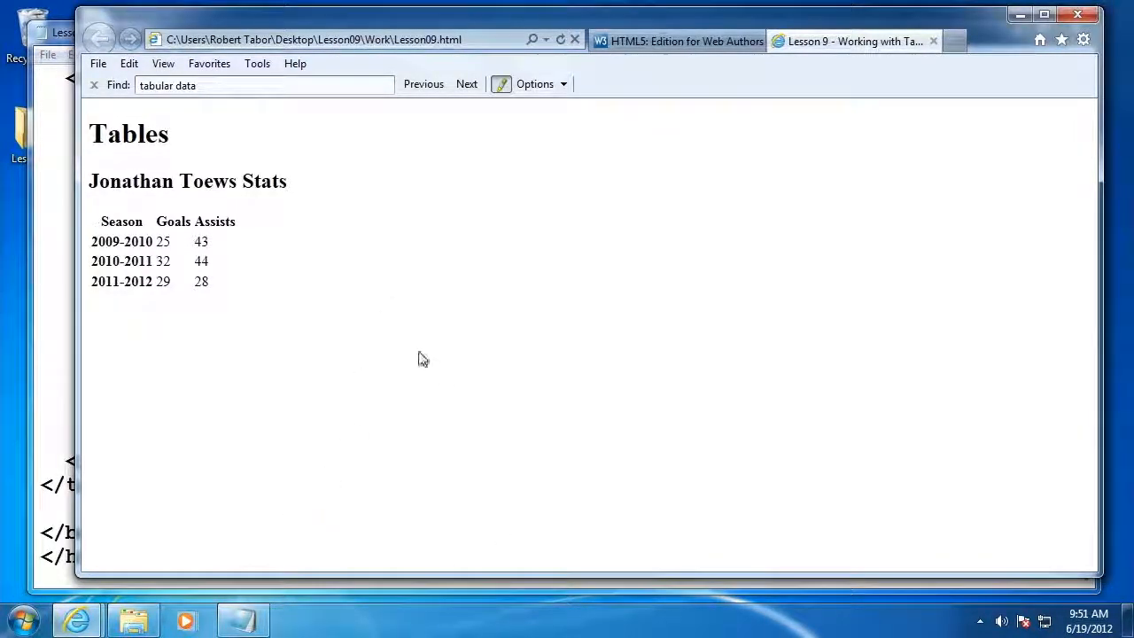
{"action": "mouse_move", "coordinate": [220, 280]}
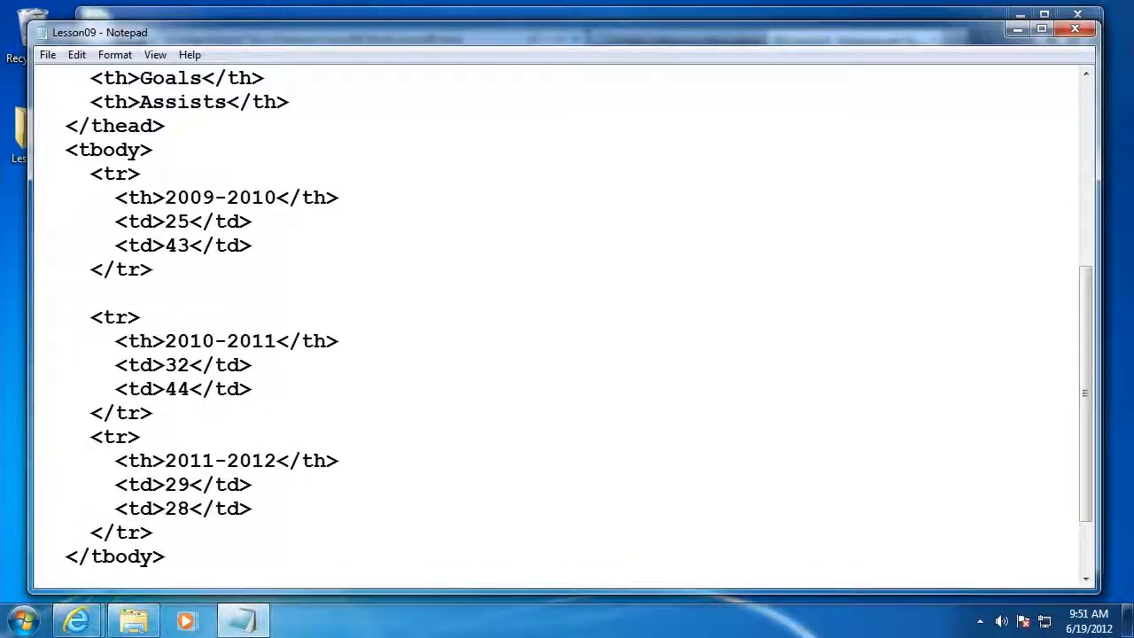
Add a new row holding a single <td colspan="3"> cell
{"action": "type", "text": "<tr>"}
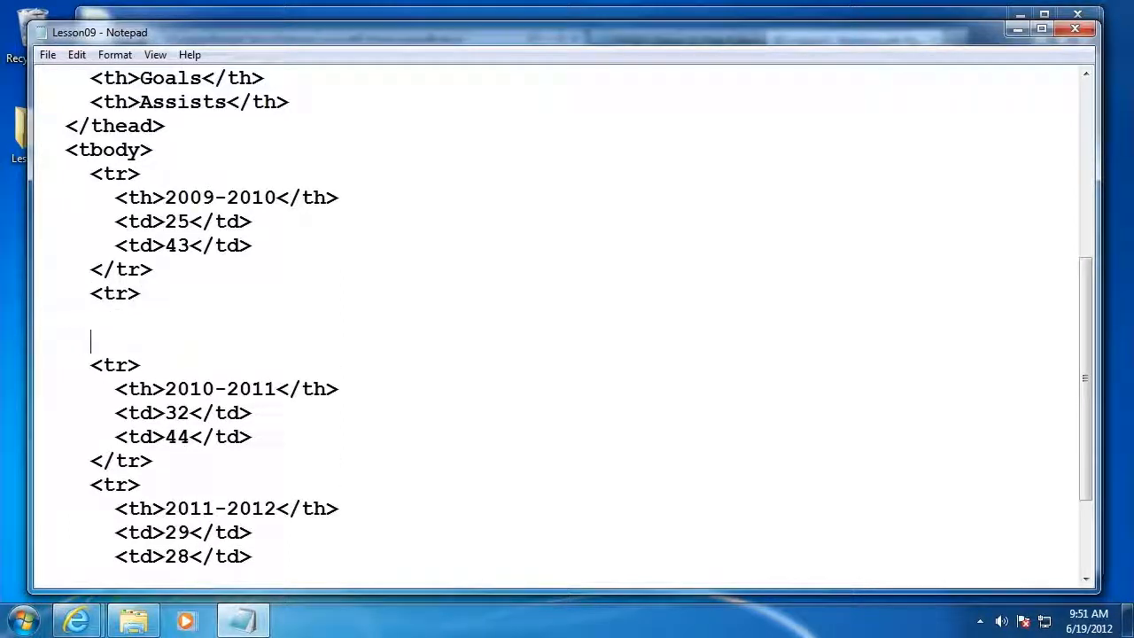
{"action": "type", "text": "</tr>"}
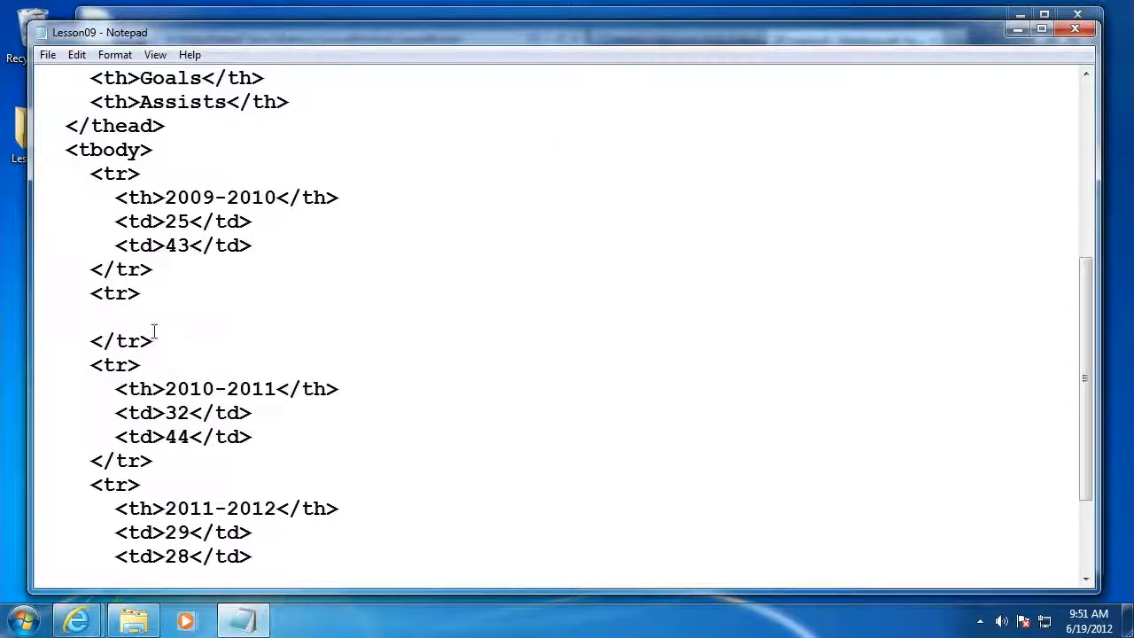
{"action": "type", "text": "<td>"}
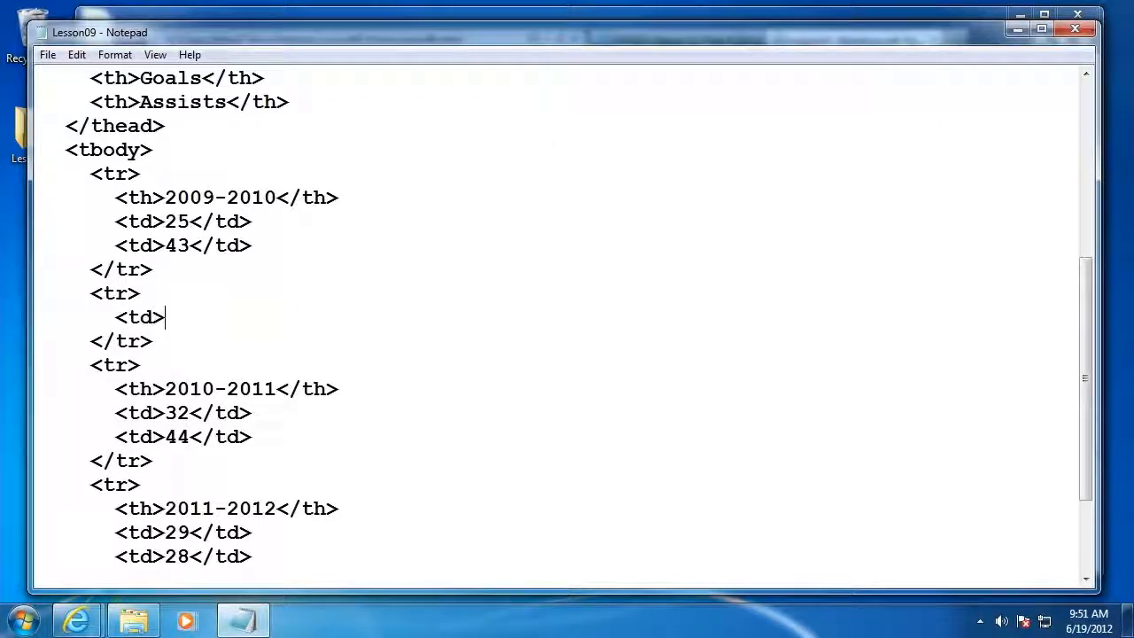
{"action": "type", "text": "</td>"}
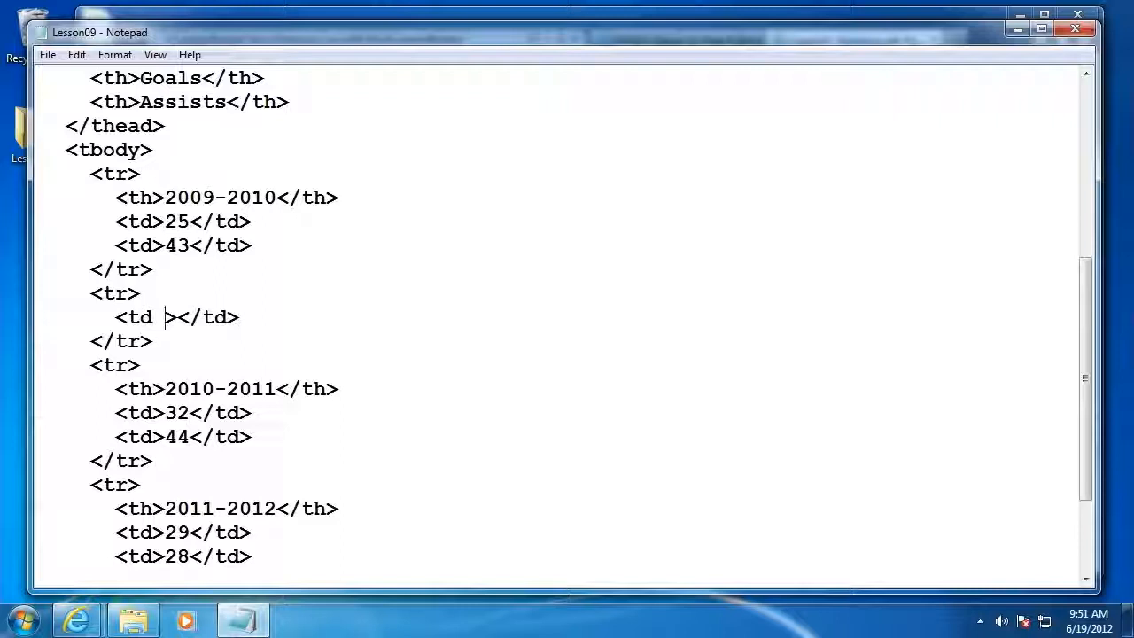
{"action": "type", "text": "colspan=\""}
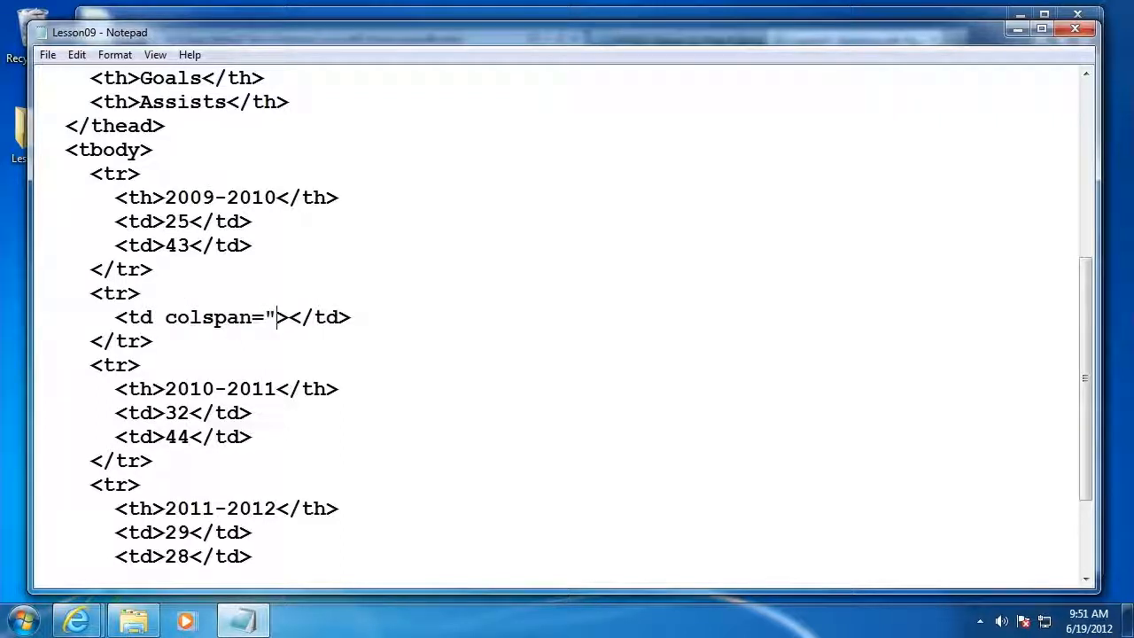
{"action": "type", "text": "3"}
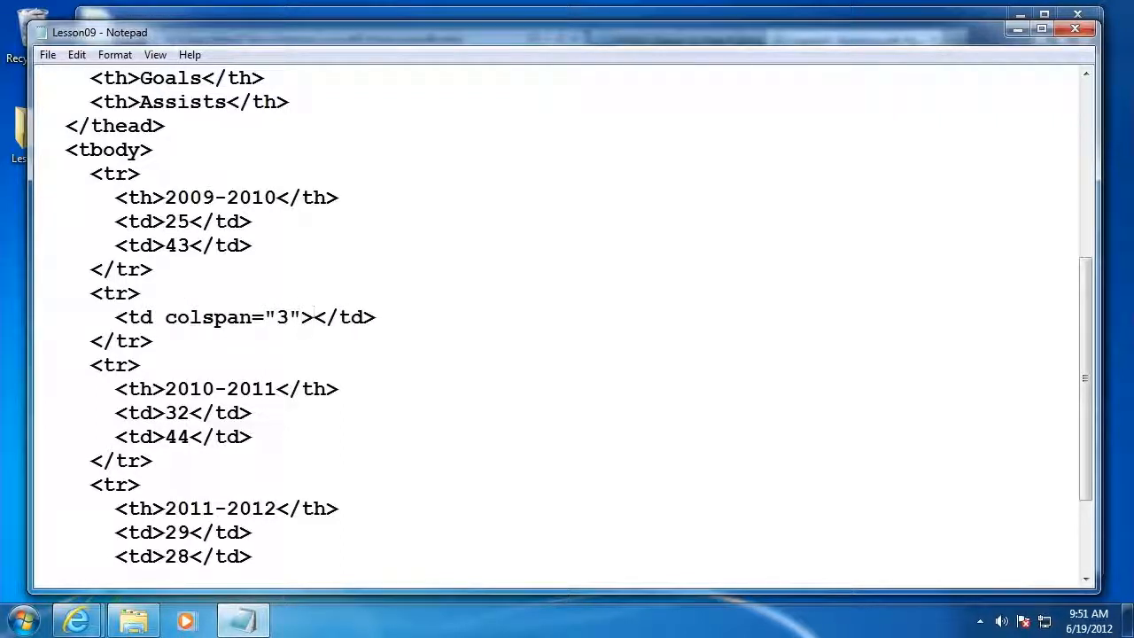
Enter the note "2009-2010 - Also played for Canada at Olympics" and preview it in the browser
{"action": "type", "text": "2009-2010 - Also"}
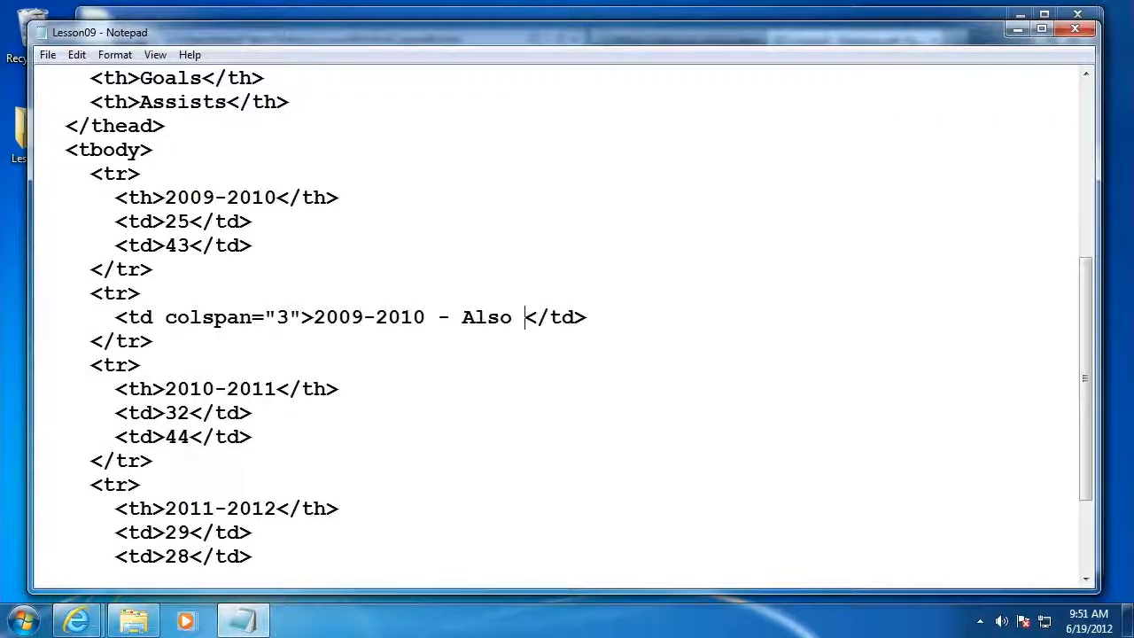
{"action": "type", "text": "played for Canada at Oly"}
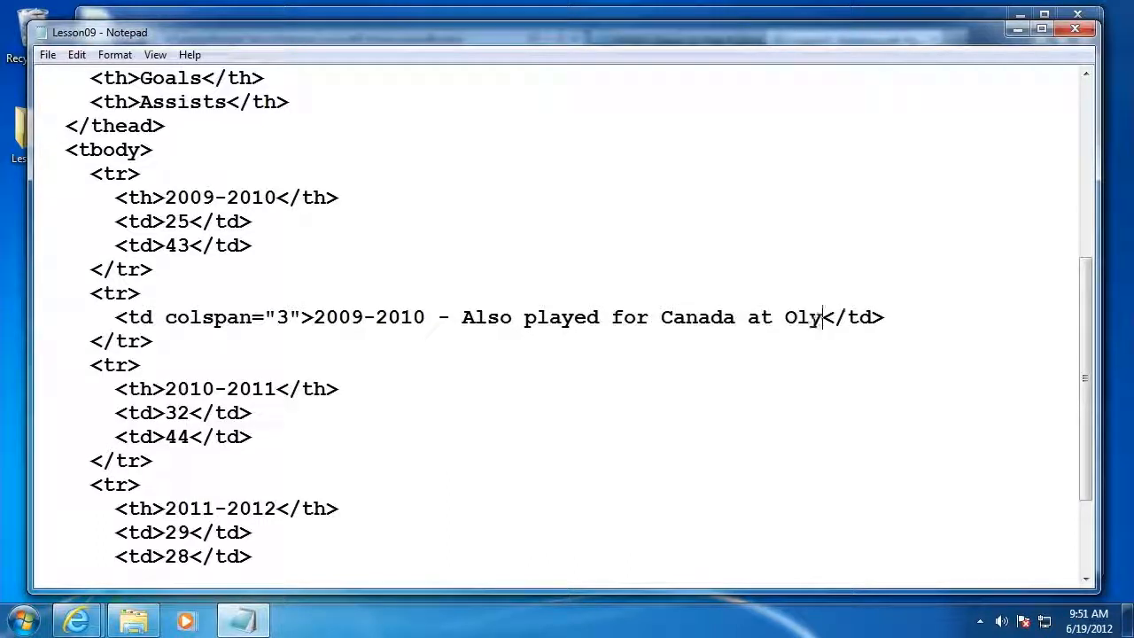
{"action": "type", "text": "mpics"}
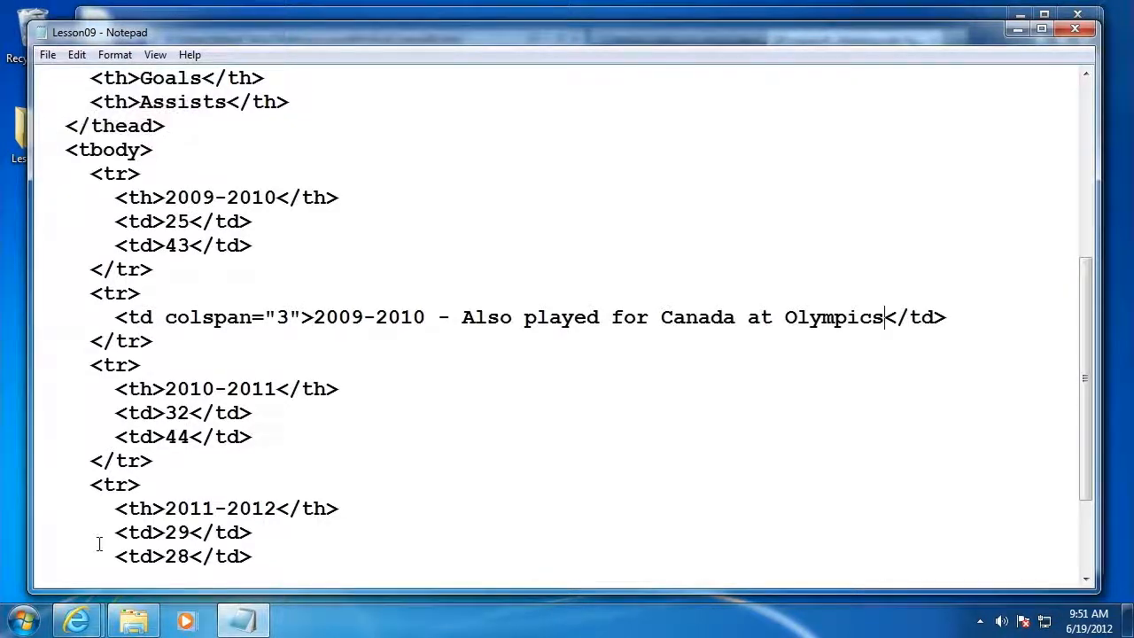
{"action": "left_click", "coordinate": [78, 618]}
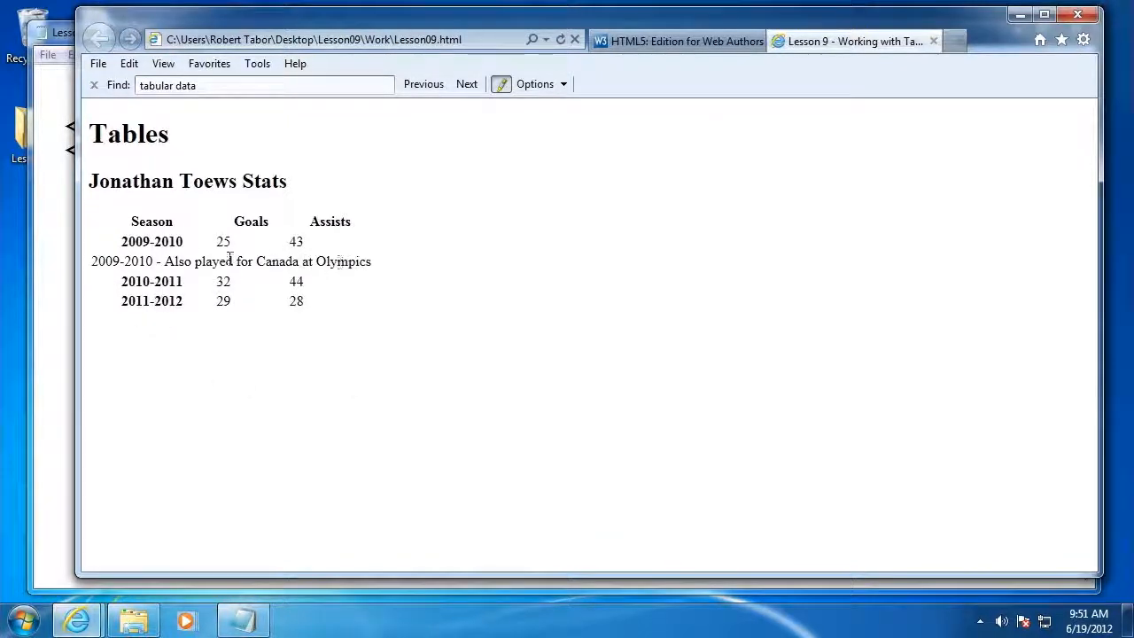
{"action": "mouse_move", "coordinate": [257, 269]}
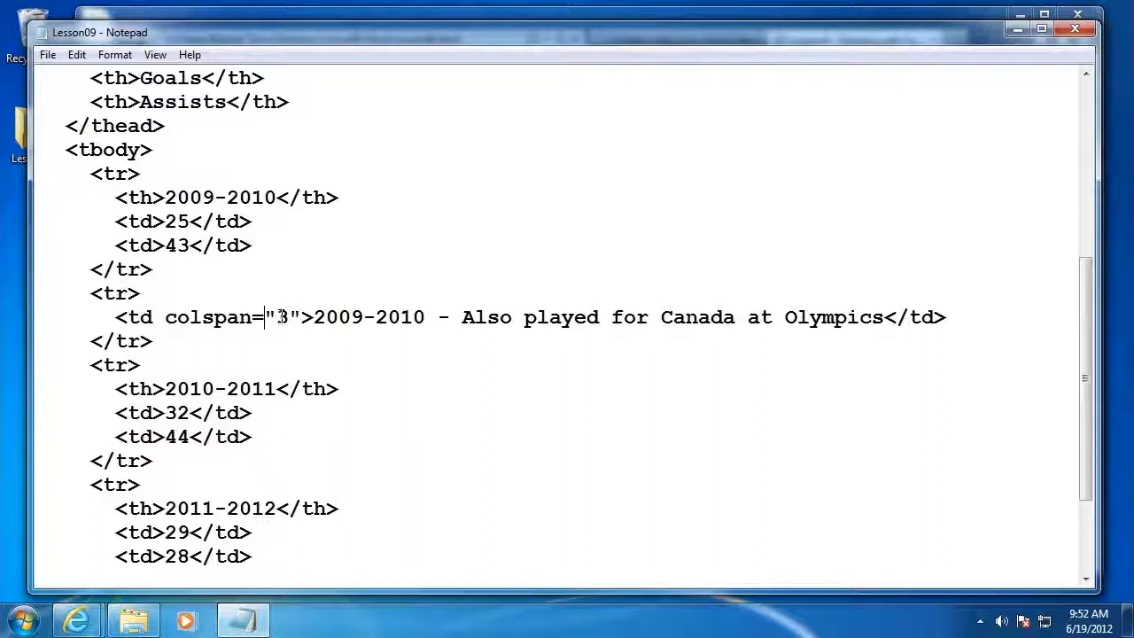
Add a <tfoot> with an empty <tr> after </tbody>
{"action": "double_click", "coordinate": [280, 318]}
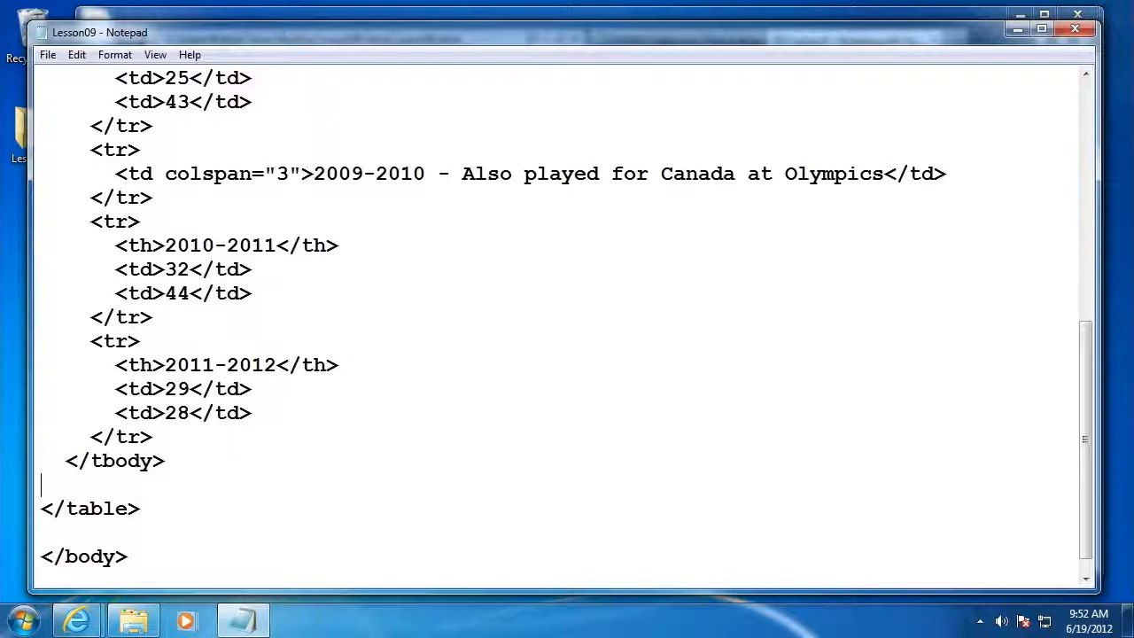
{"action": "type", "text": "<tfoot>"}
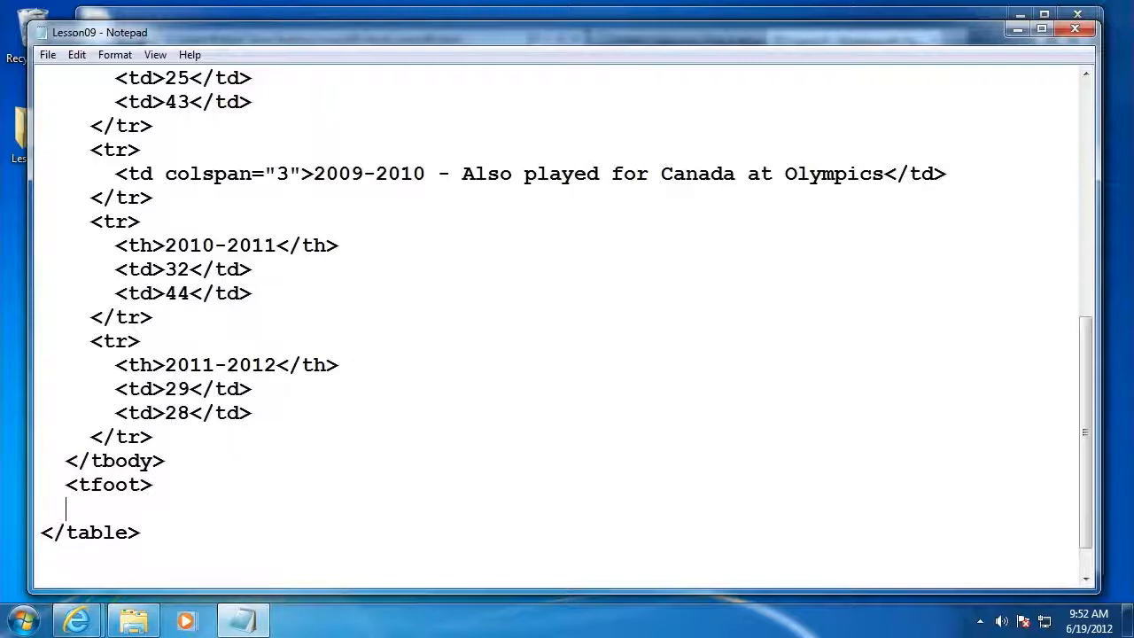
{"action": "type", "text": "</tfoot>"}
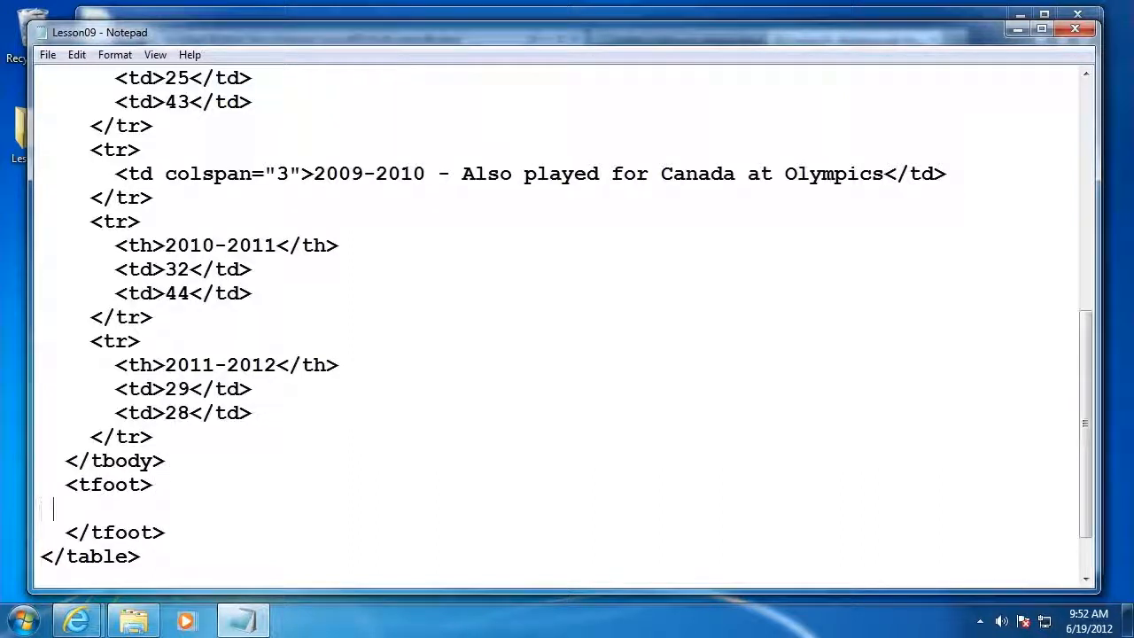
{"action": "type", "text": "<t"}
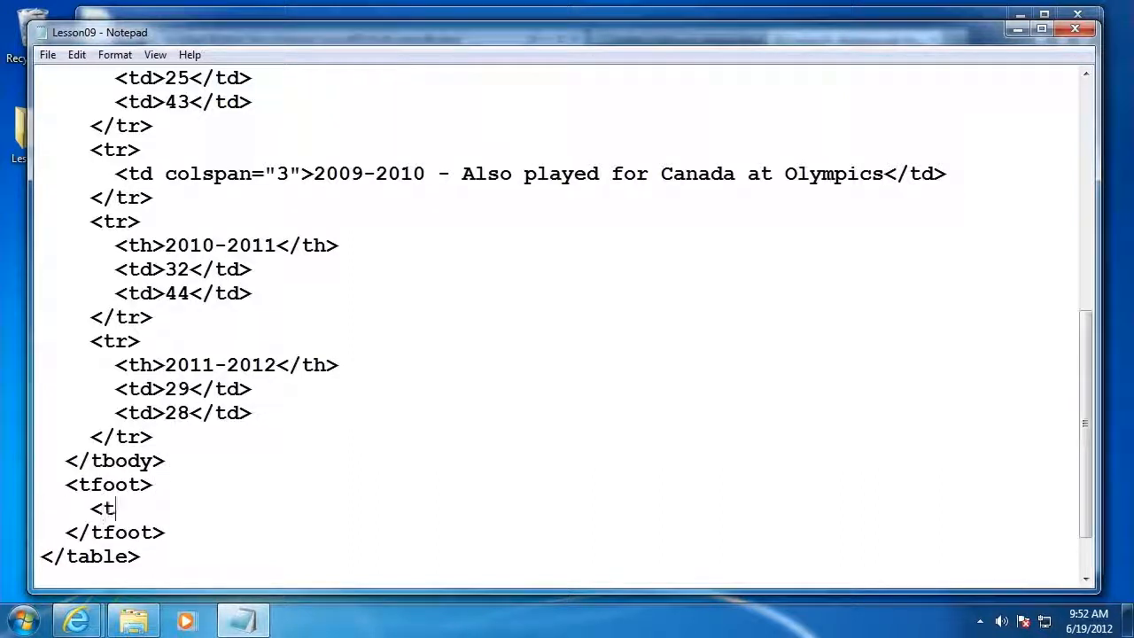
{"action": "type", "text": "r>"}
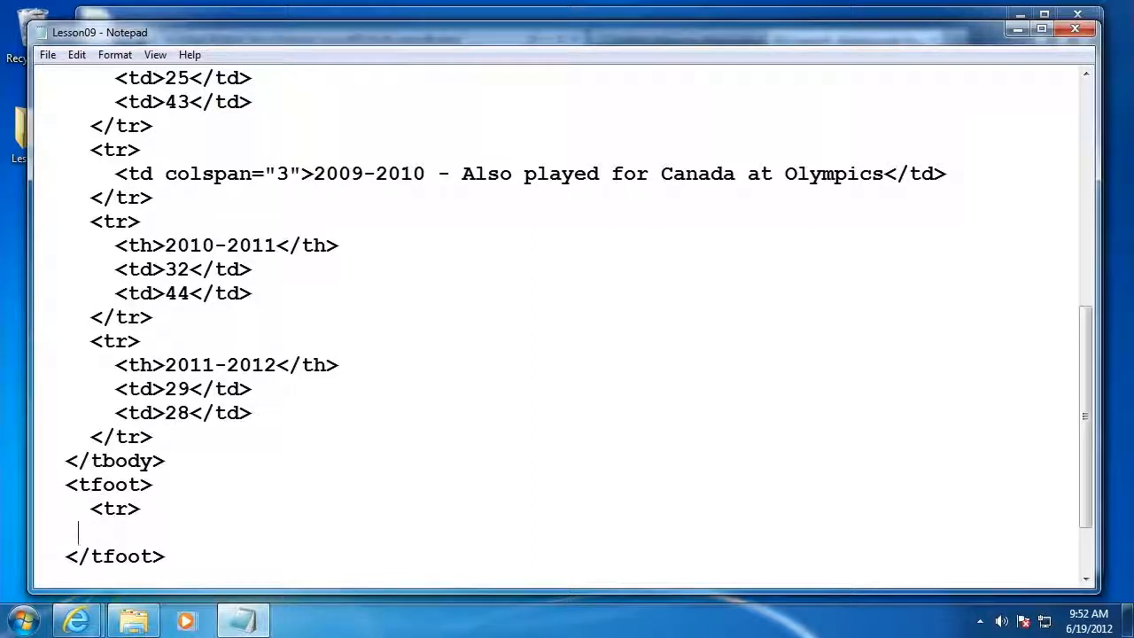
{"action": "type", "text": "</tr>"}
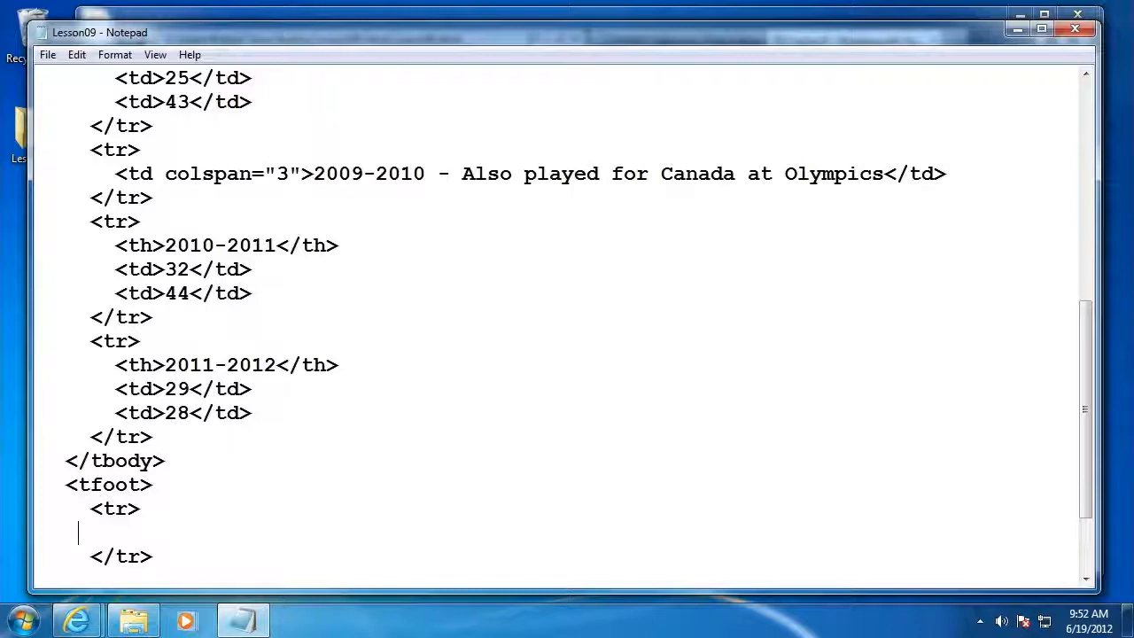
Give the footer row a Totals <th> and two empty <td> cells
{"action": "type", "text": "<"}
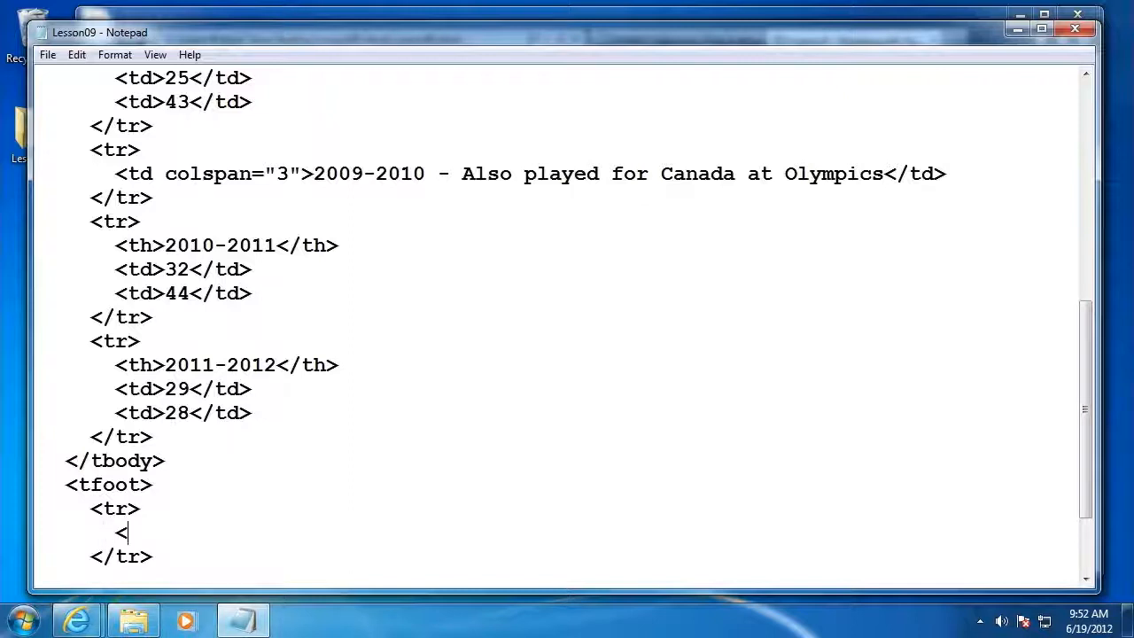
{"action": "type", "text": "th><"}
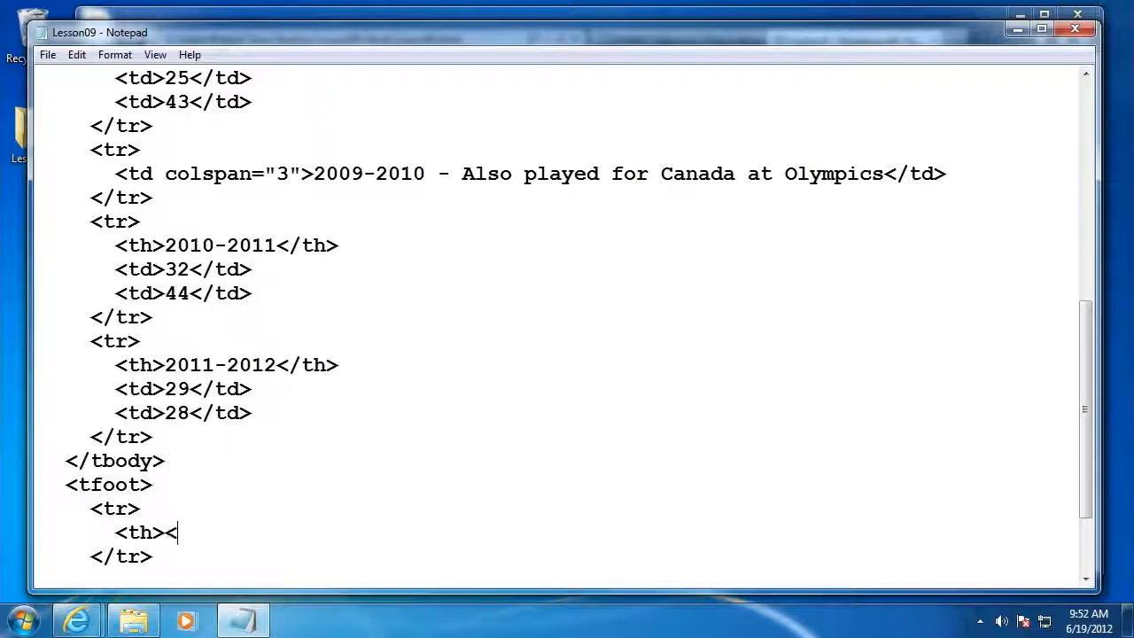
{"action": "type", "text": "/th"}
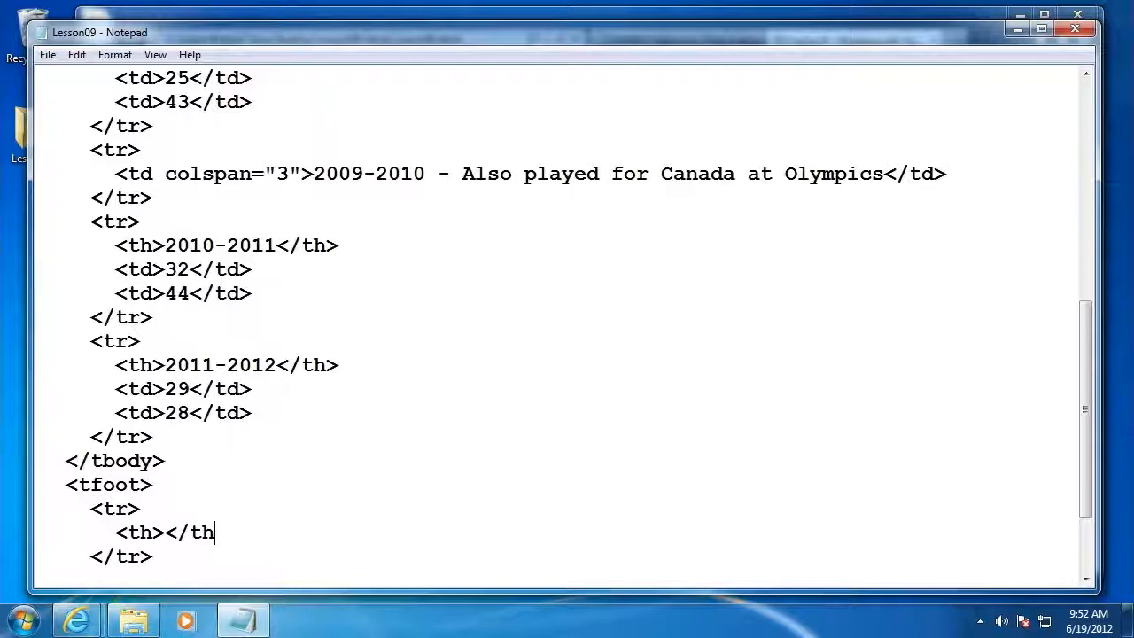
{"action": "type", "text": ">"}
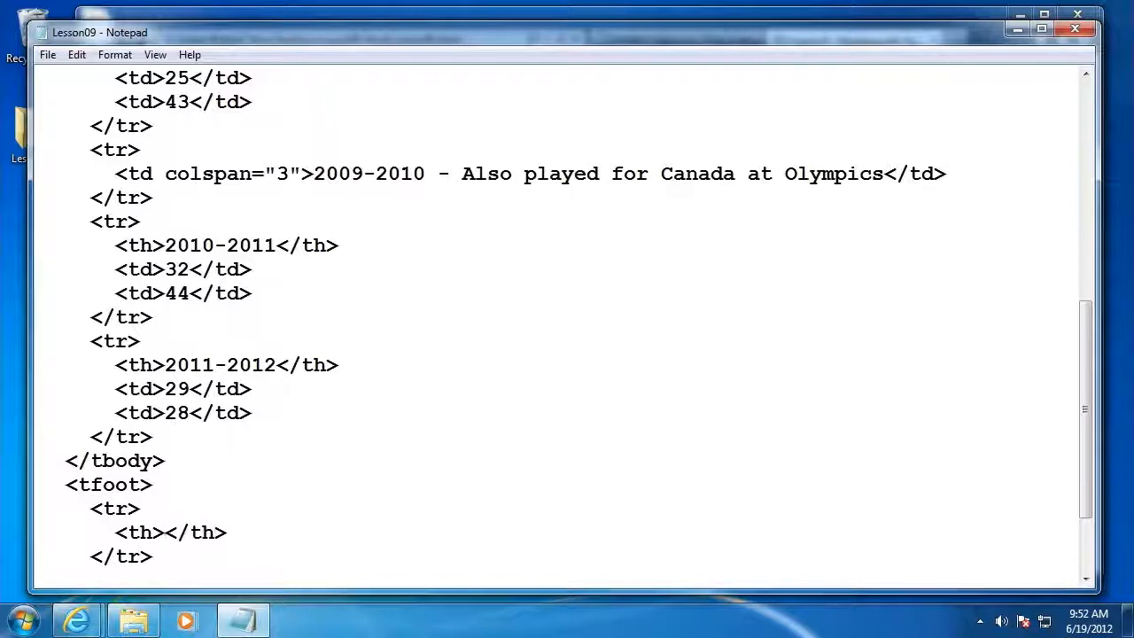
{"action": "type", "text": "Totals"}
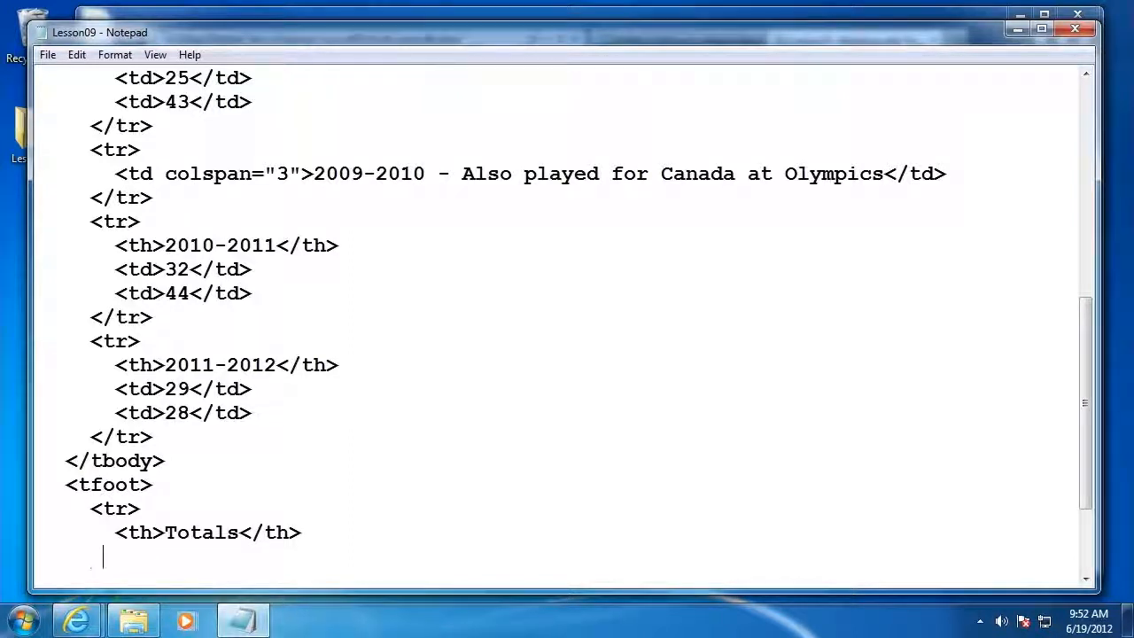
{"action": "type", "text": "<td></"}
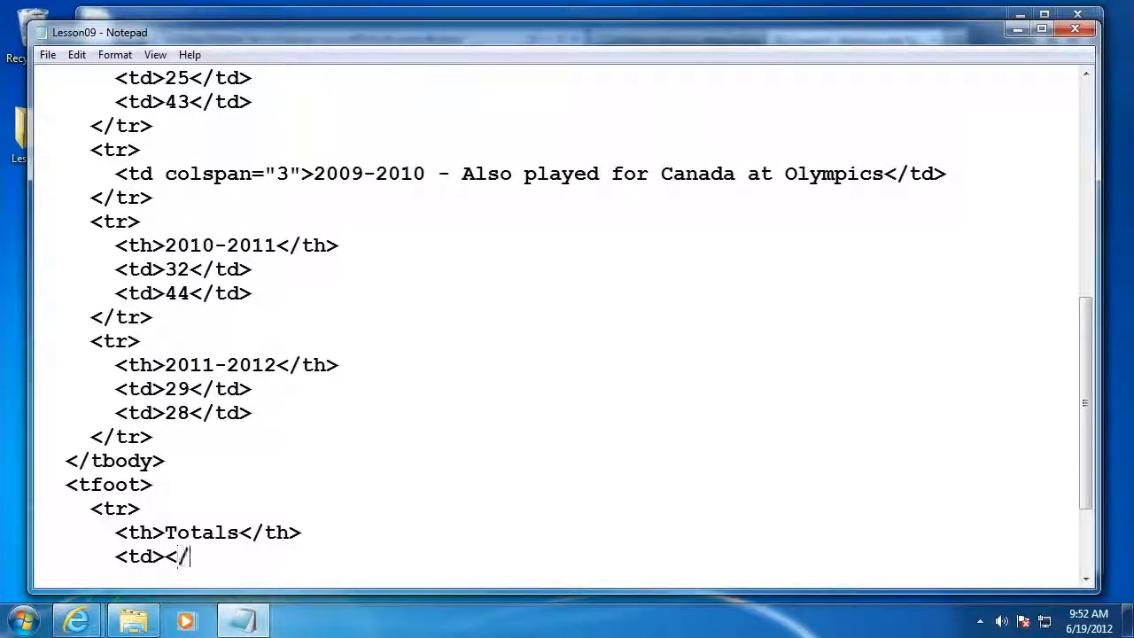
{"action": "type", "text": "td"}
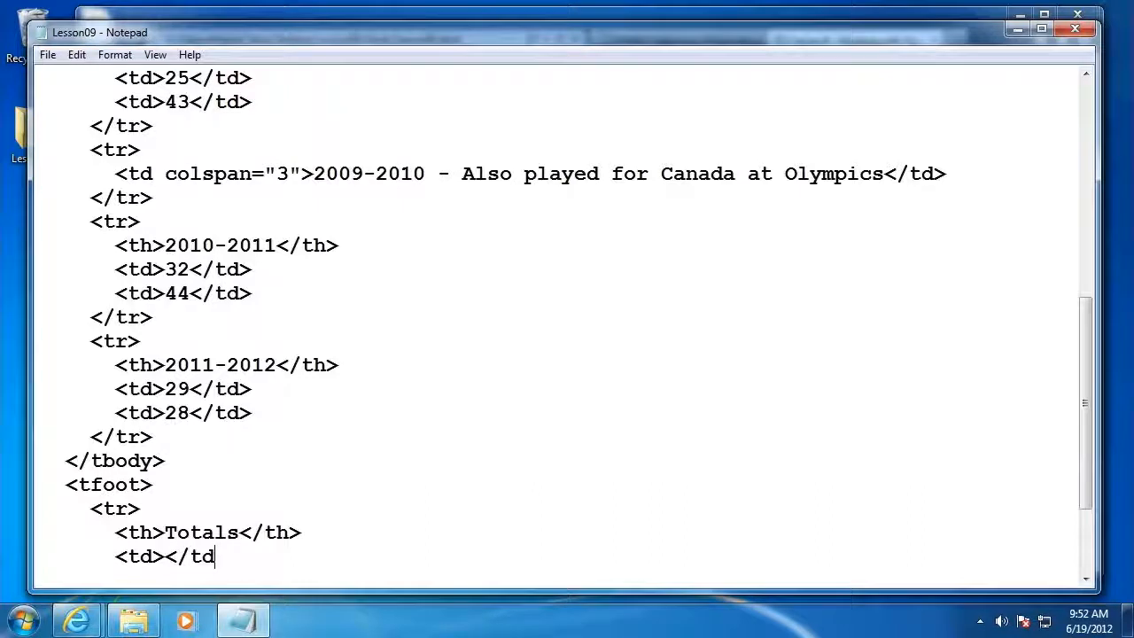
{"action": "key", "text": "enter"}
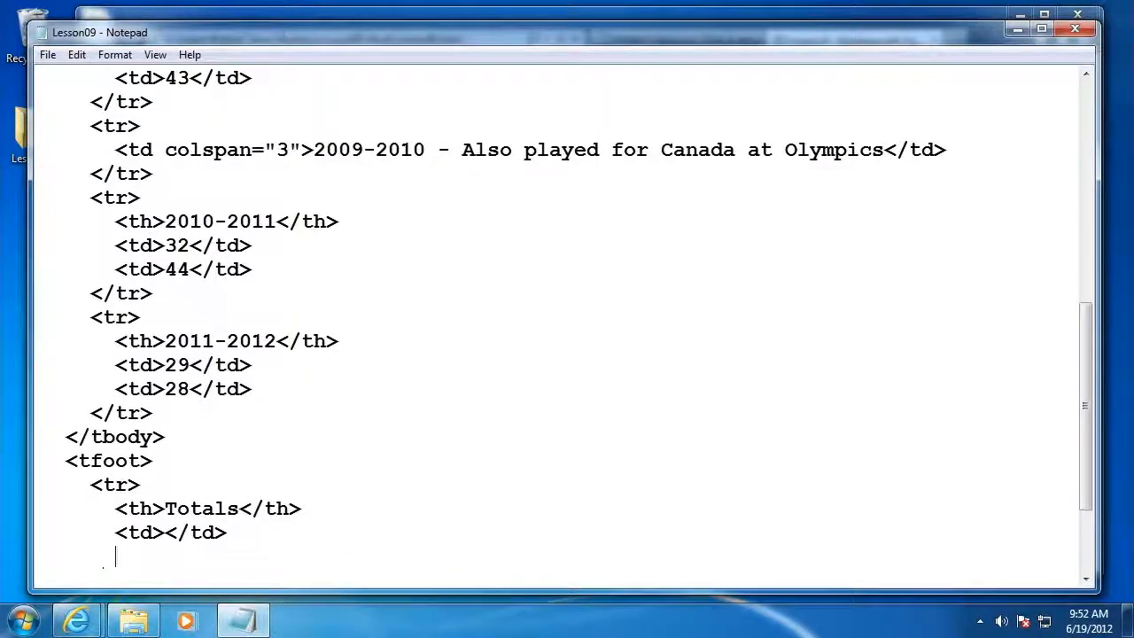
{"action": "type", "text": "<td></td>"}
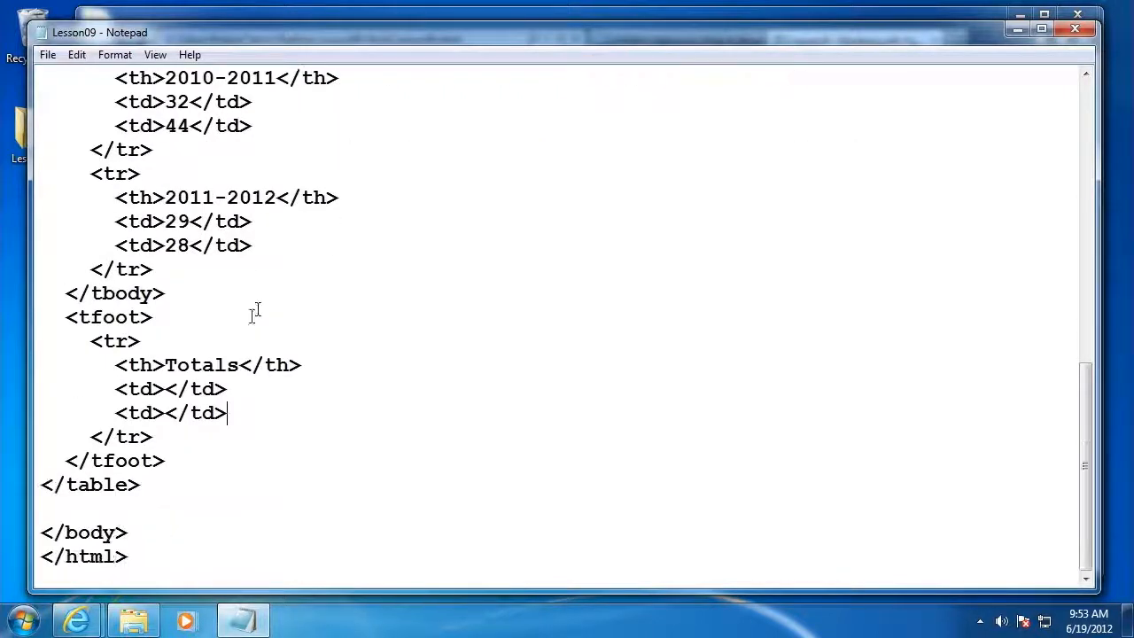
Fill the footer cells with 86 goals and 115 assists and preview in the browser
{"action": "left_click", "coordinate": [165, 388]}
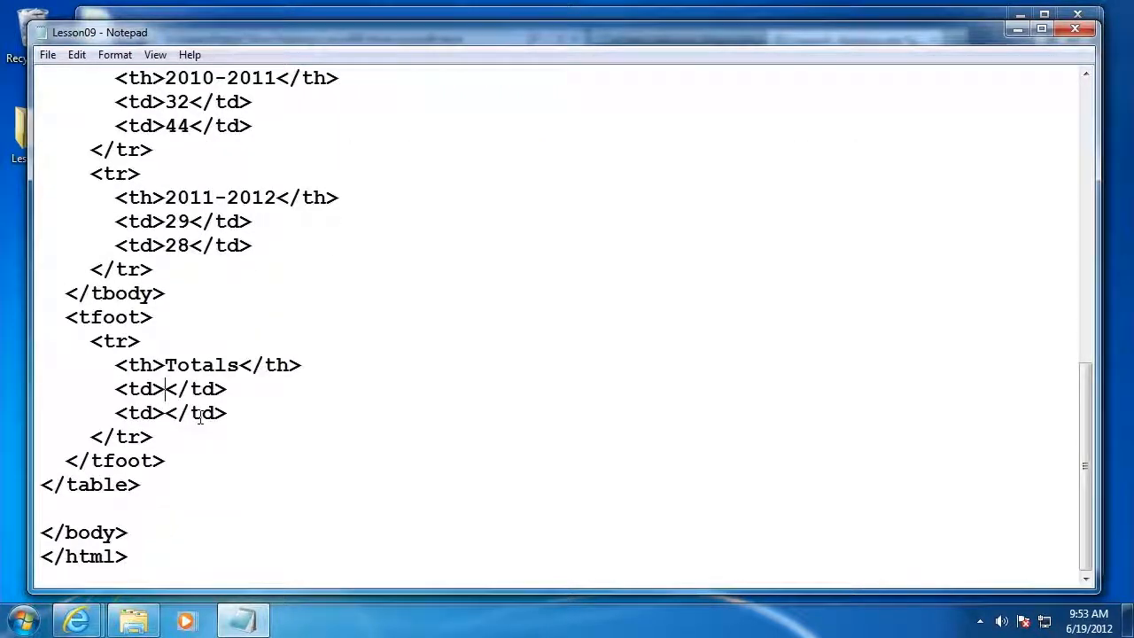
{"action": "type", "text": "86"}
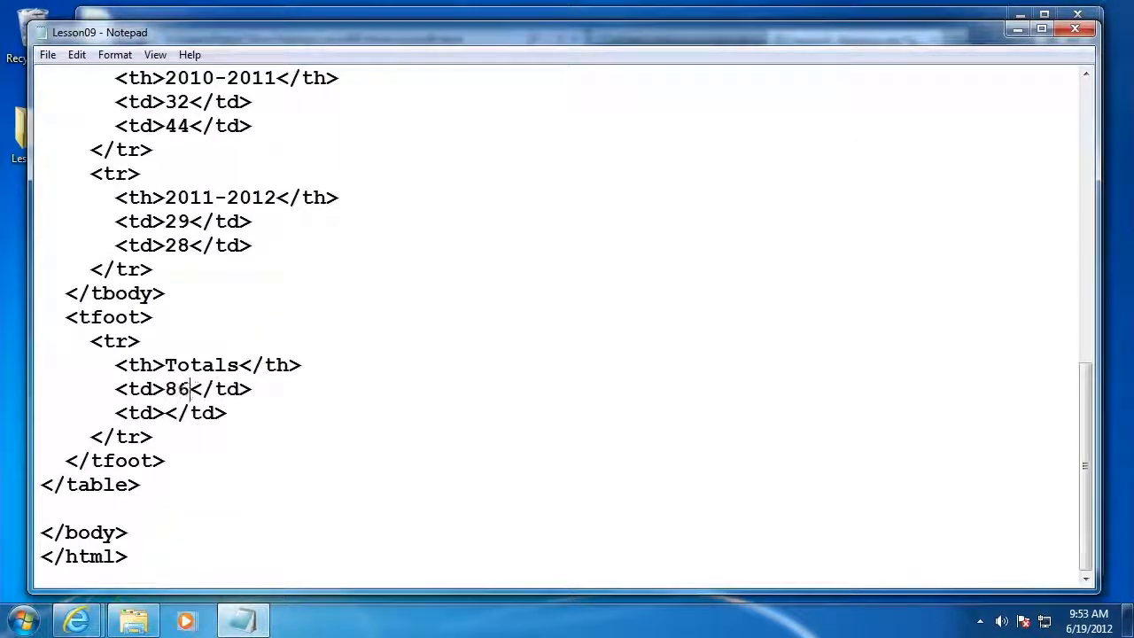
{"action": "type", "text": "115"}
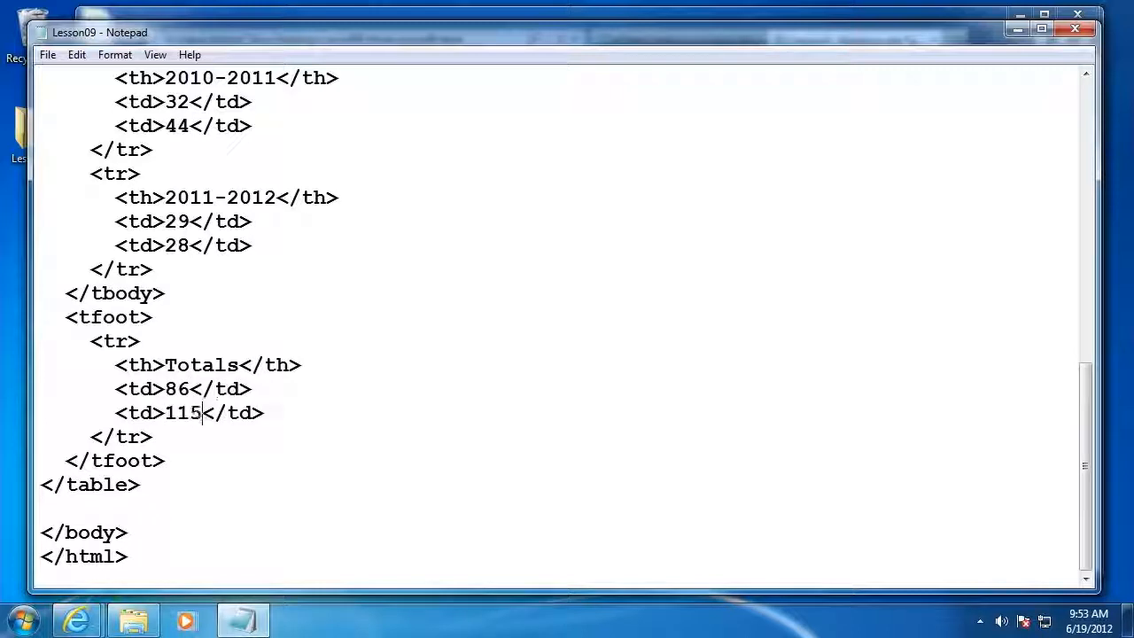
{"action": "left_click", "coordinate": [47, 53]}
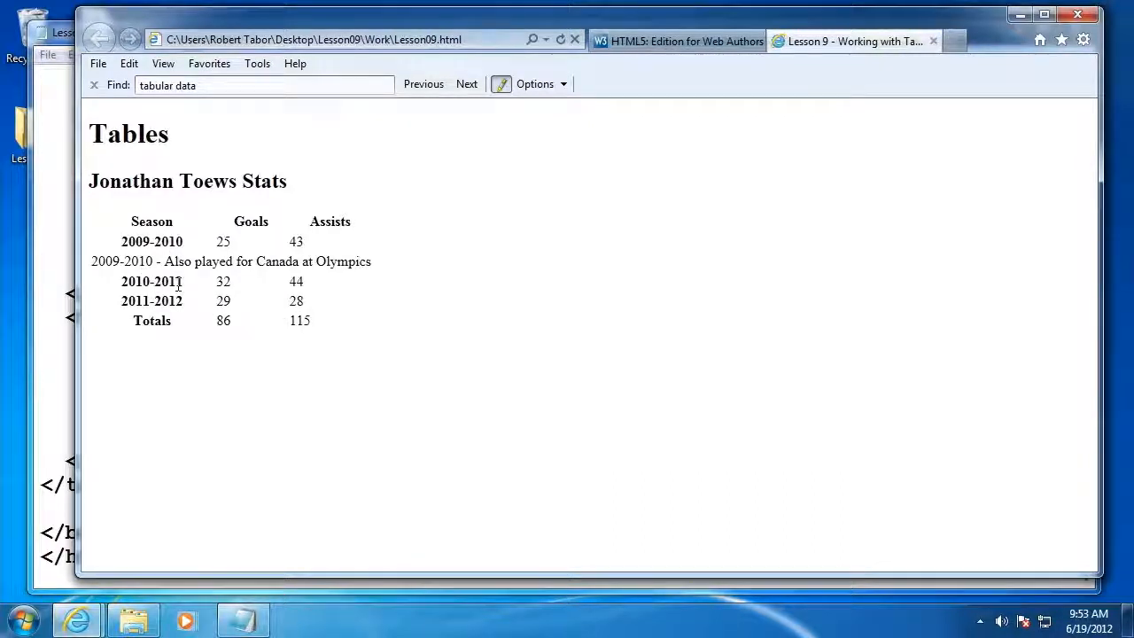
{"action": "mouse_move", "coordinate": [276, 312]}
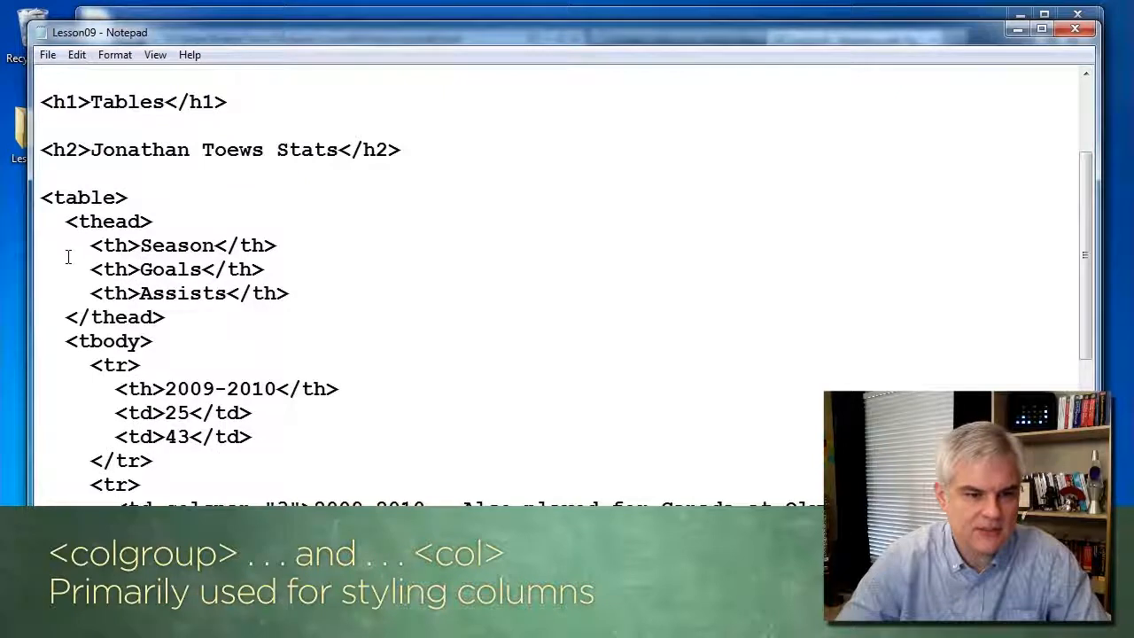
Select the Season, Goals and Assists <th> lines in the thead
{"action": "left_click_drag", "start_coordinate": [89, 245], "coordinate": [284, 294]}
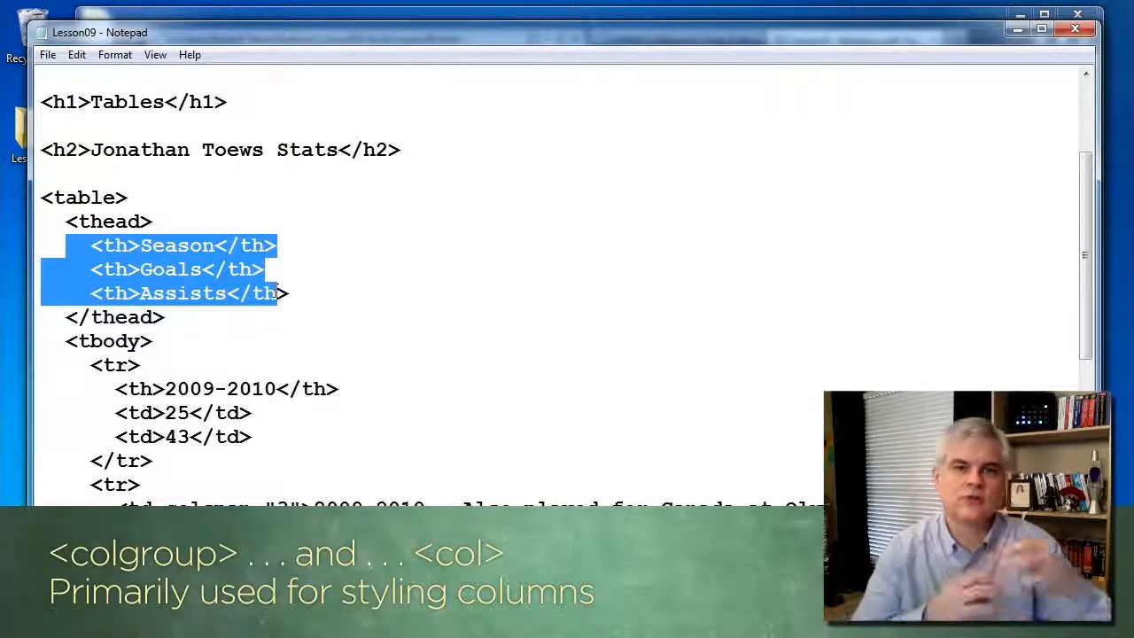